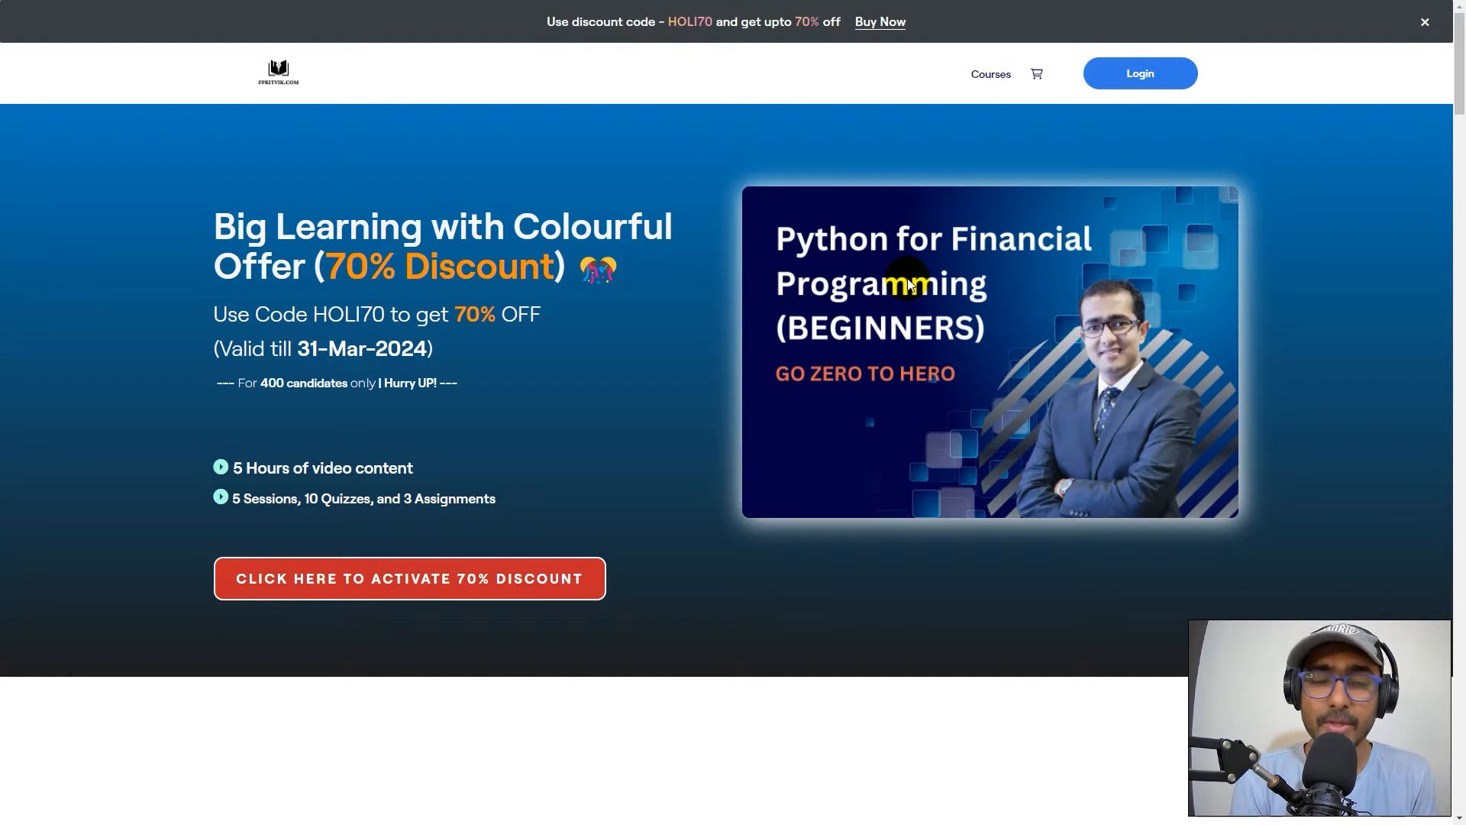
Scroll to the highlights grid: 5 sessions, 10 chapters, 22 videos, quizzes, live projects
click(408, 578)
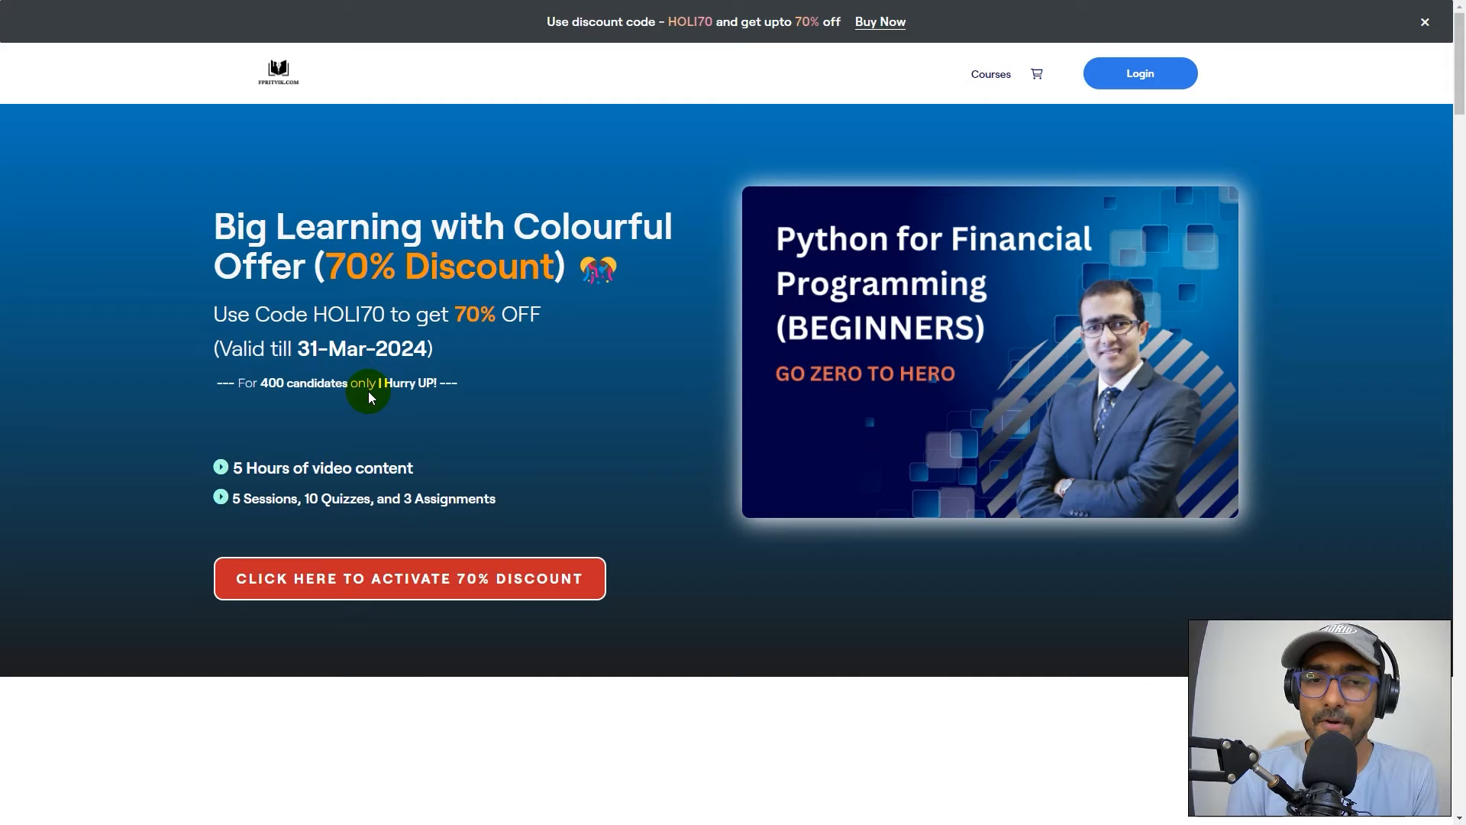
mouse_move(863, 359)
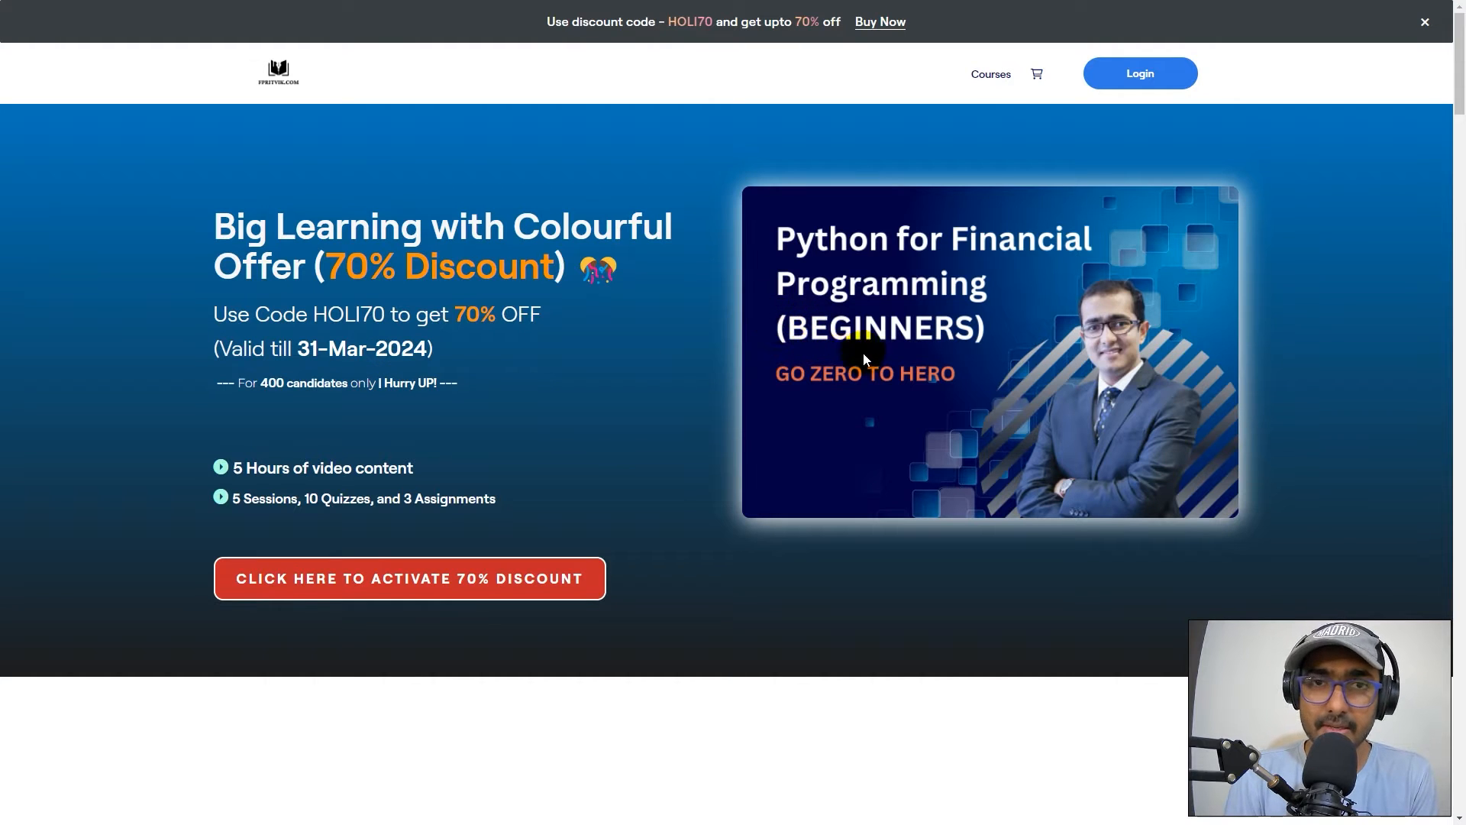
mouse_move(709, 475)
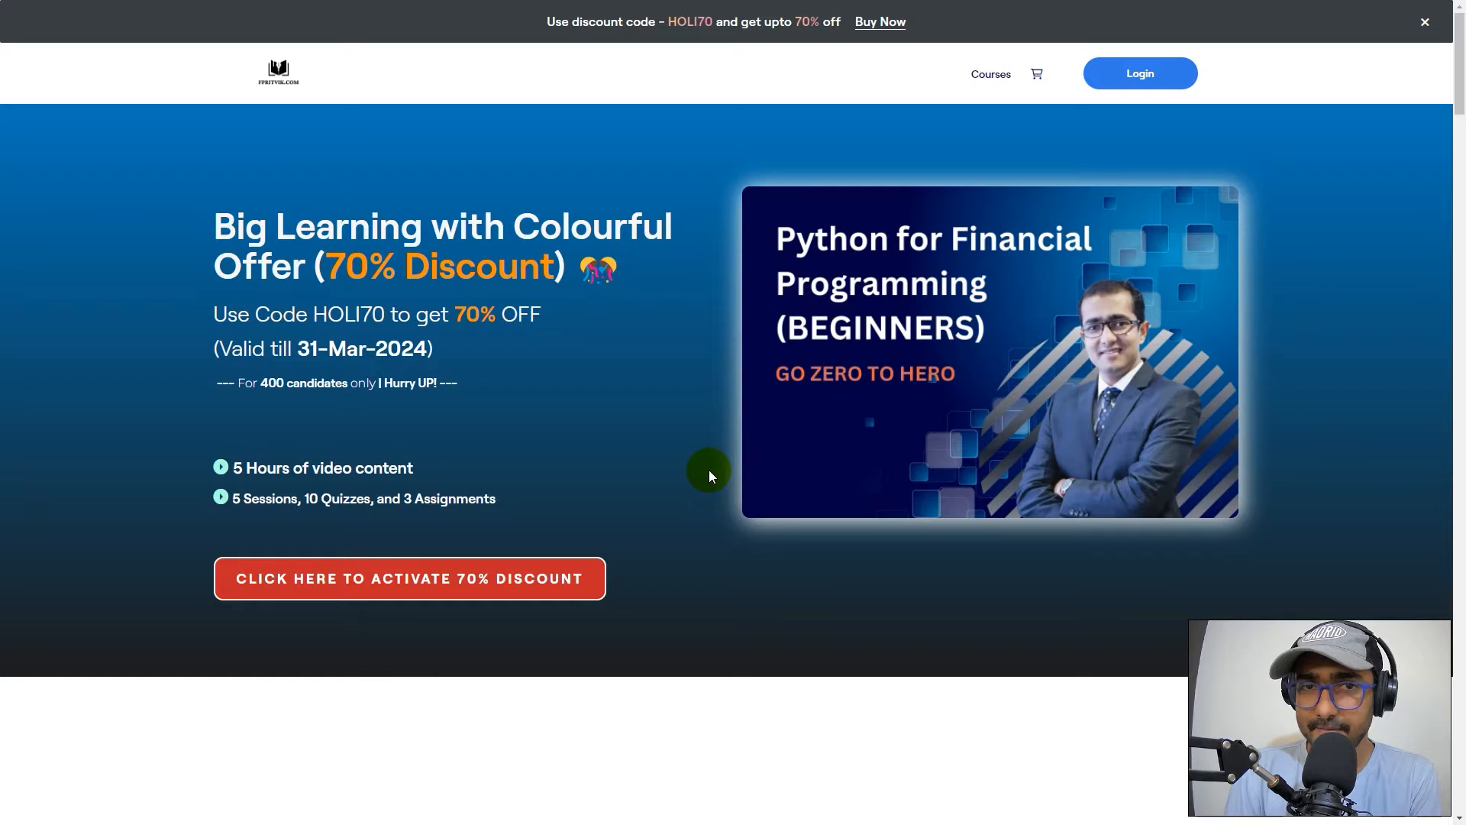
mouse_move(715, 397)
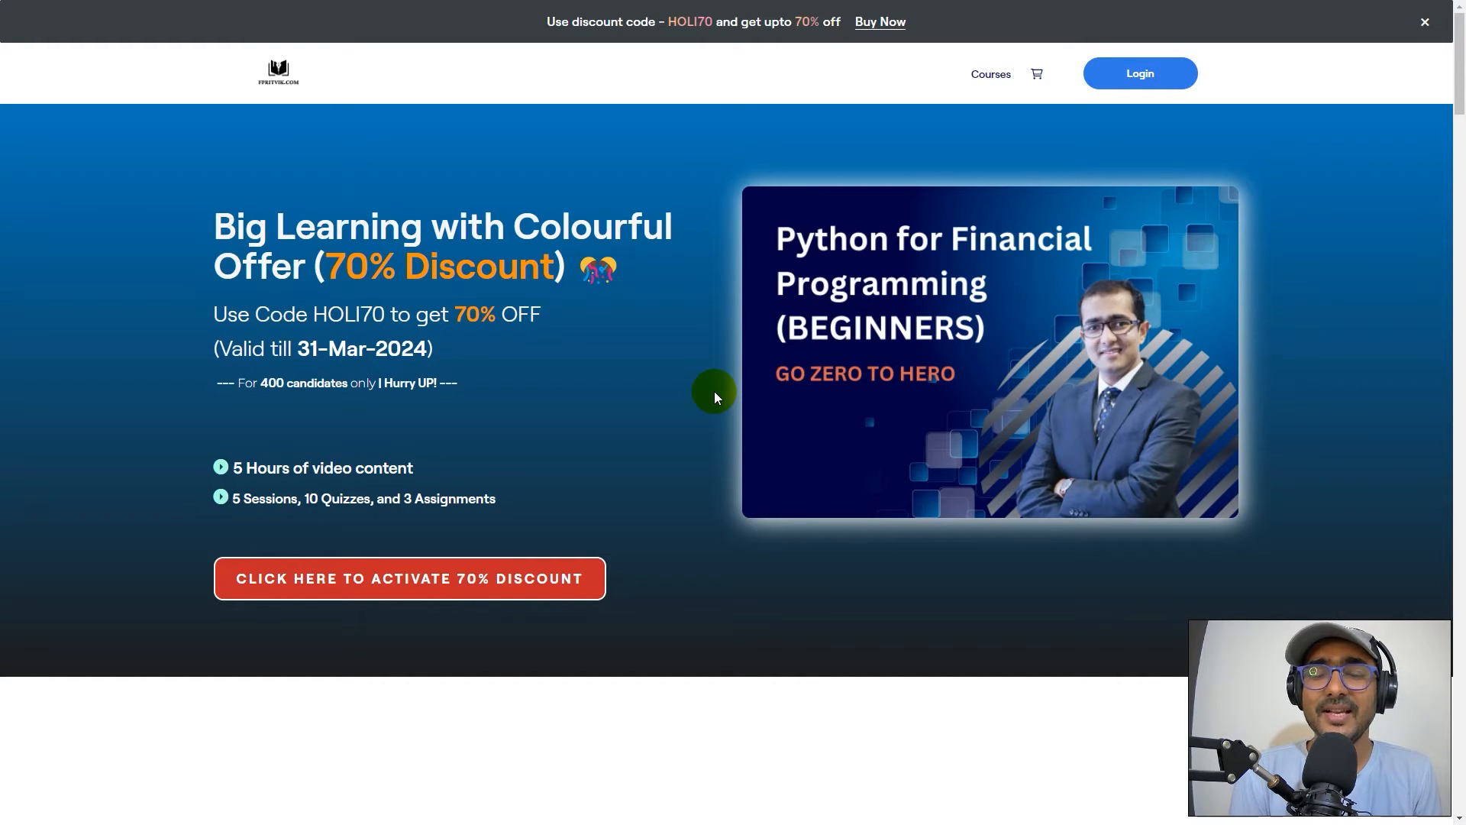
mouse_move(705, 372)
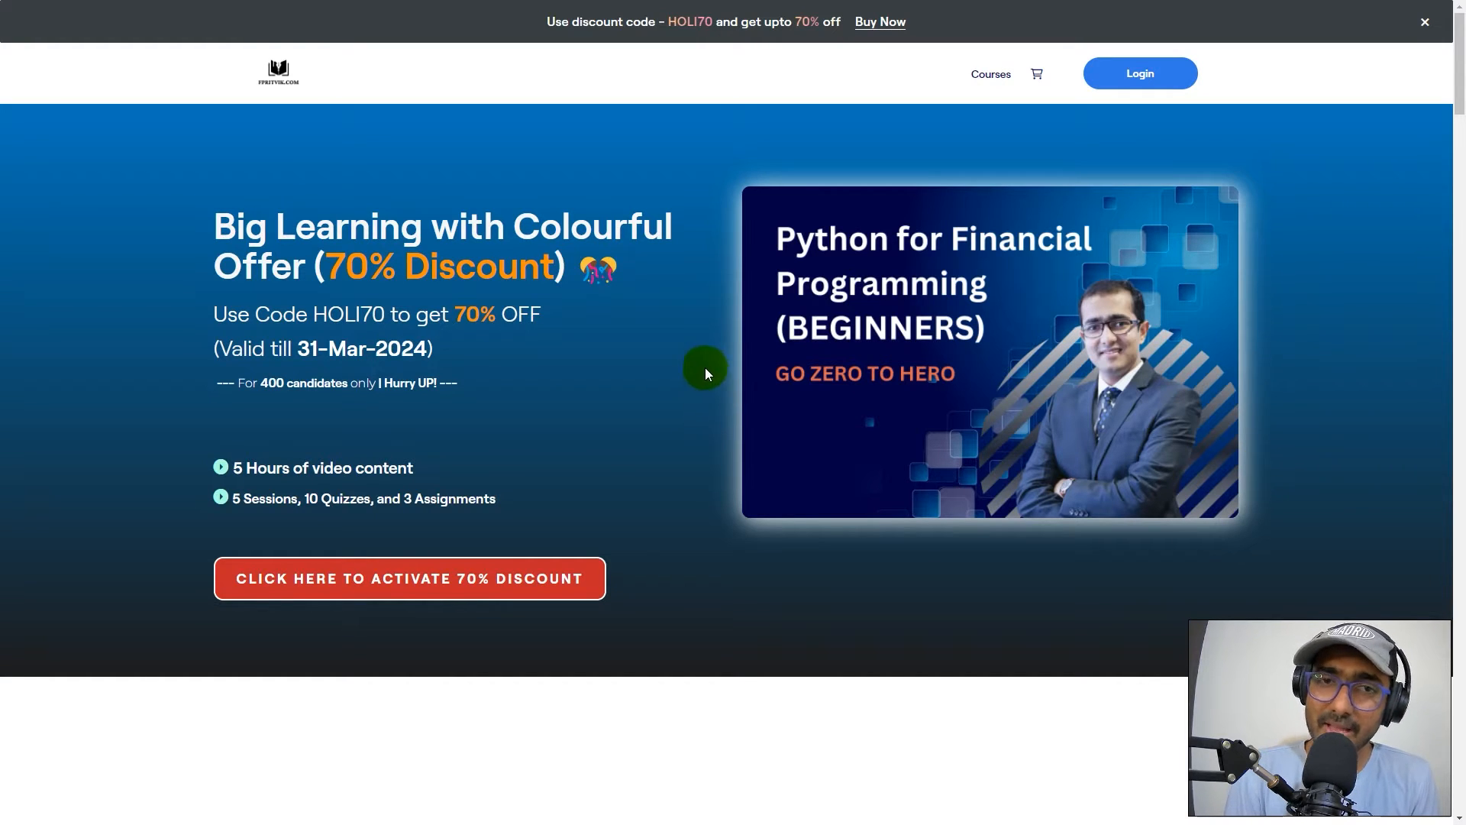
mouse_move(688, 36)
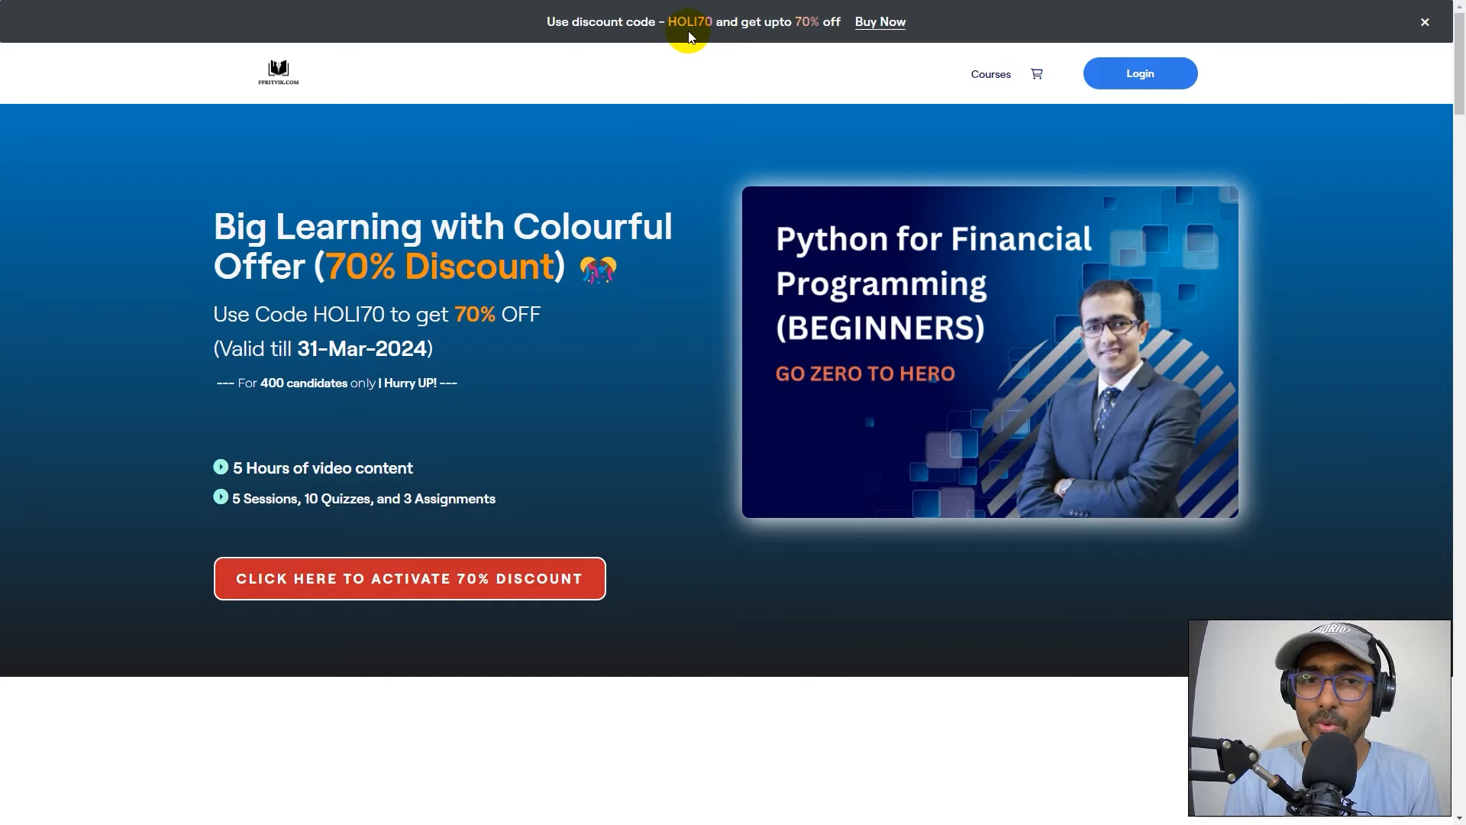
mouse_move(649, 293)
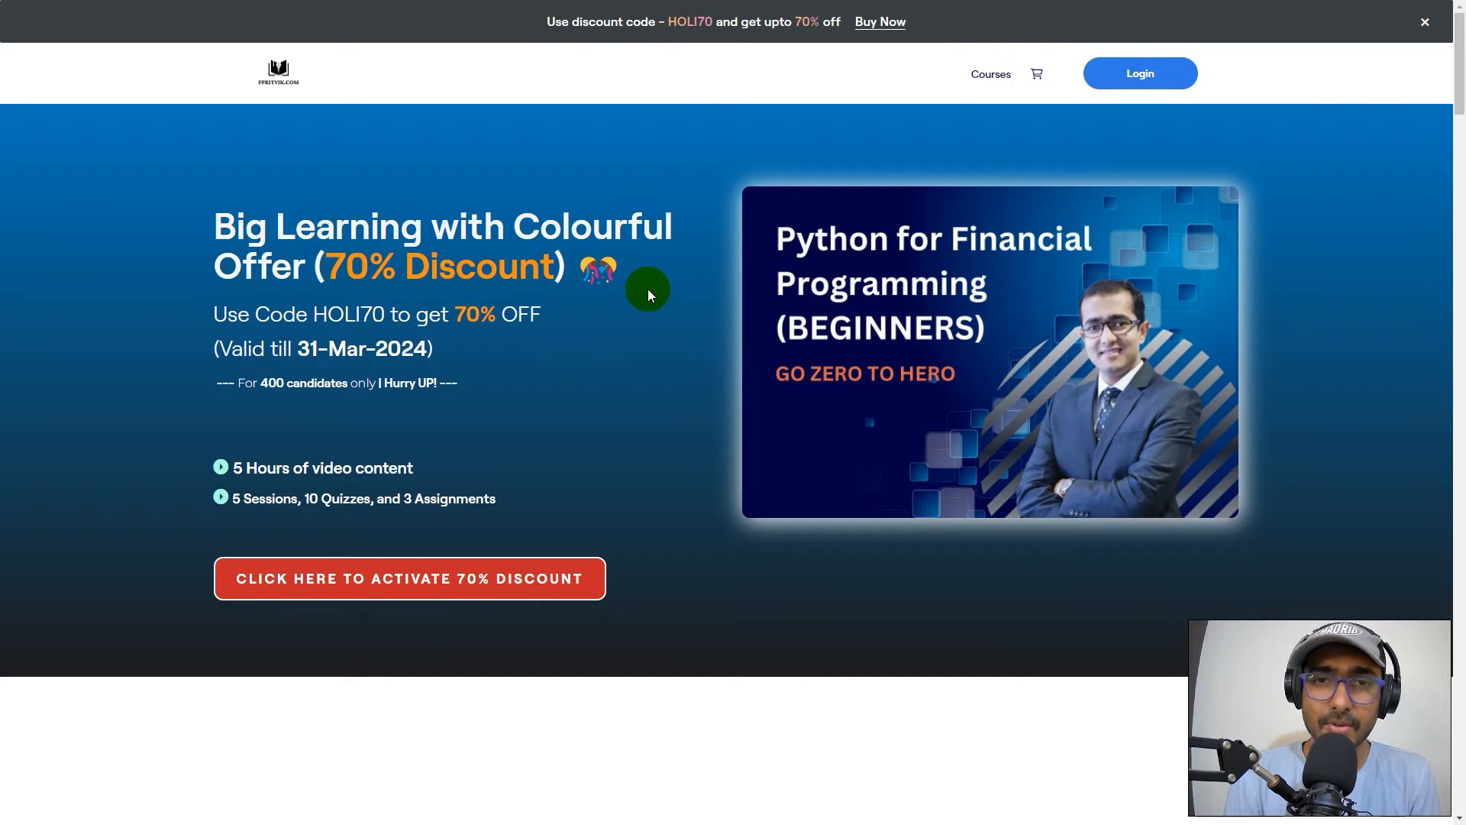
scroll(down, 3)
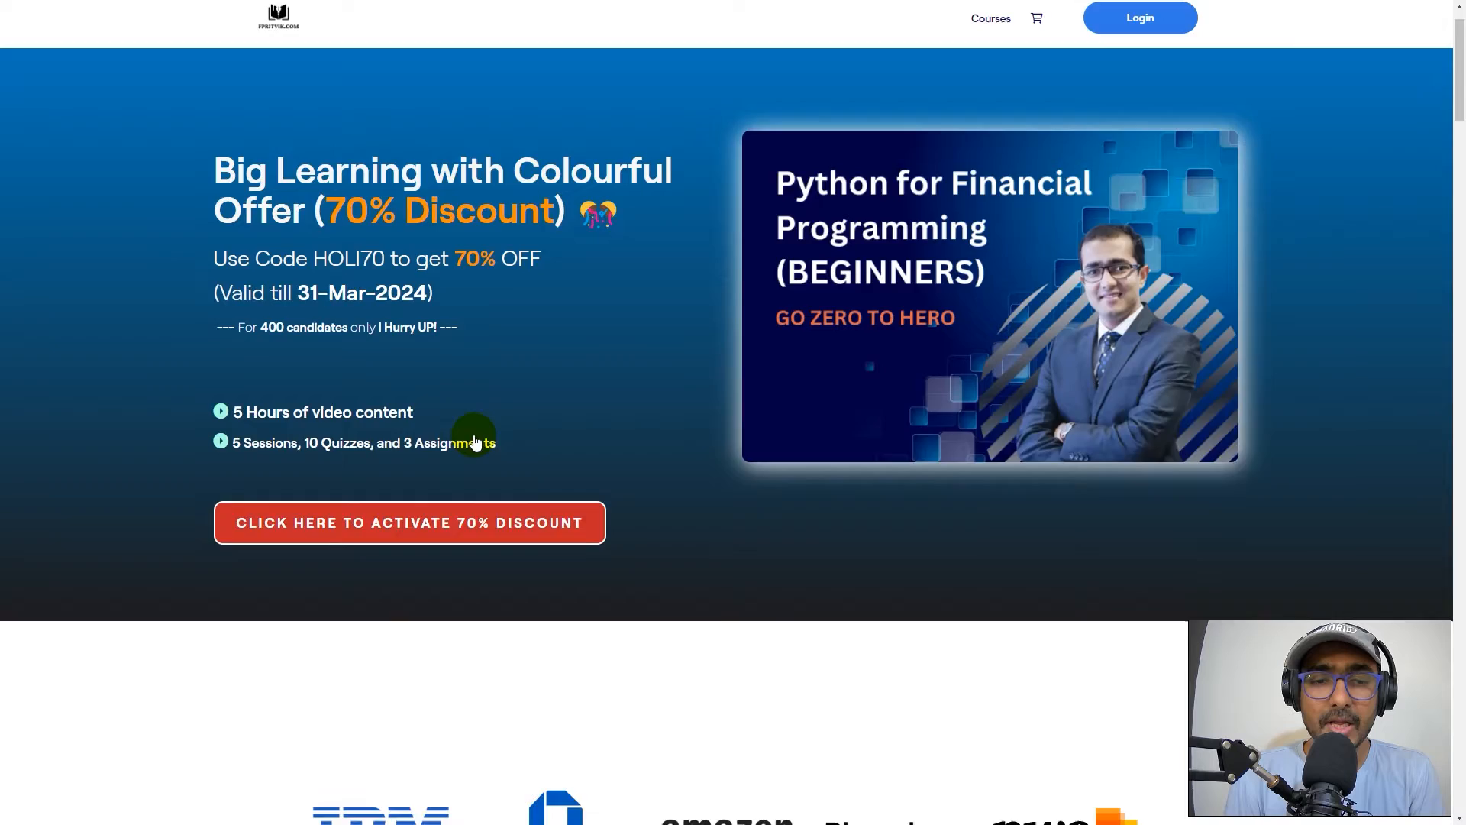
scroll(down, 3)
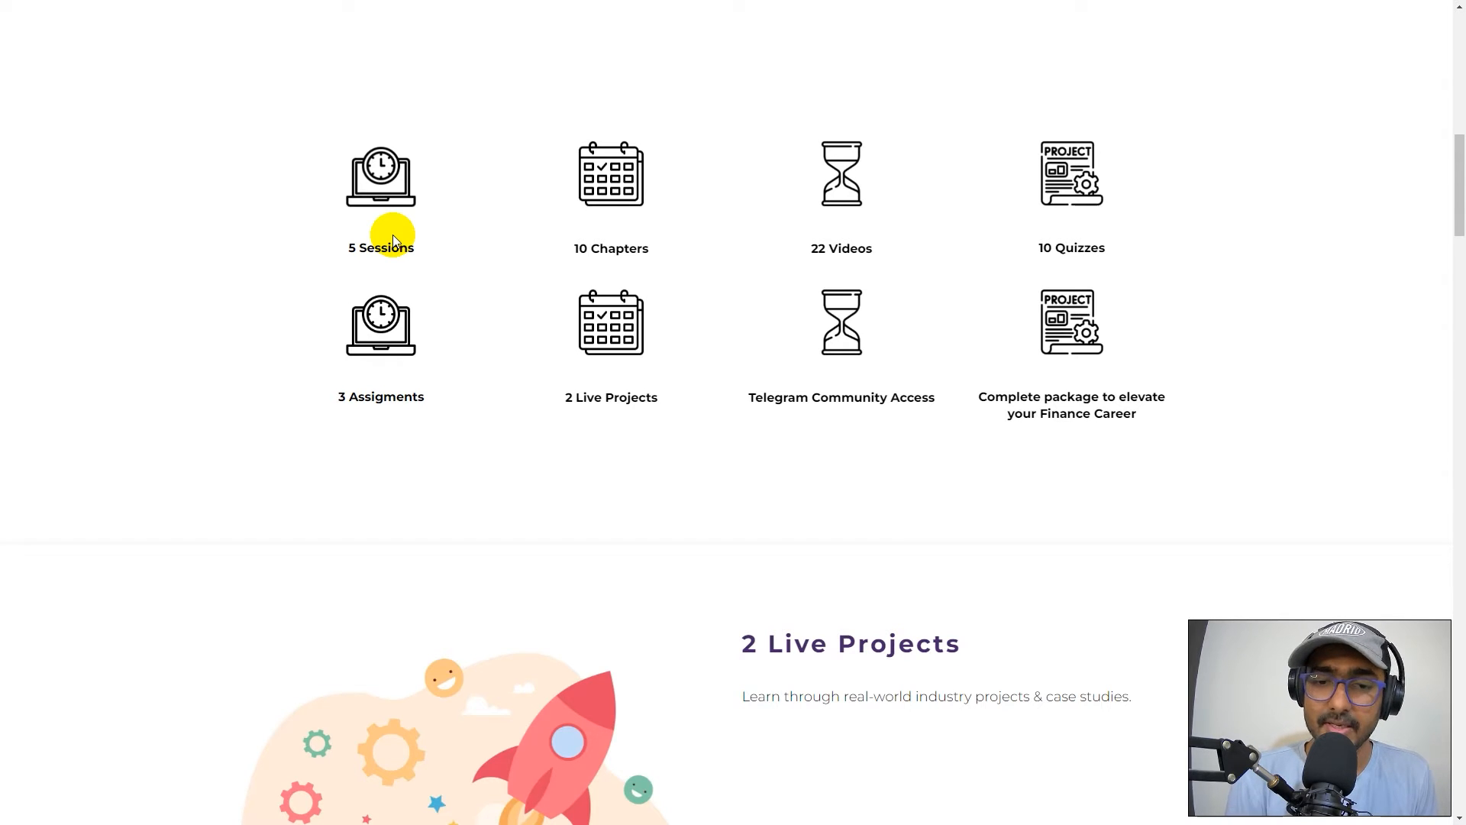
Scroll down to the 'Here's what you will learn: Course Syllabus' five-session accordion
scroll(down, 3)
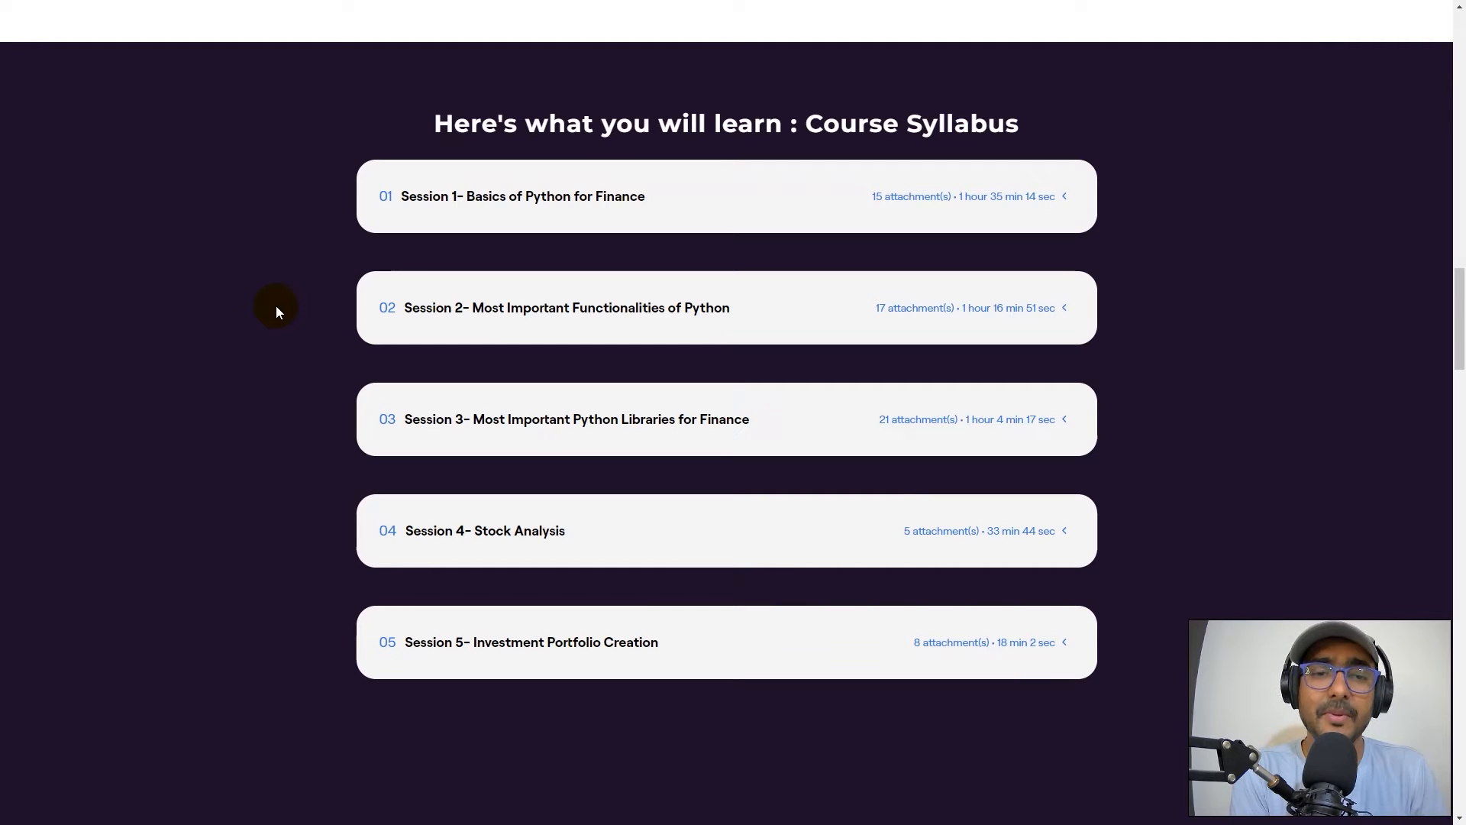
mouse_move(559, 179)
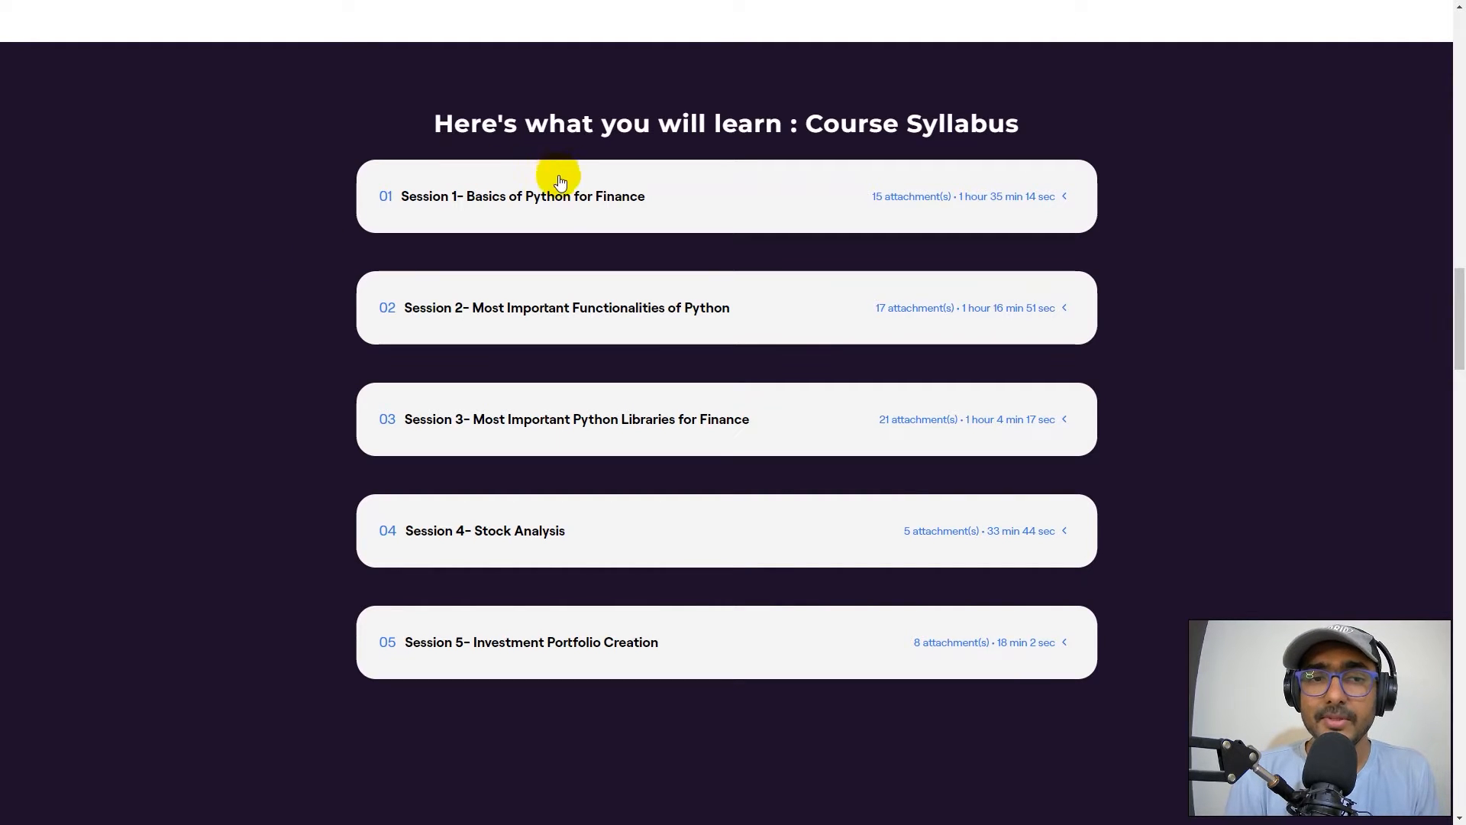
mouse_move(235, 307)
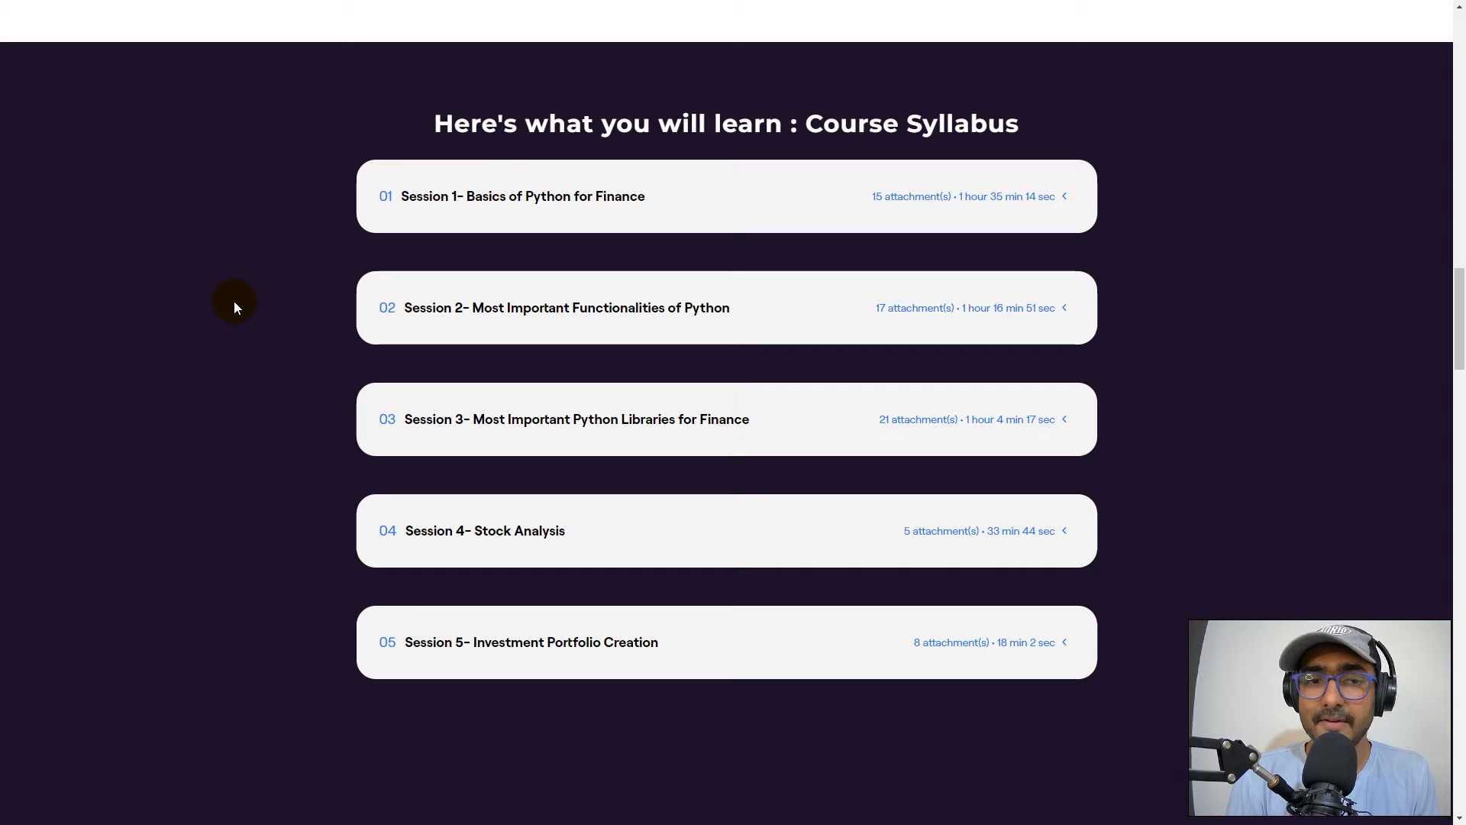
Expand Session 1 and browse its first chapters and videos
click(524, 195)
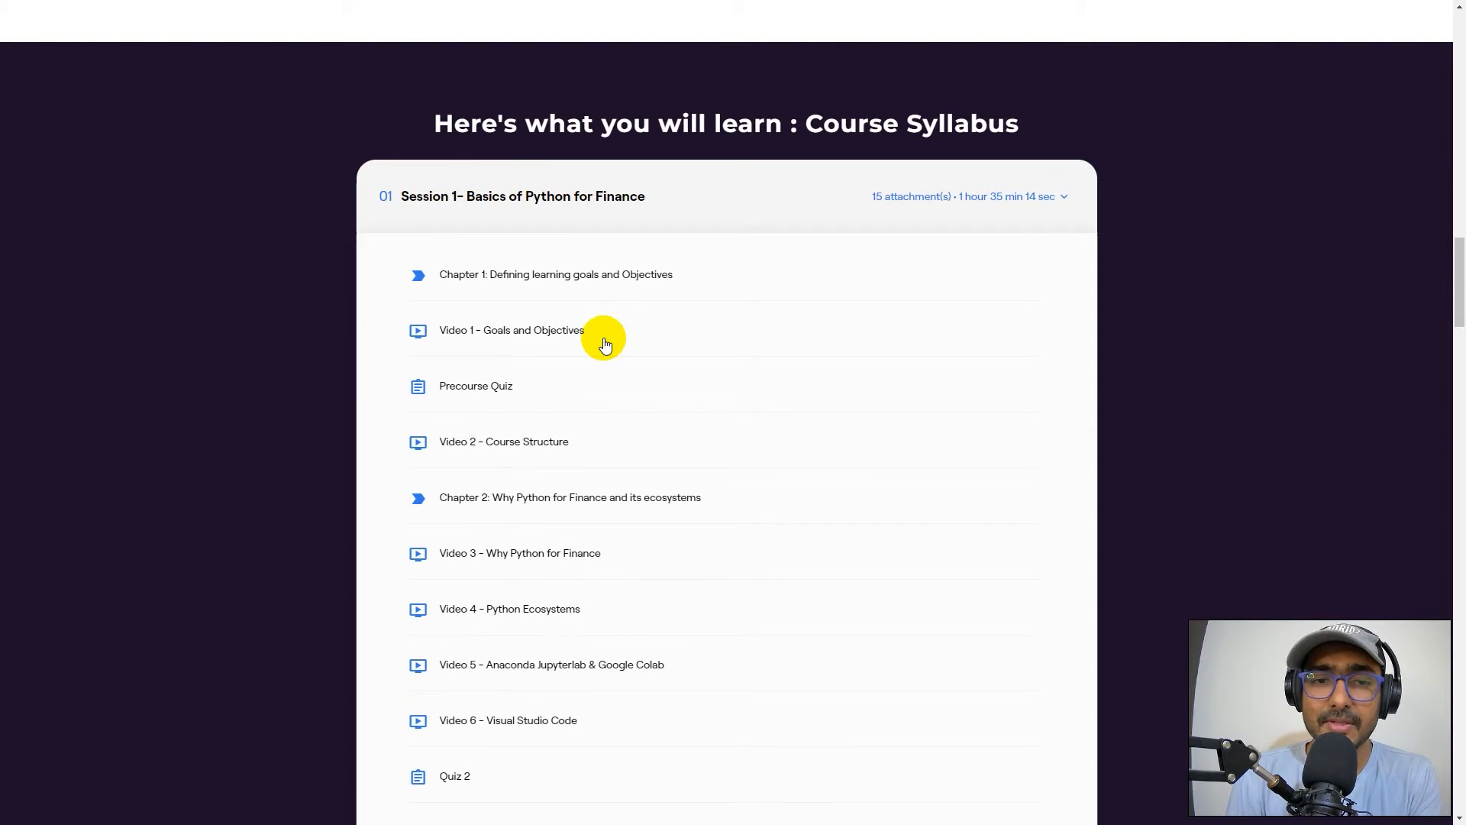
scroll(down, 3)
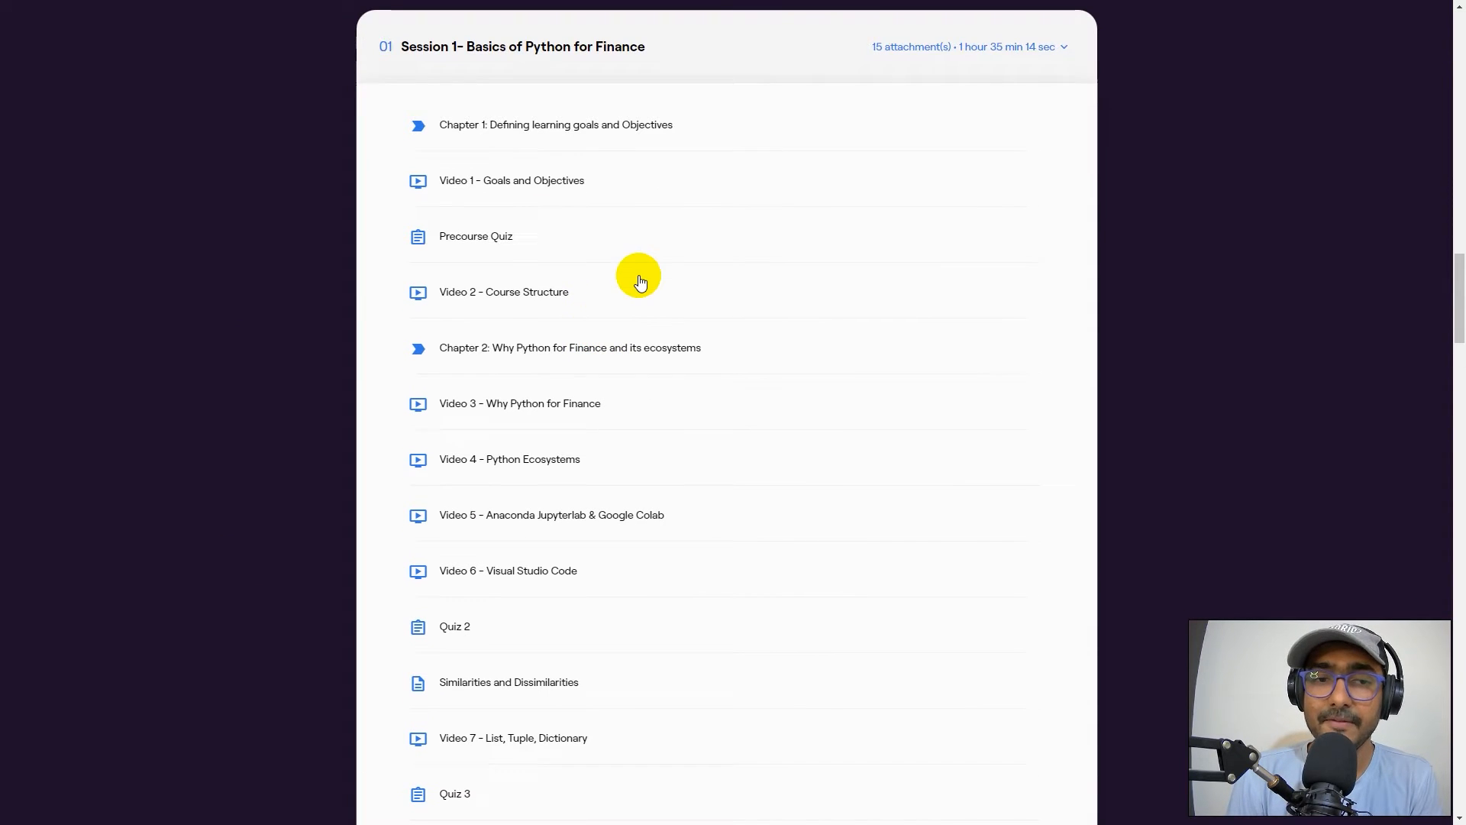
scroll(up, 3)
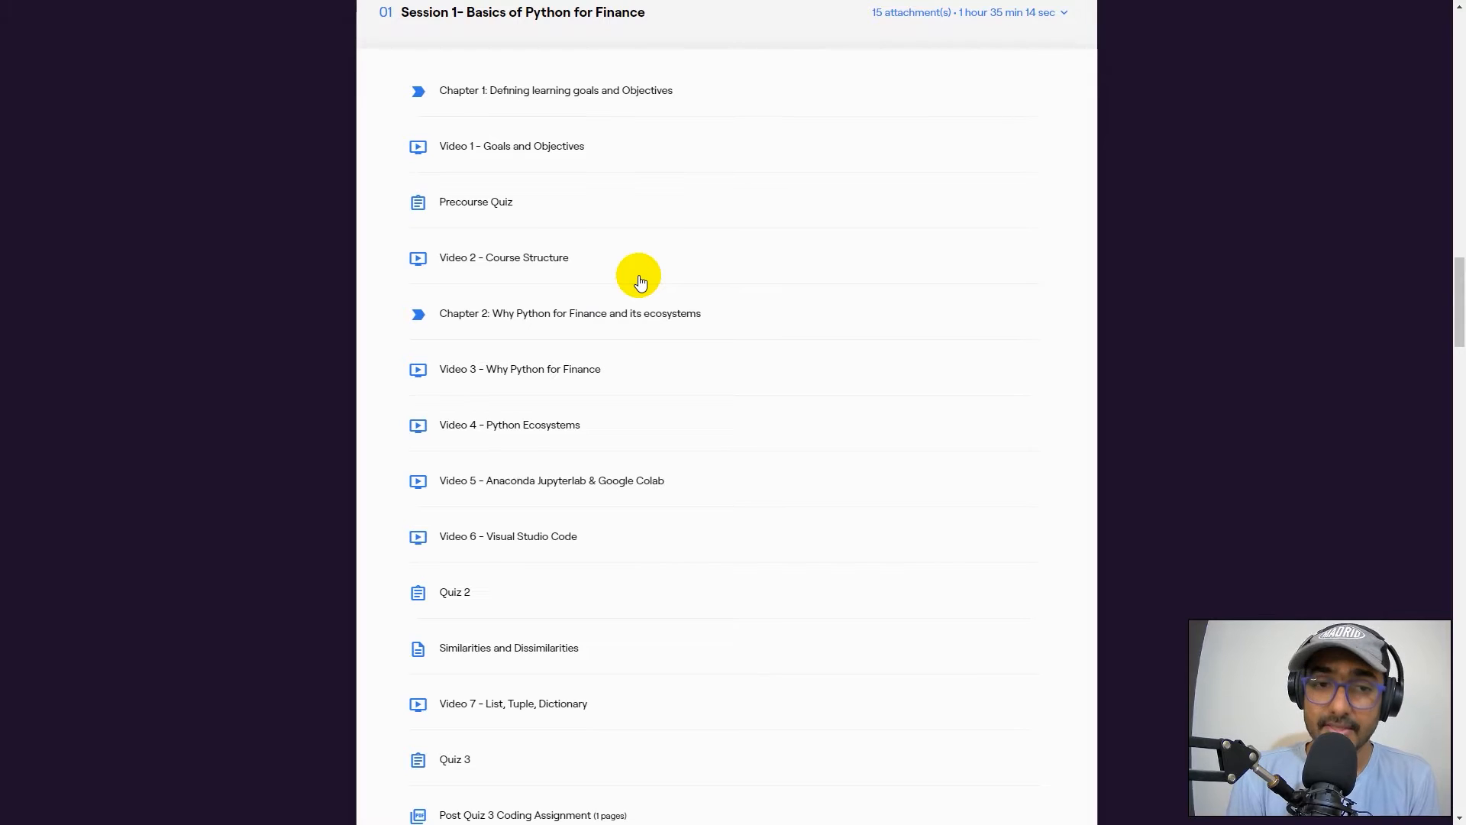
mouse_move(502, 158)
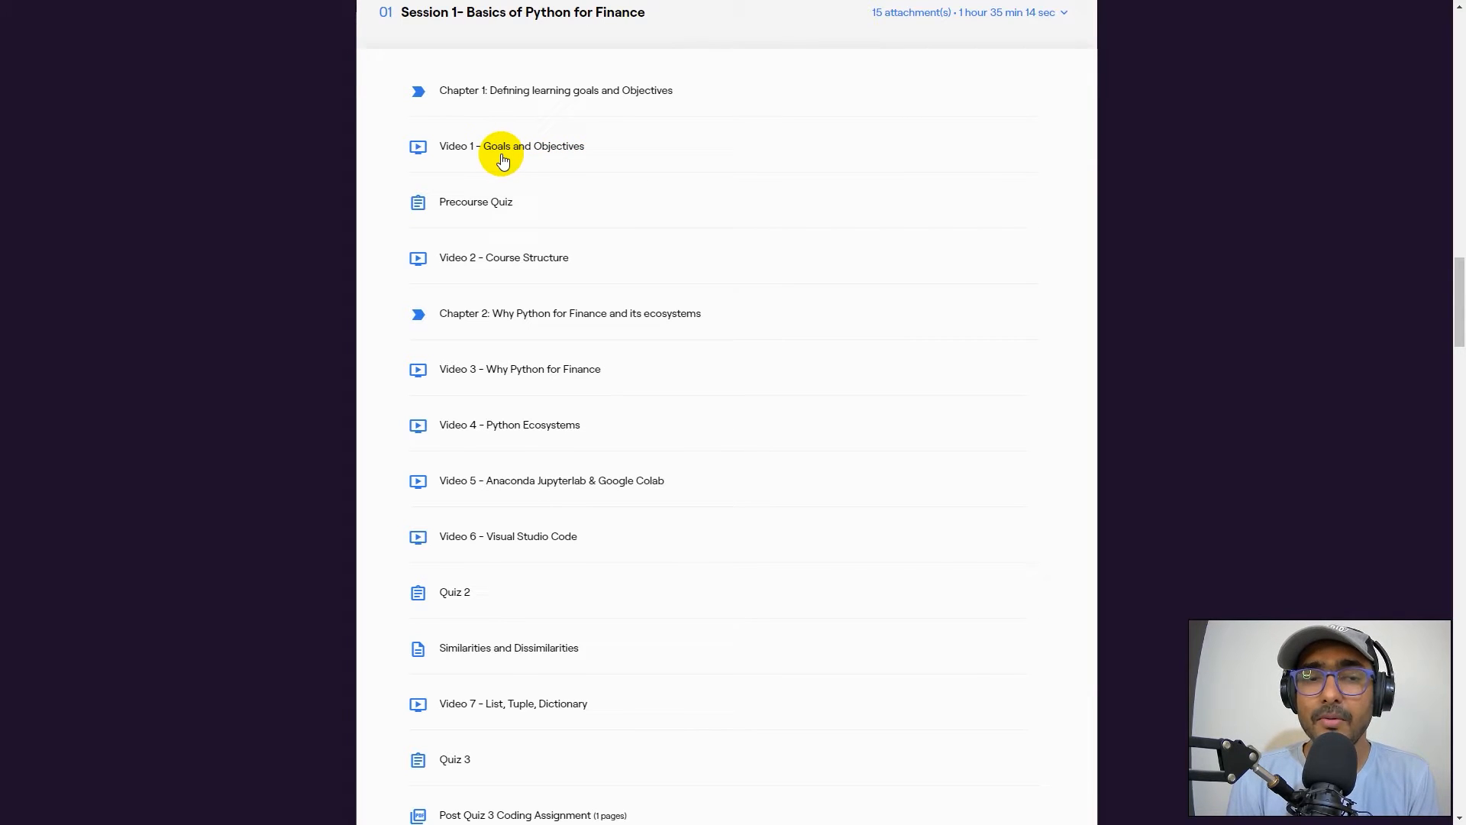
mouse_move(613, 230)
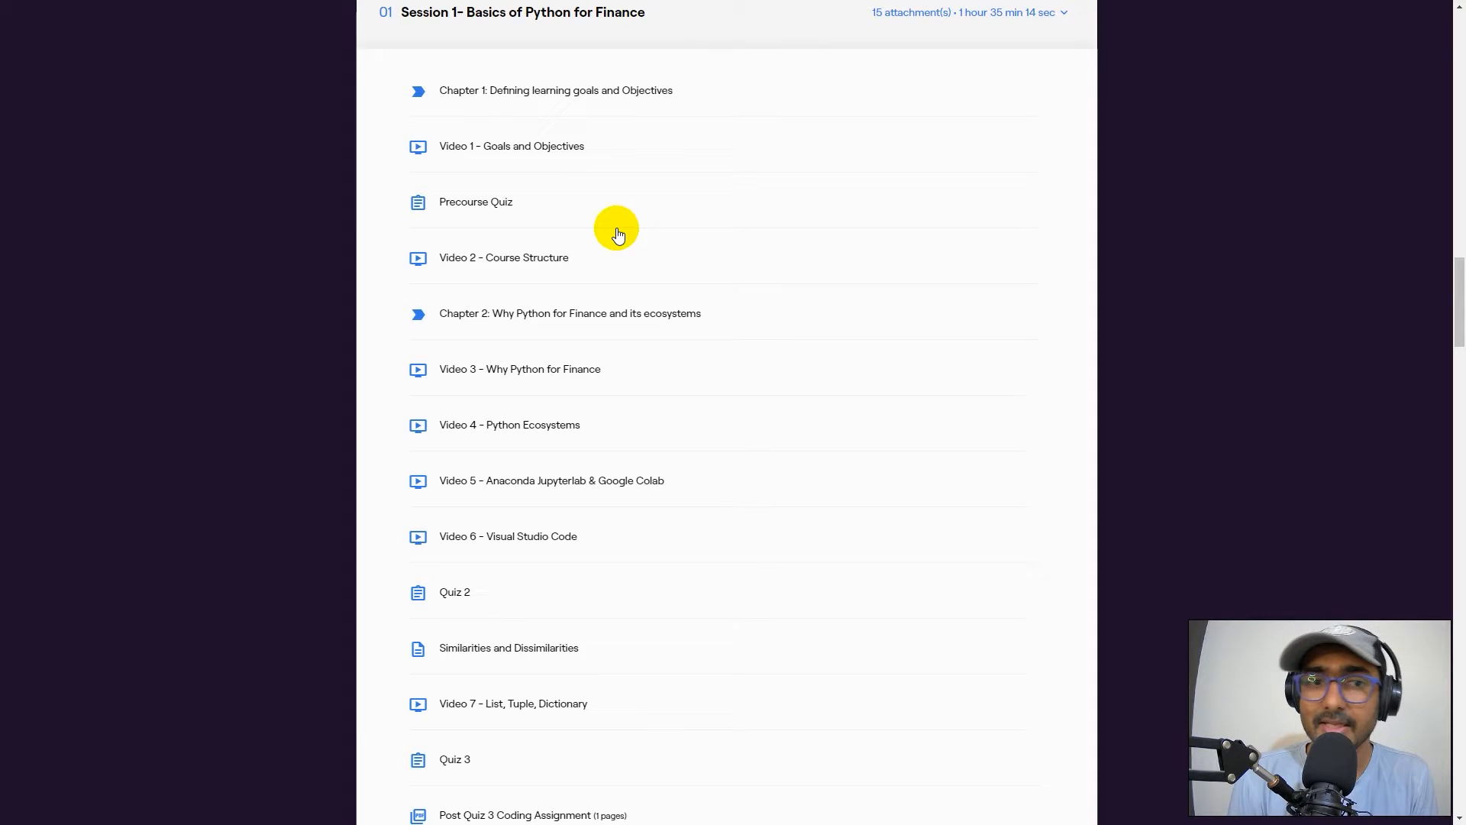
scroll(down, 3)
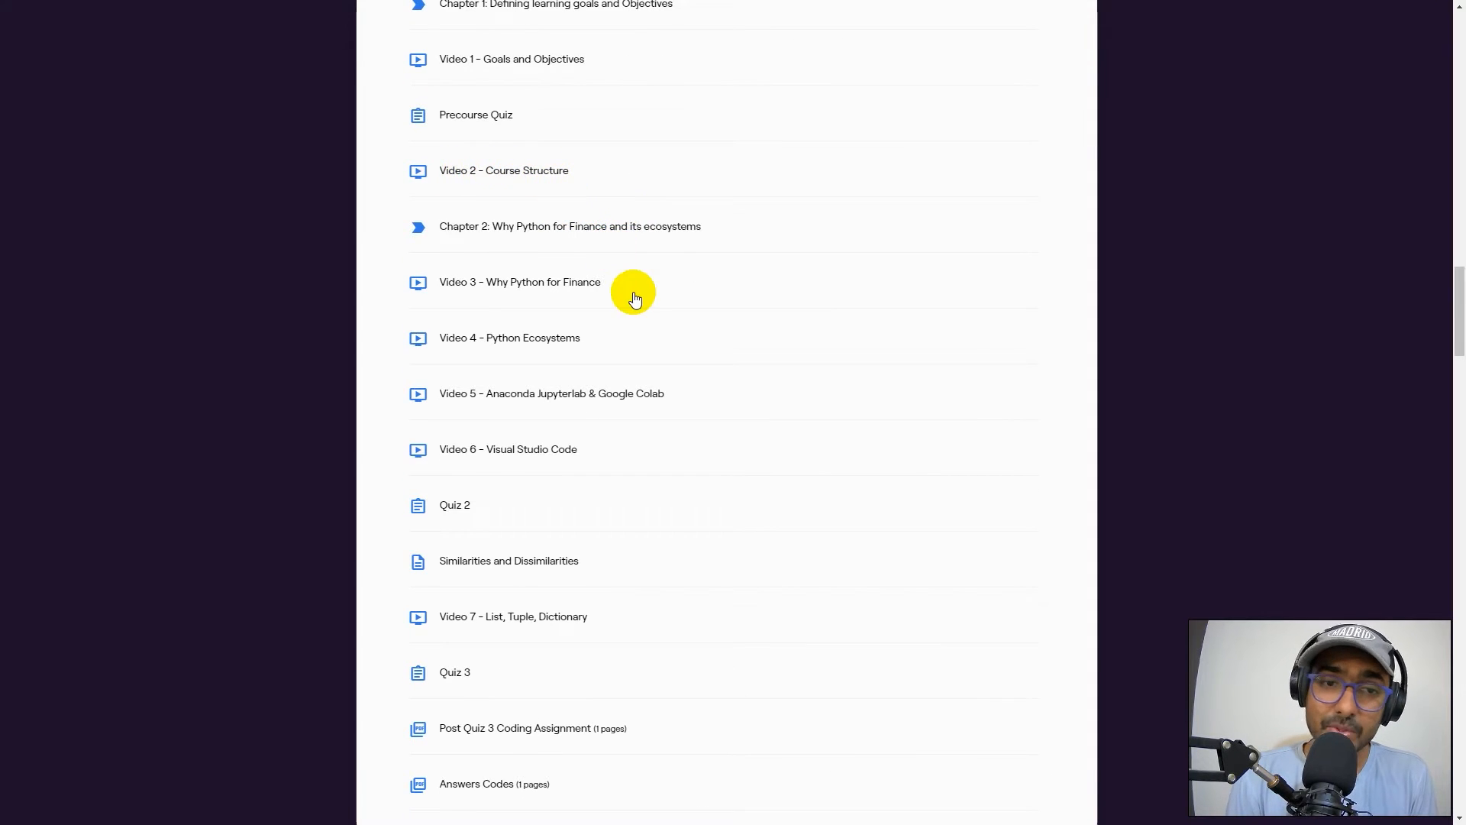
scroll(down, 3)
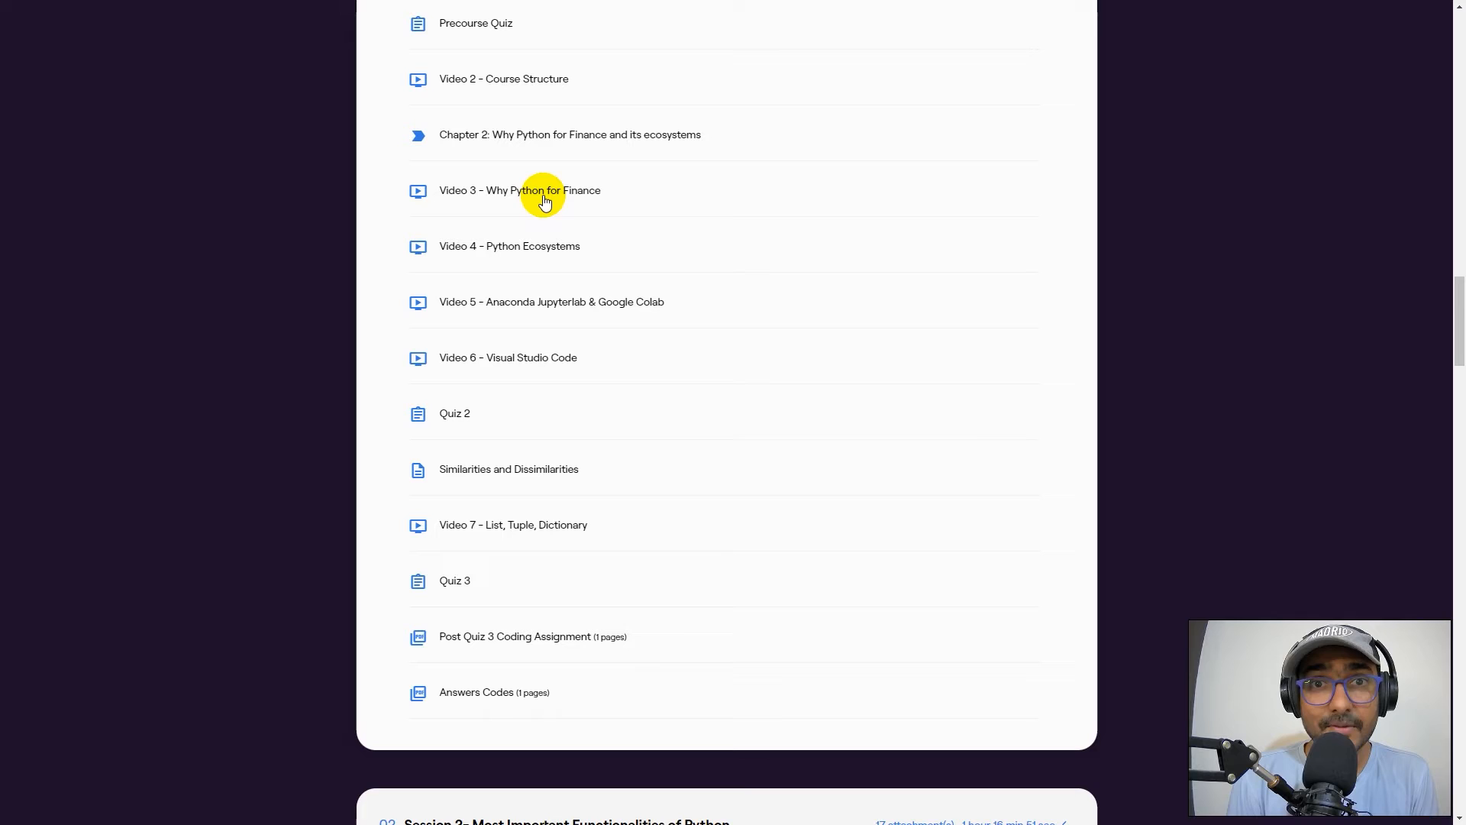
mouse_move(606, 212)
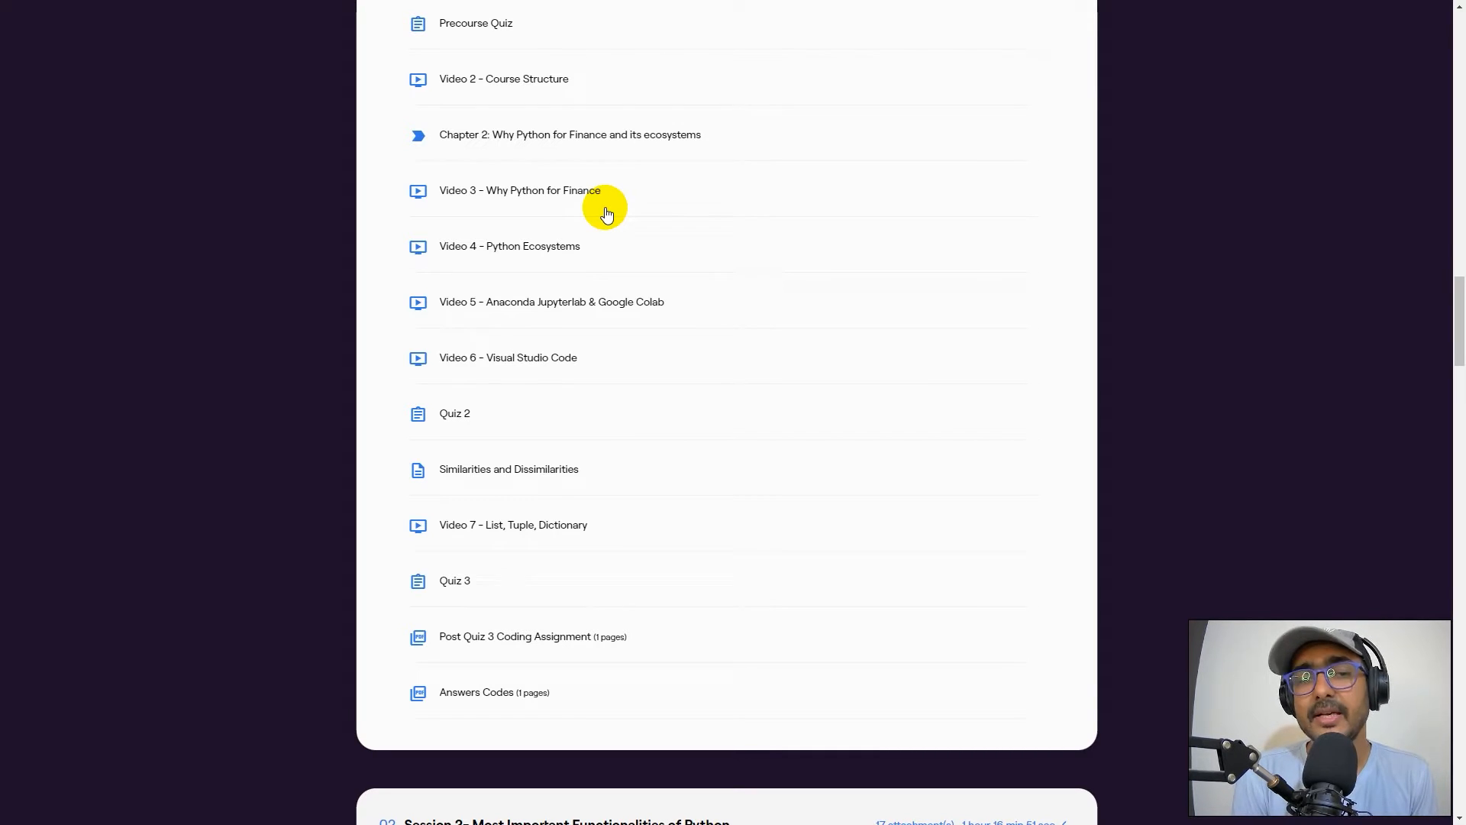
Scroll past Session 1's quizzes, coding assignment and Answers Codes to the Session 2–5 headers
scroll(down, 3)
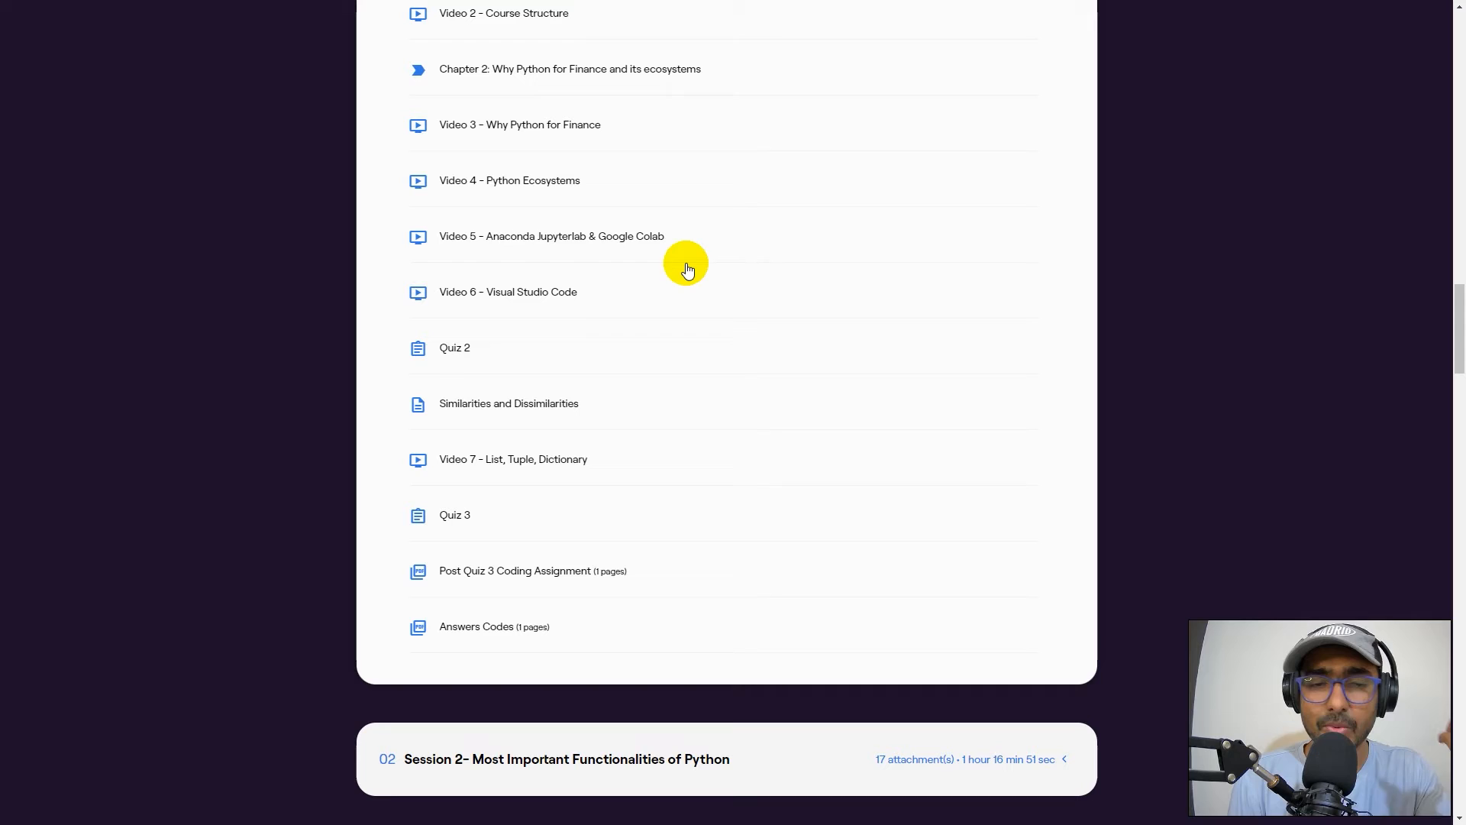
mouse_move(598, 259)
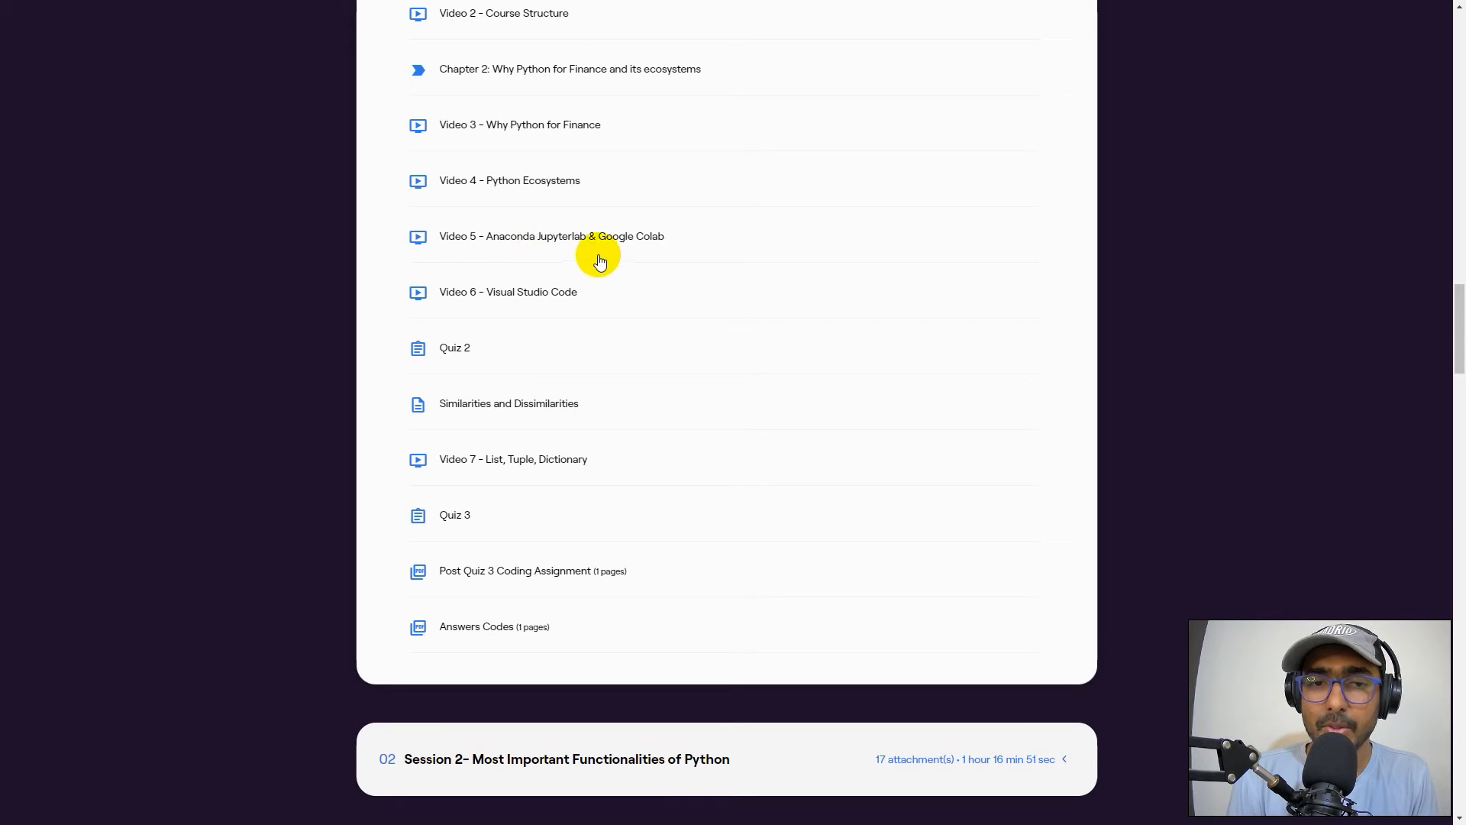
mouse_move(502, 247)
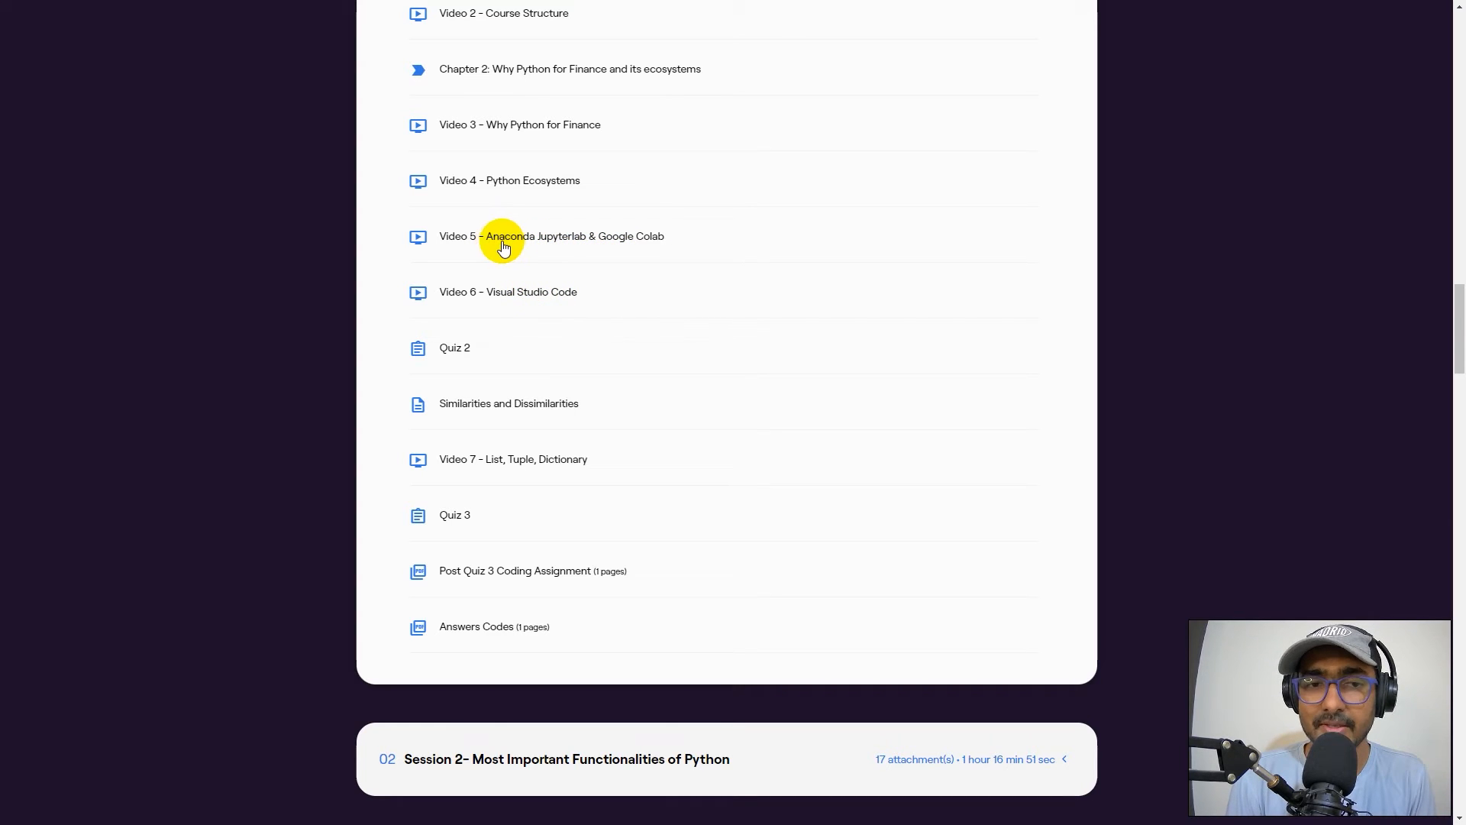
mouse_move(609, 251)
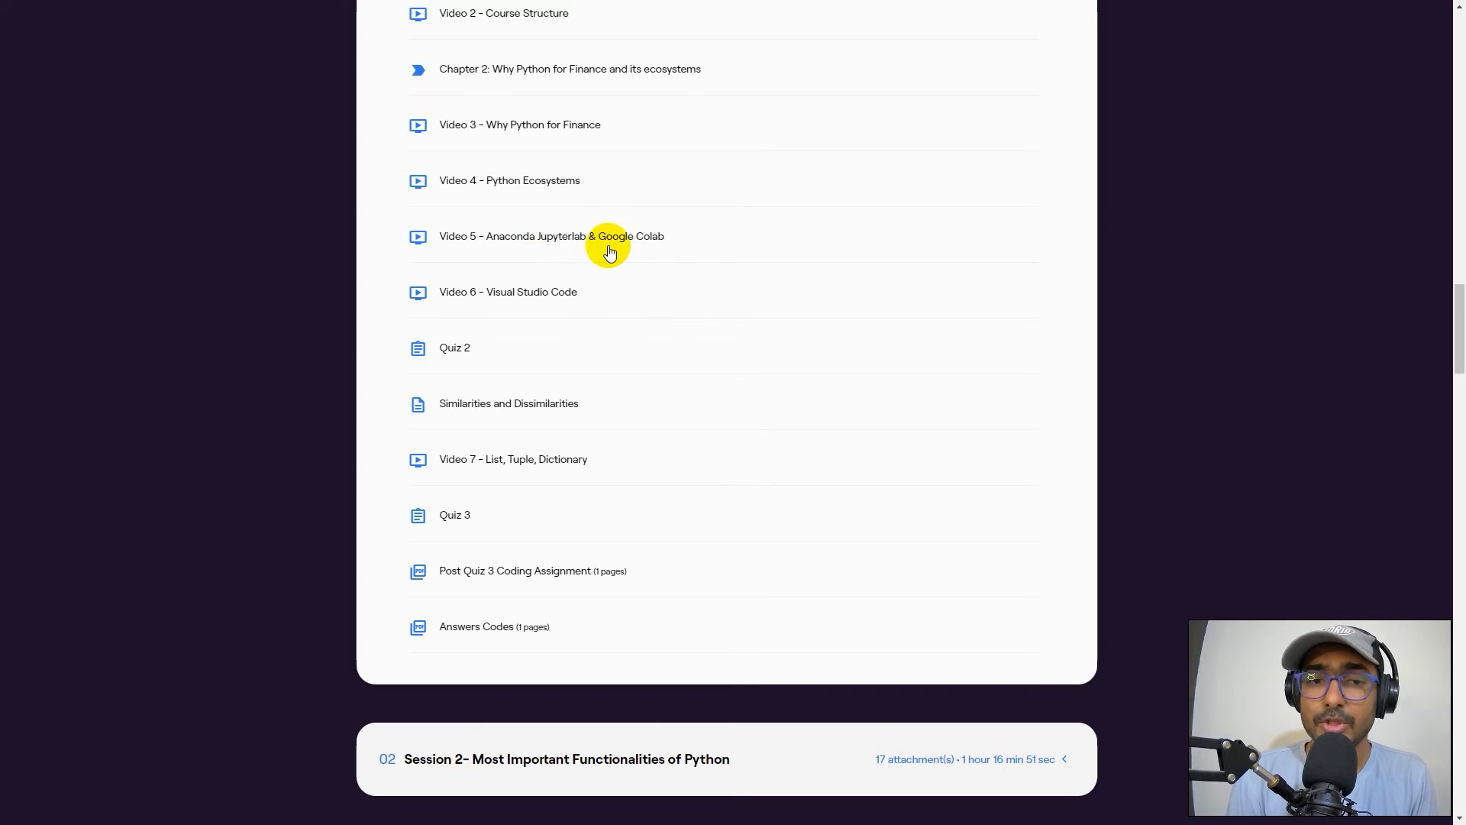
mouse_move(553, 310)
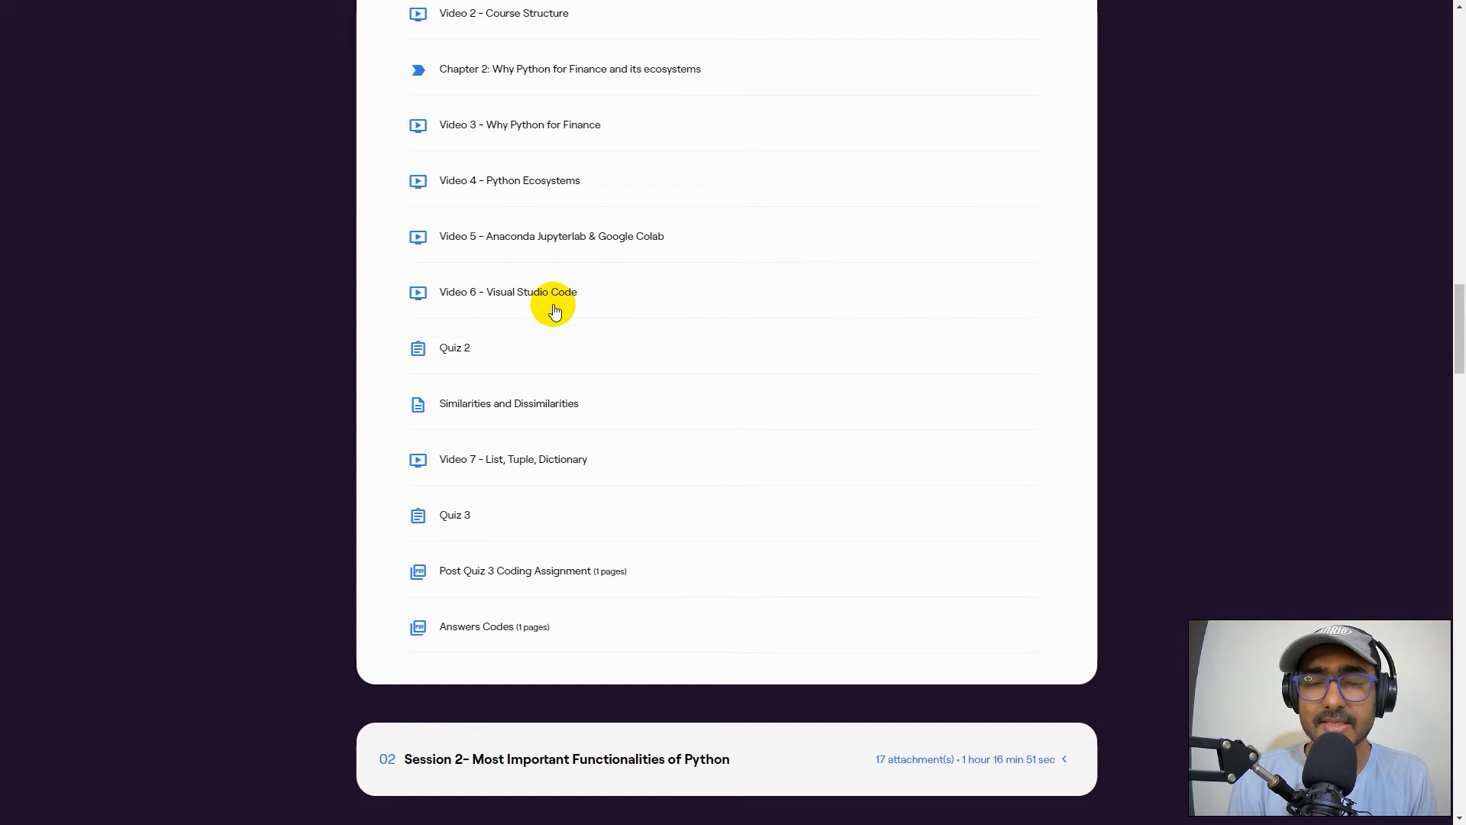
scroll(down, 3)
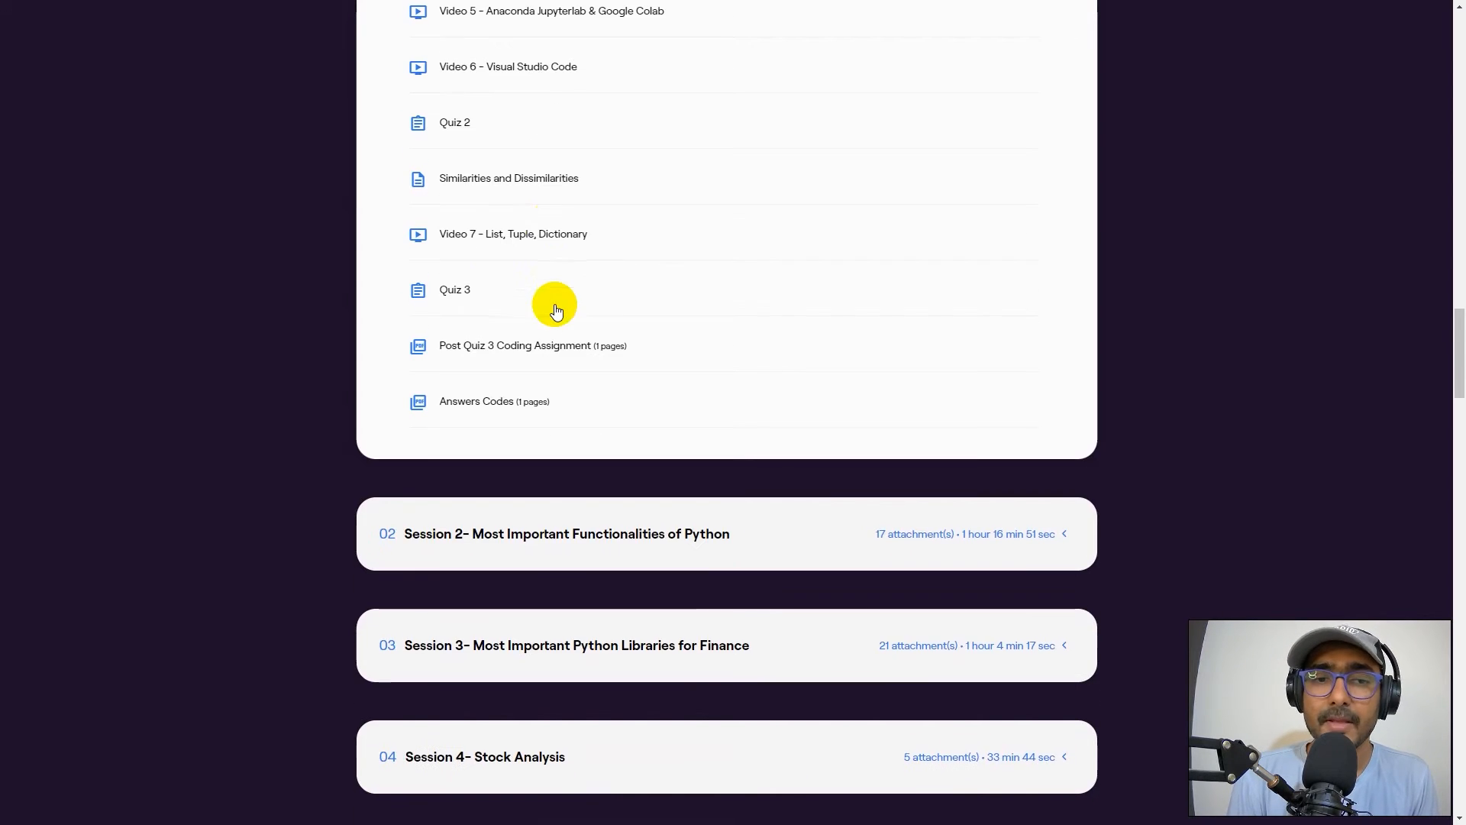
scroll(up, 3)
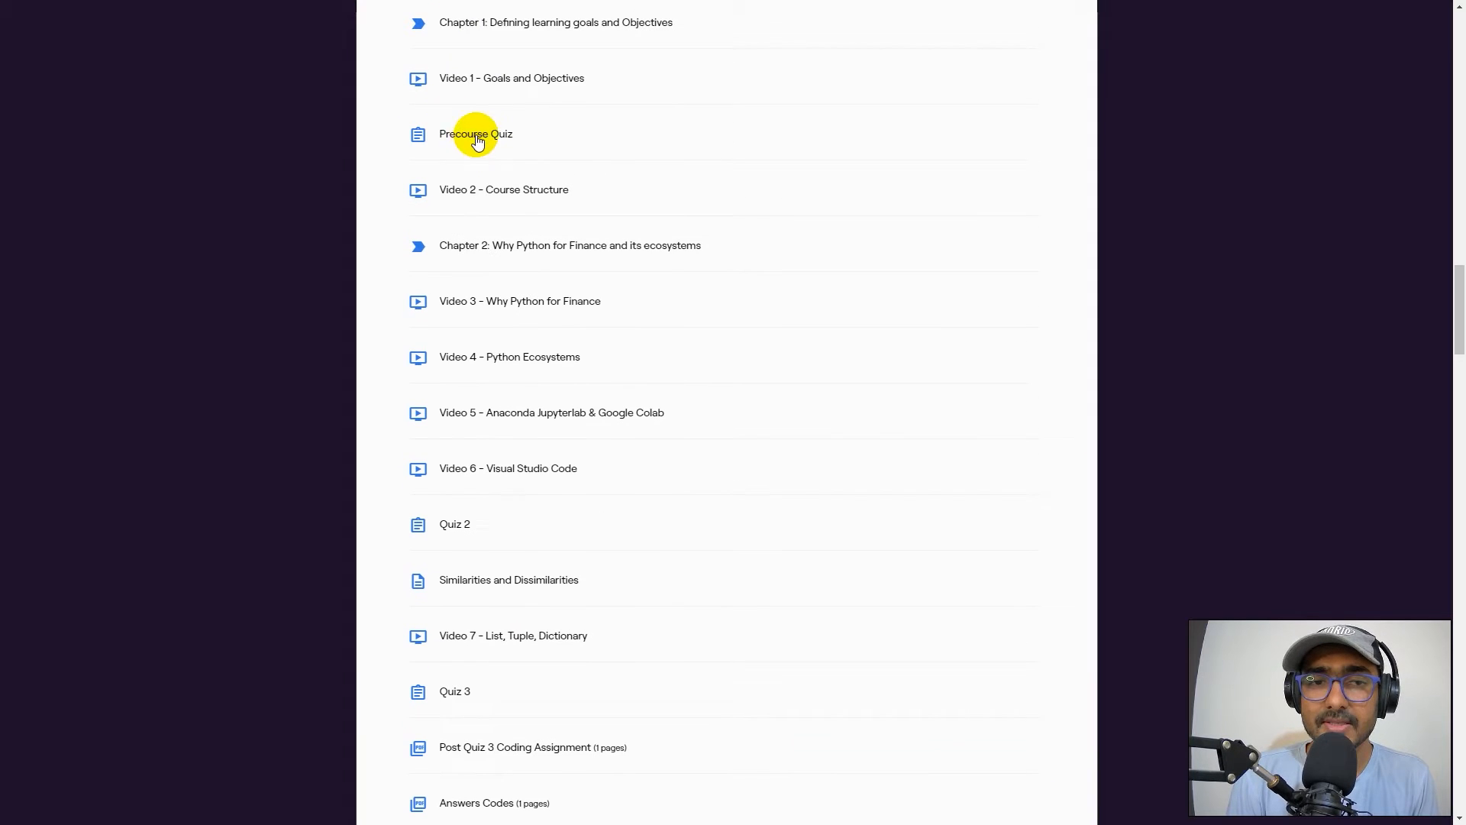
scroll(down, 3)
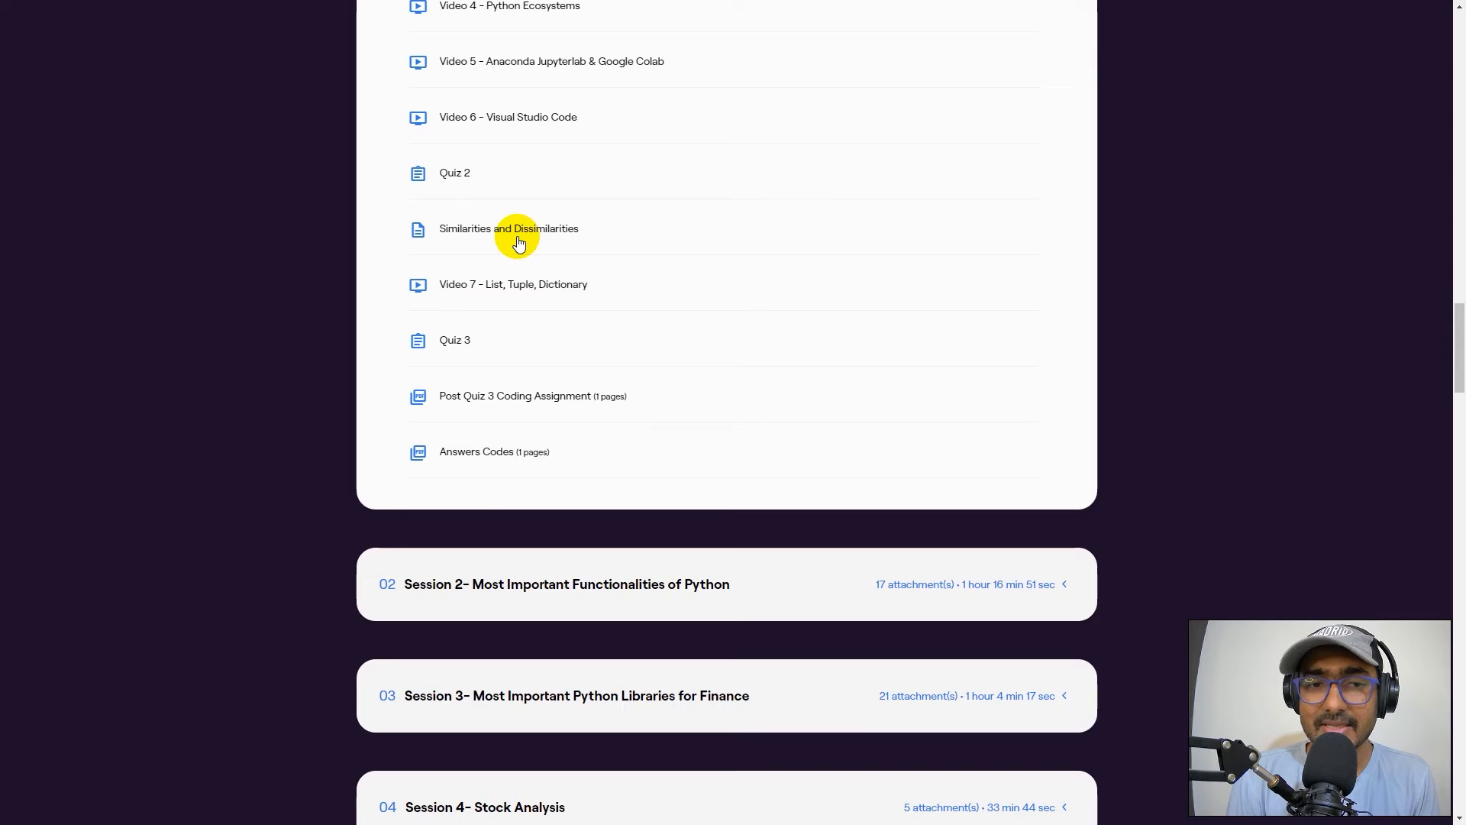
mouse_move(589, 350)
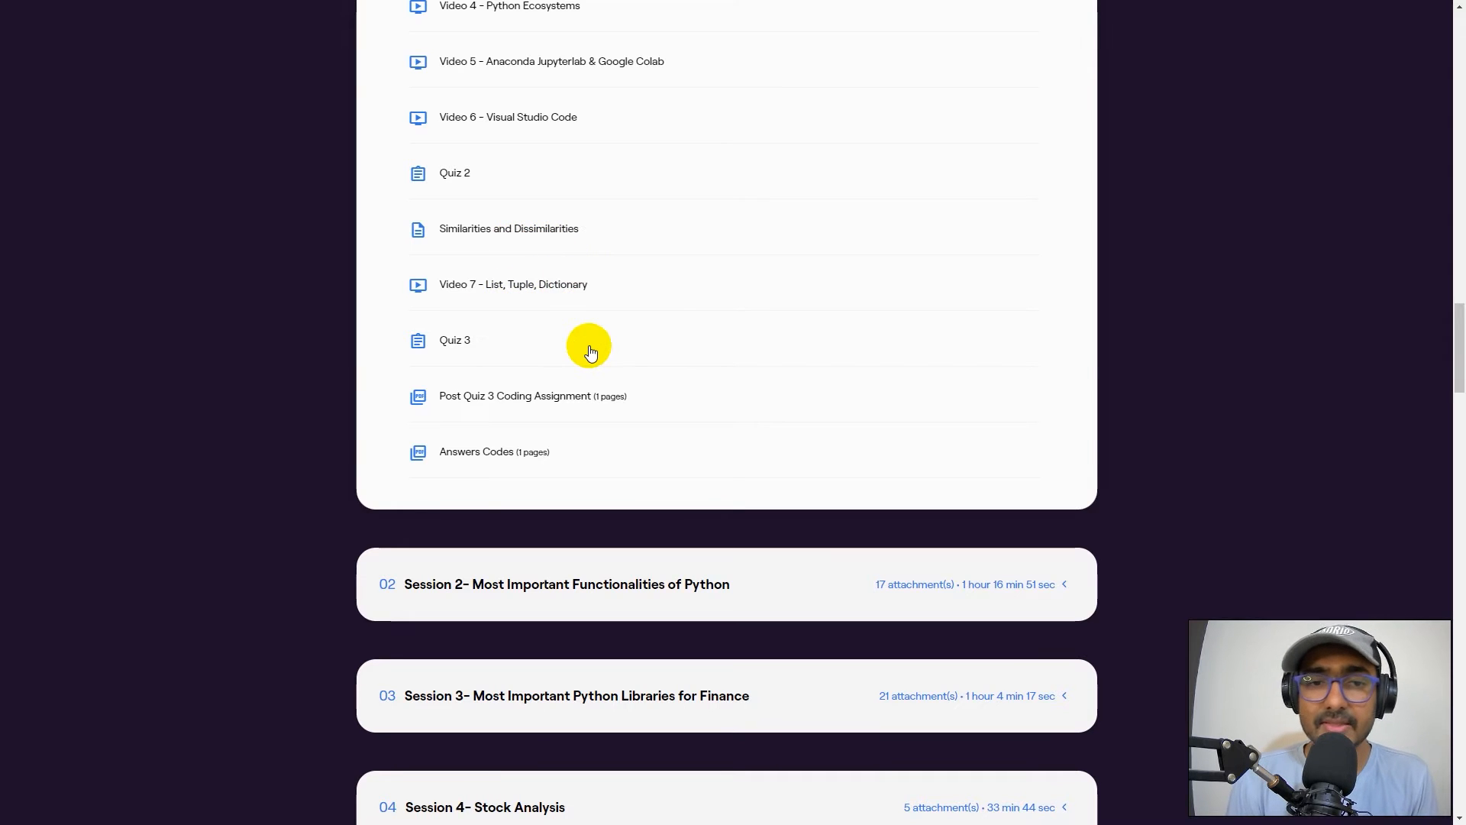
scroll(down, 3)
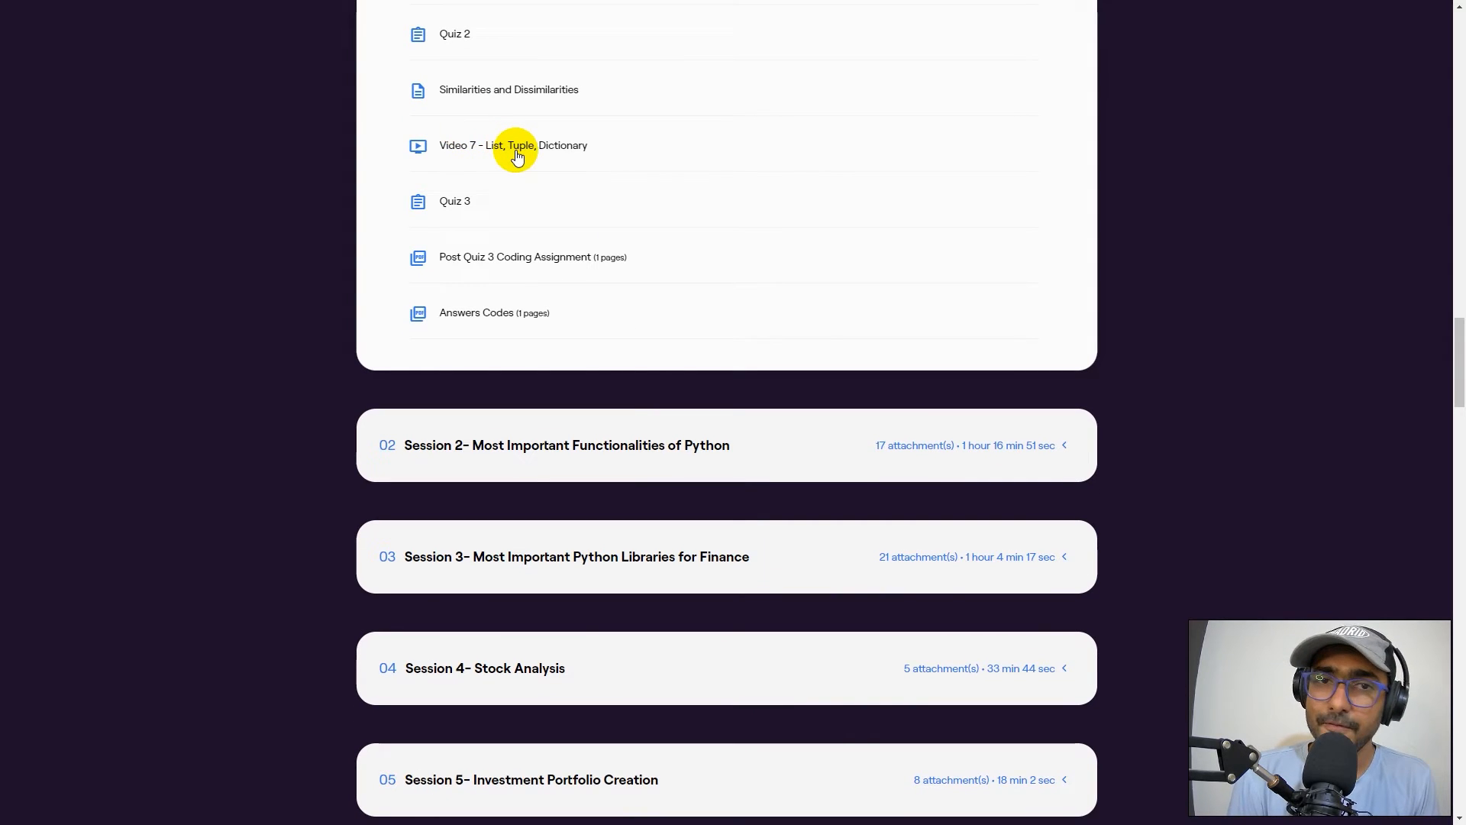
mouse_move(533, 166)
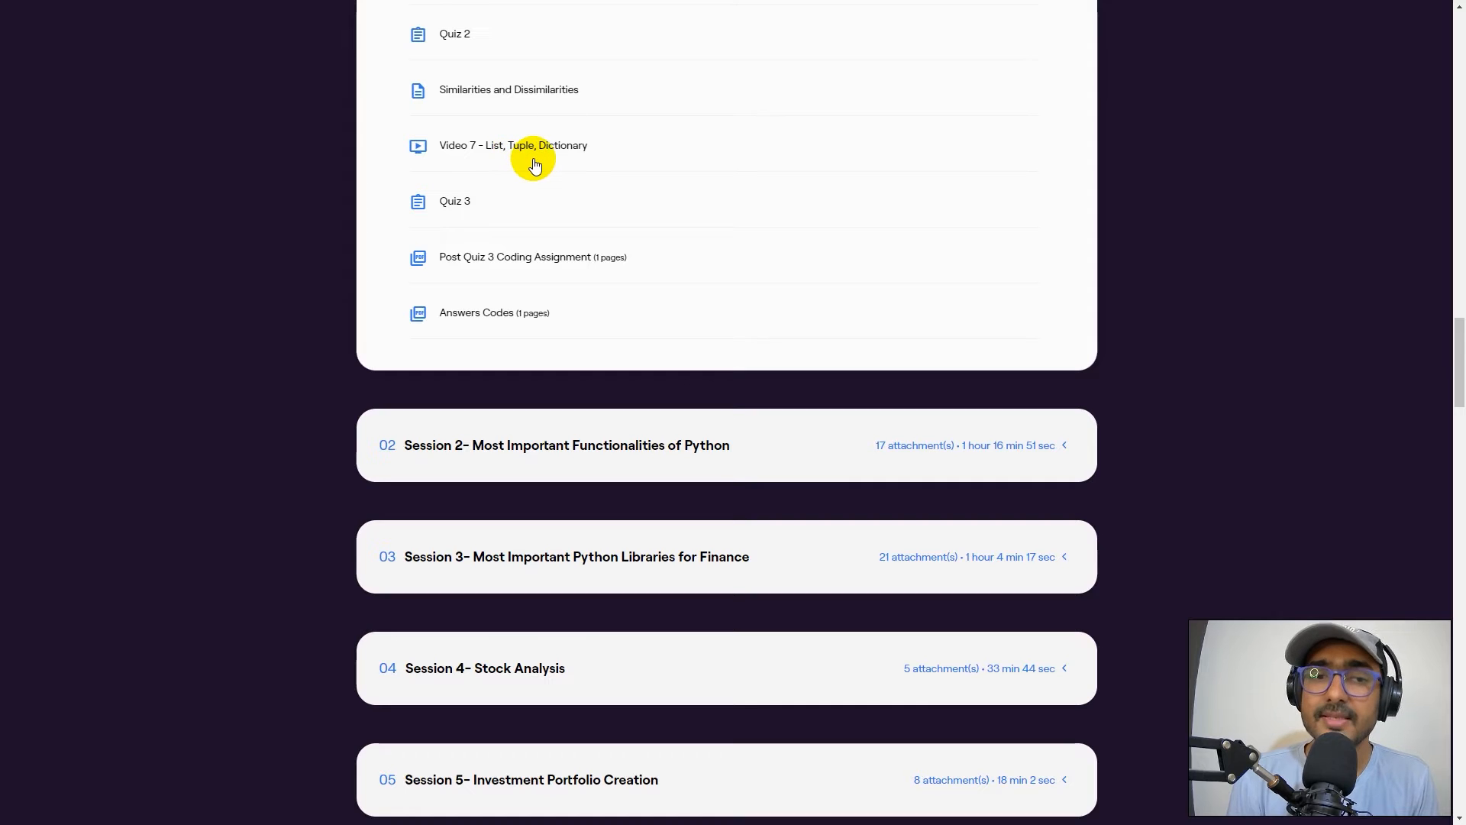
scroll(down, 3)
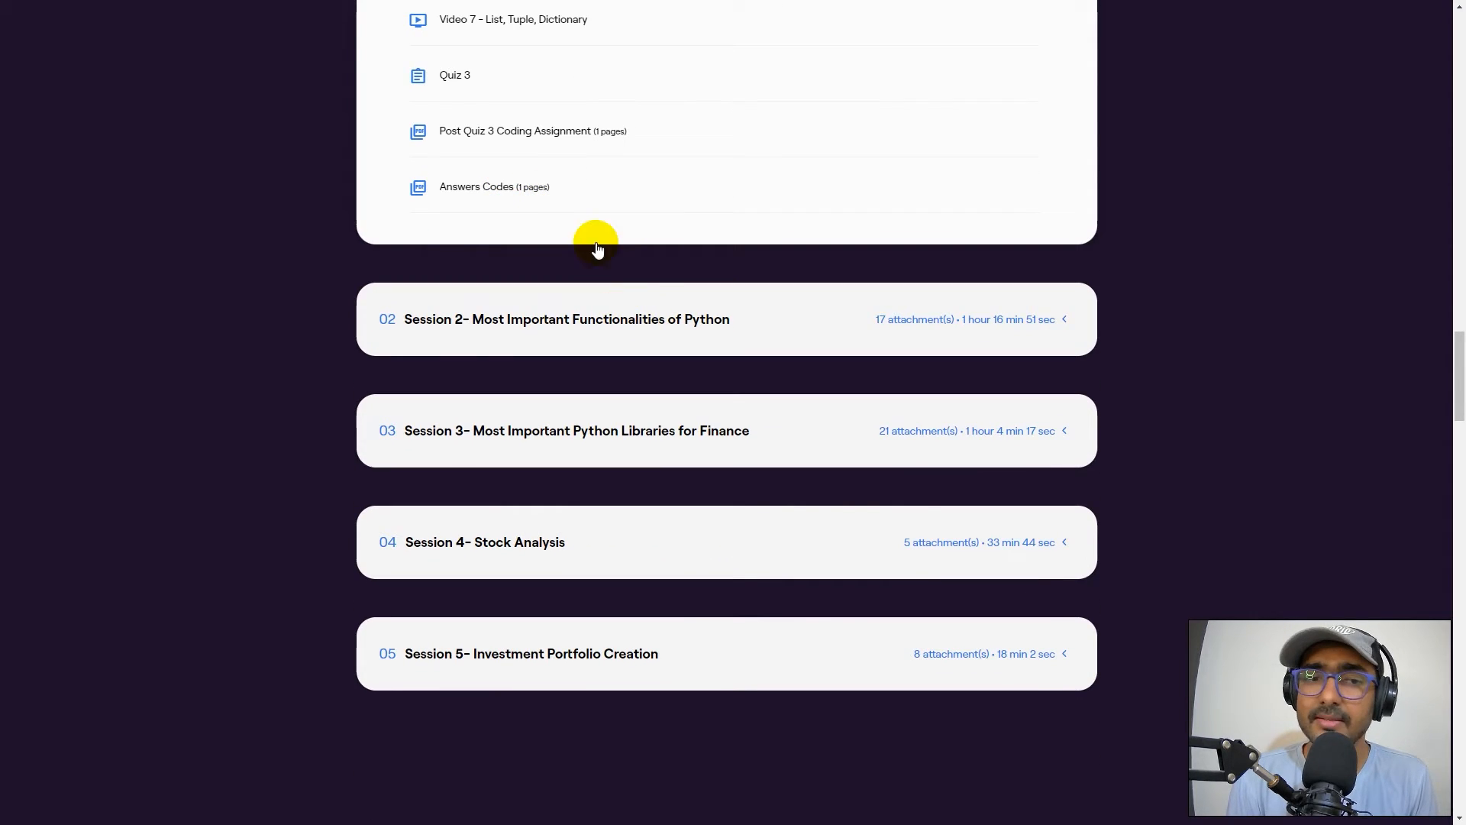
Expand Session 2- Most Important Functionalities of Python and browse its first lessons
click(566, 319)
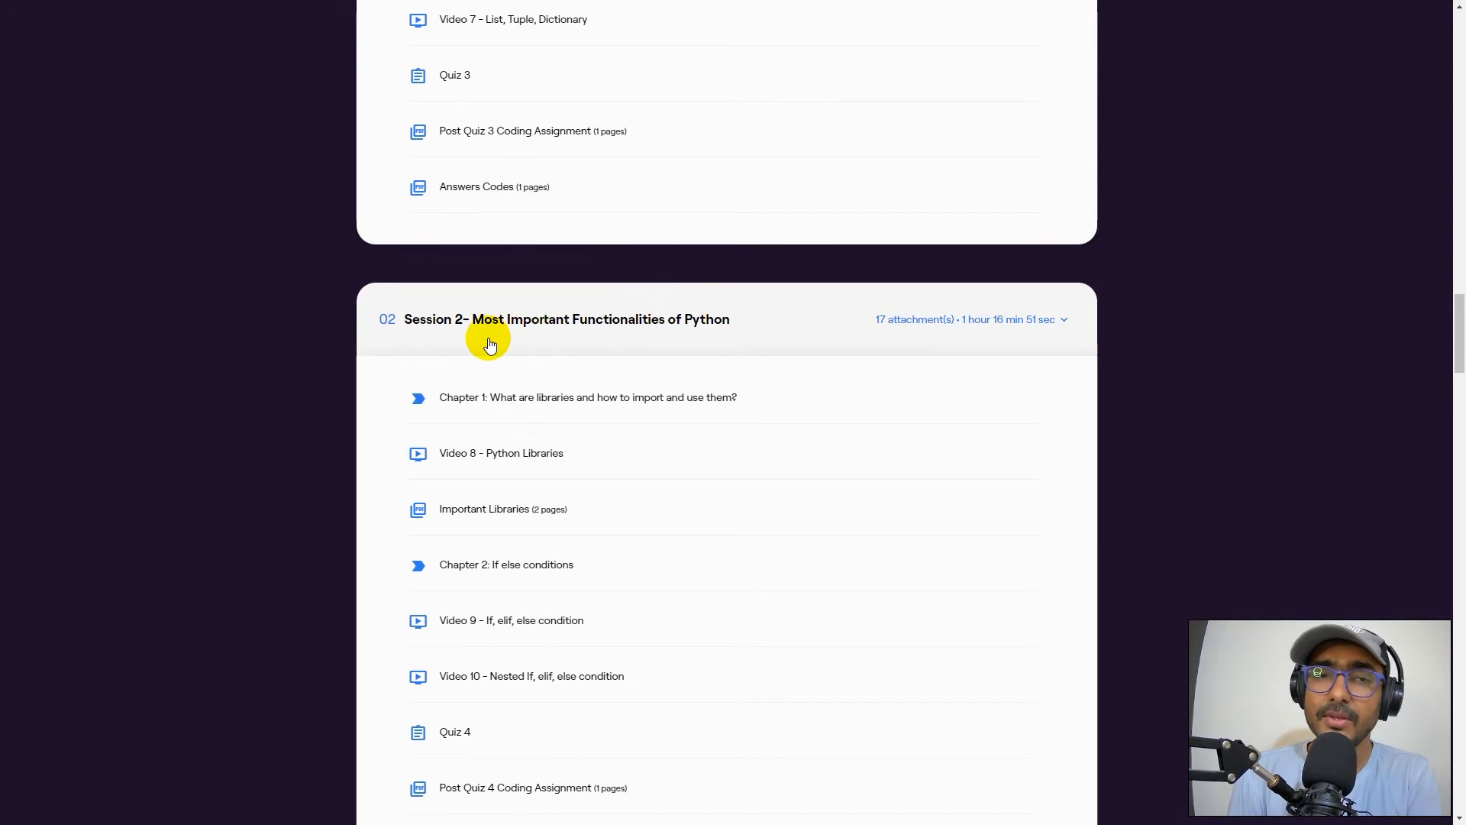
scroll(down, 3)
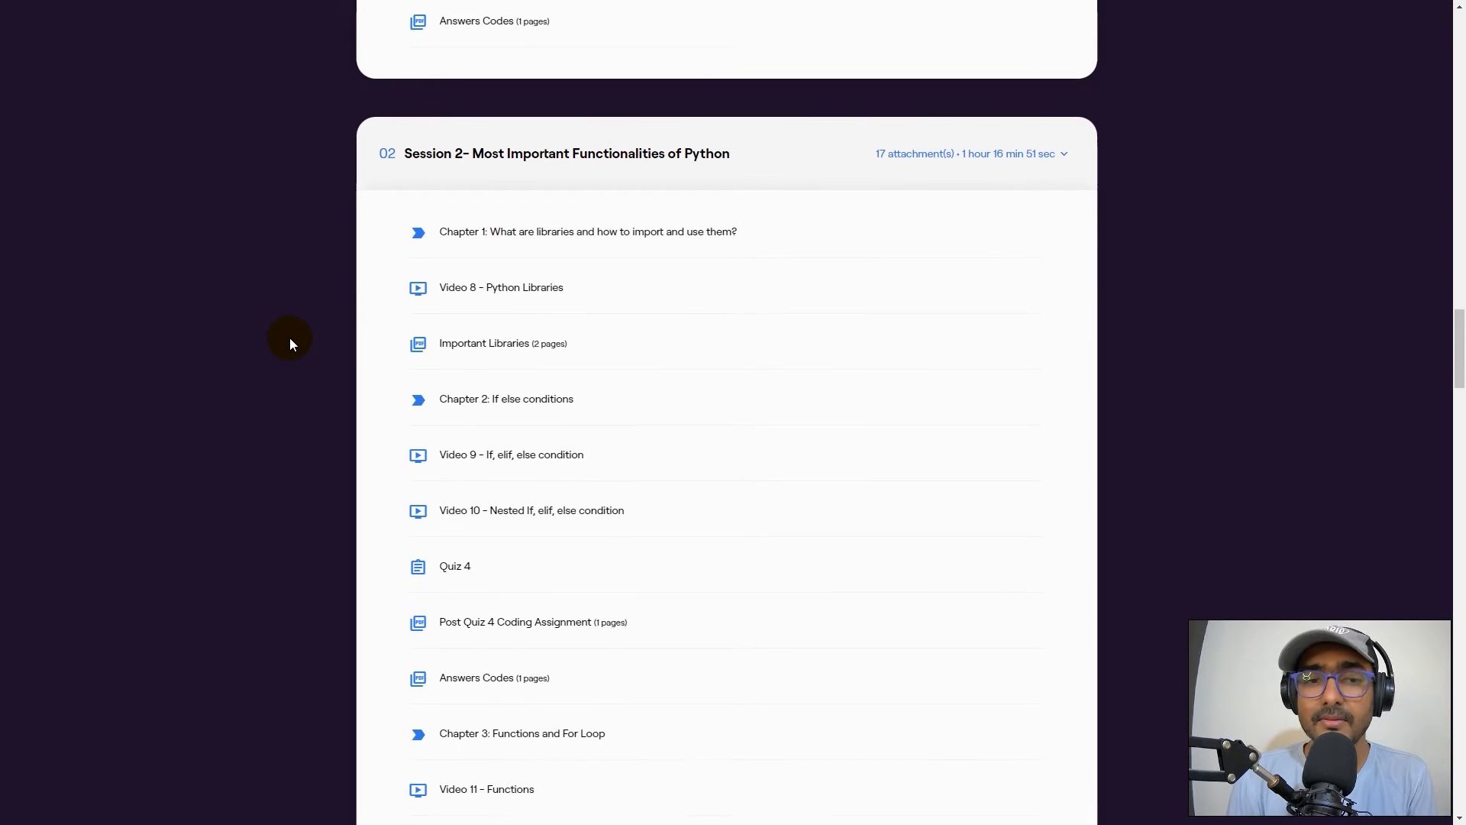
scroll(down, 3)
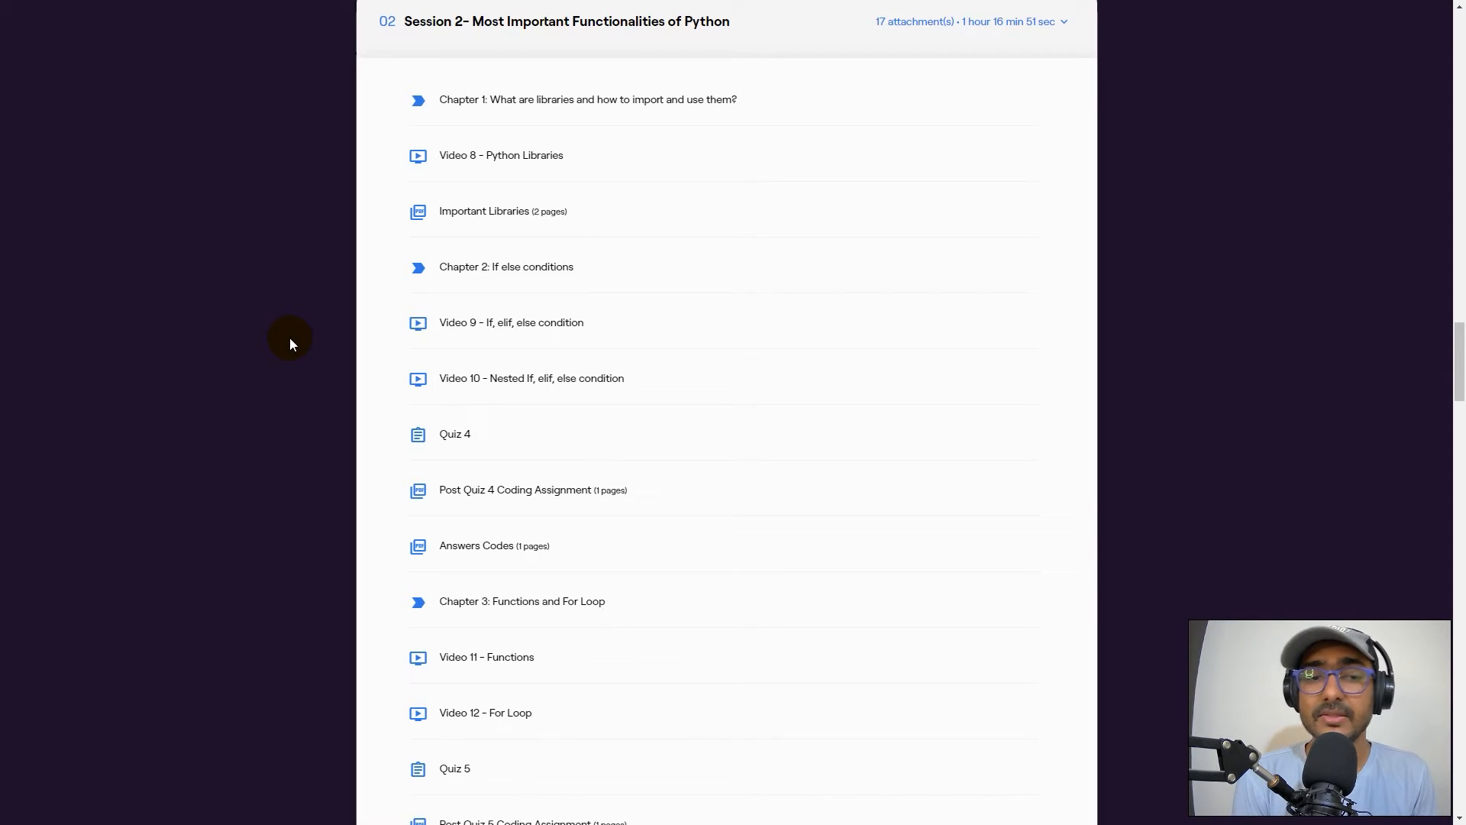
scroll(down, 3)
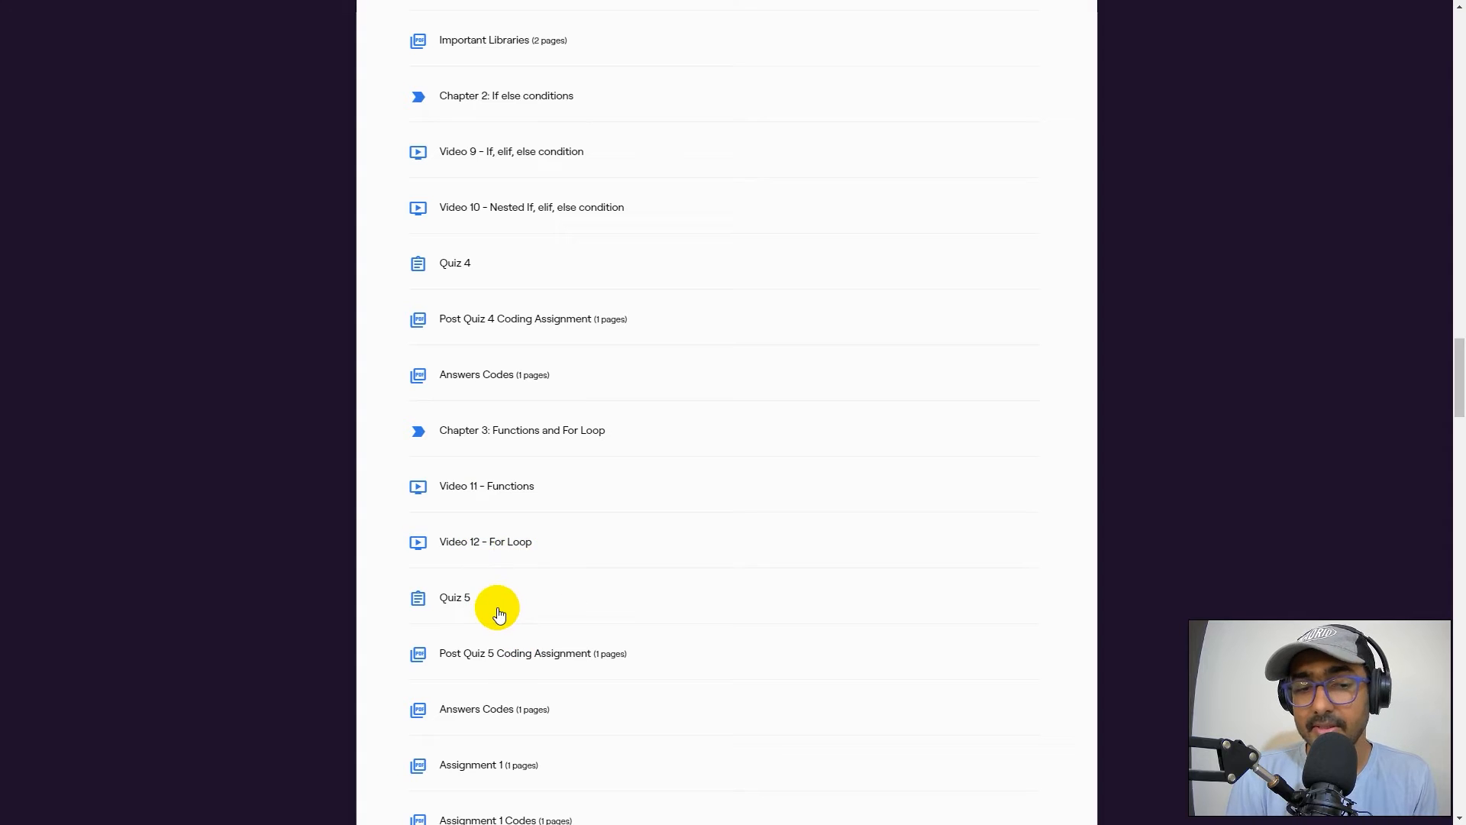
scroll(up, 3)
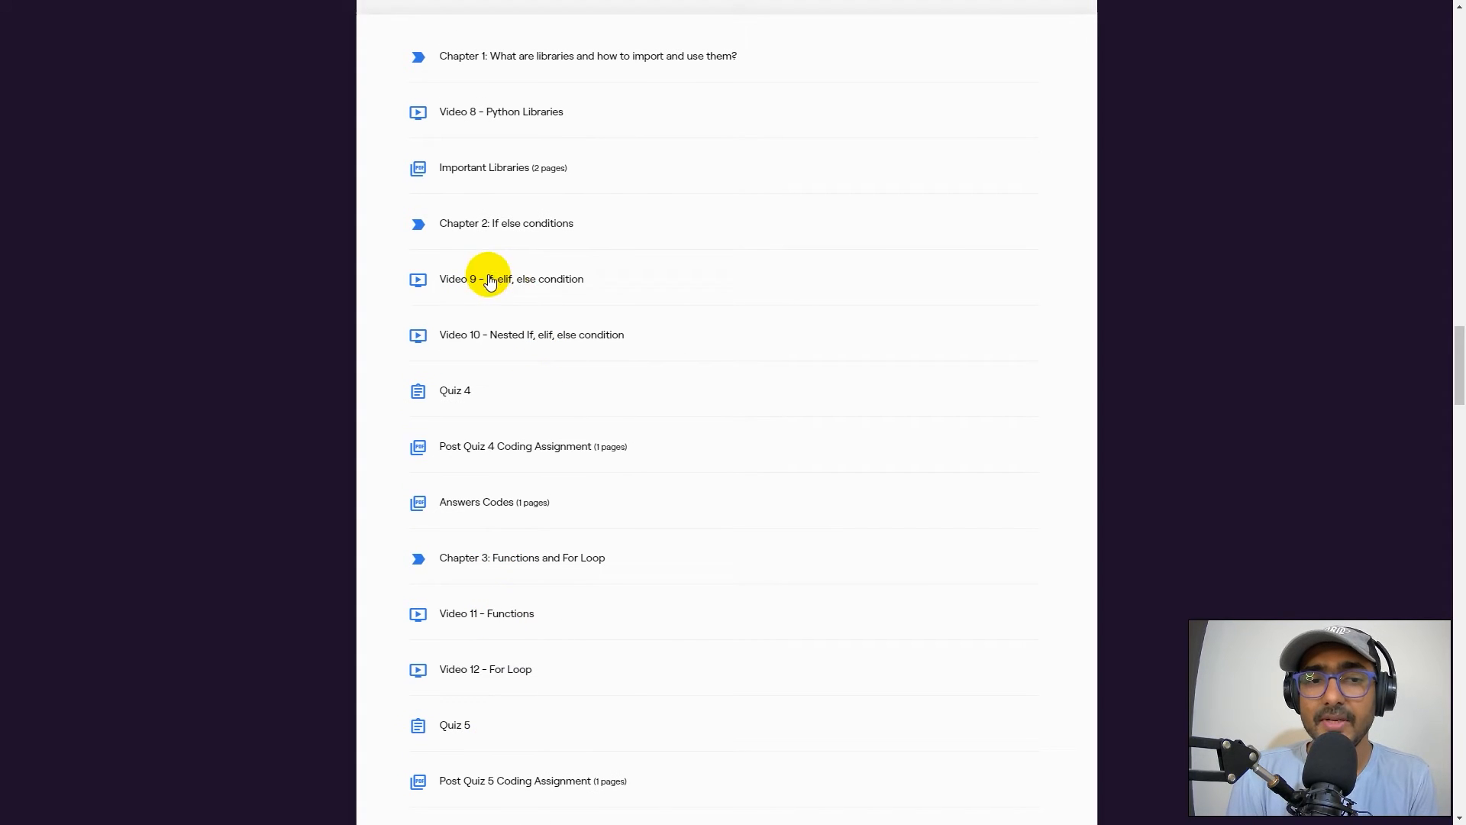
mouse_move(536, 265)
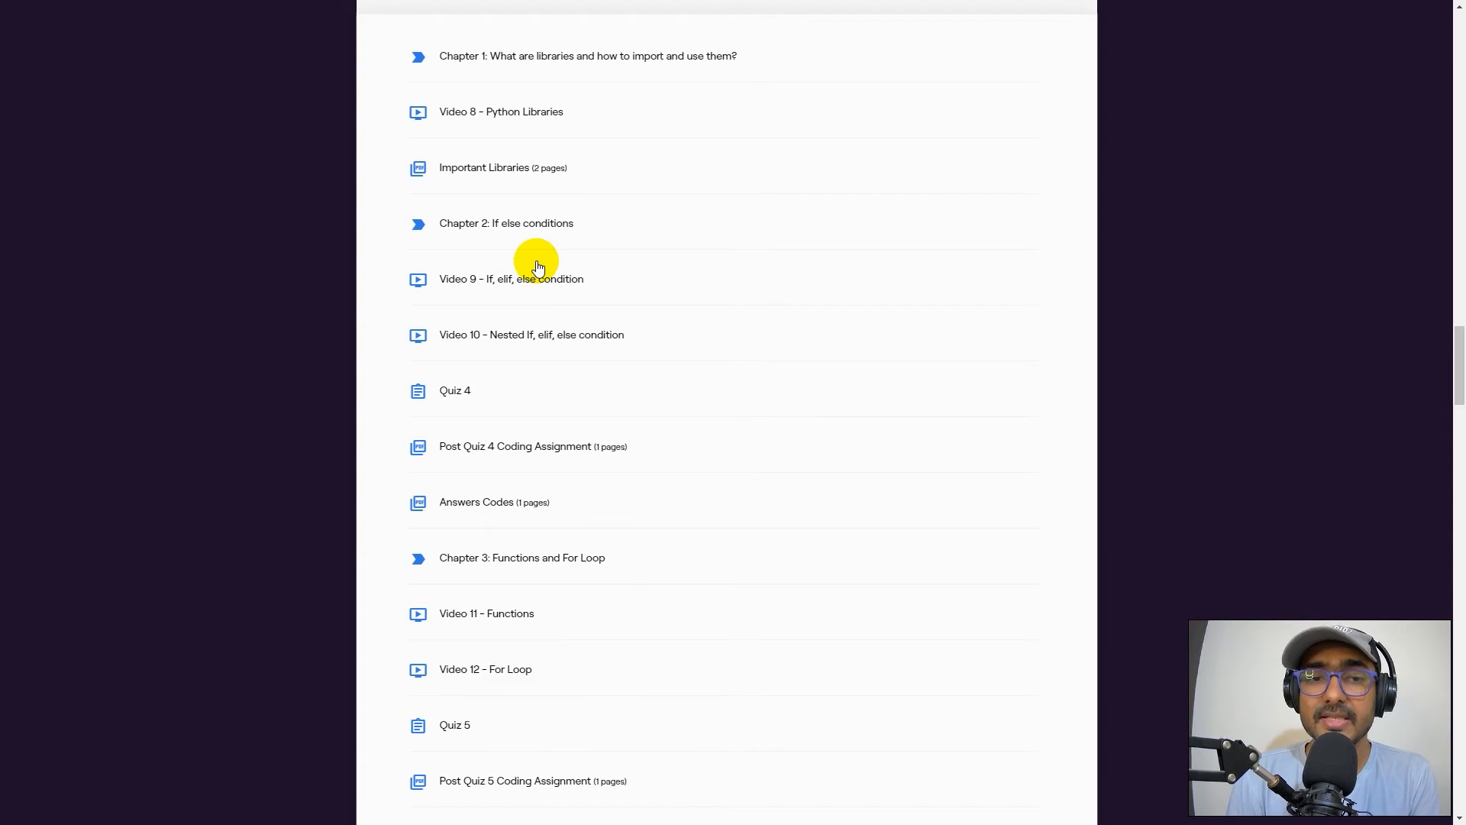
Scroll through Session 2 down to Assignment 1 Codes, then expand Session 3
scroll(down, 3)
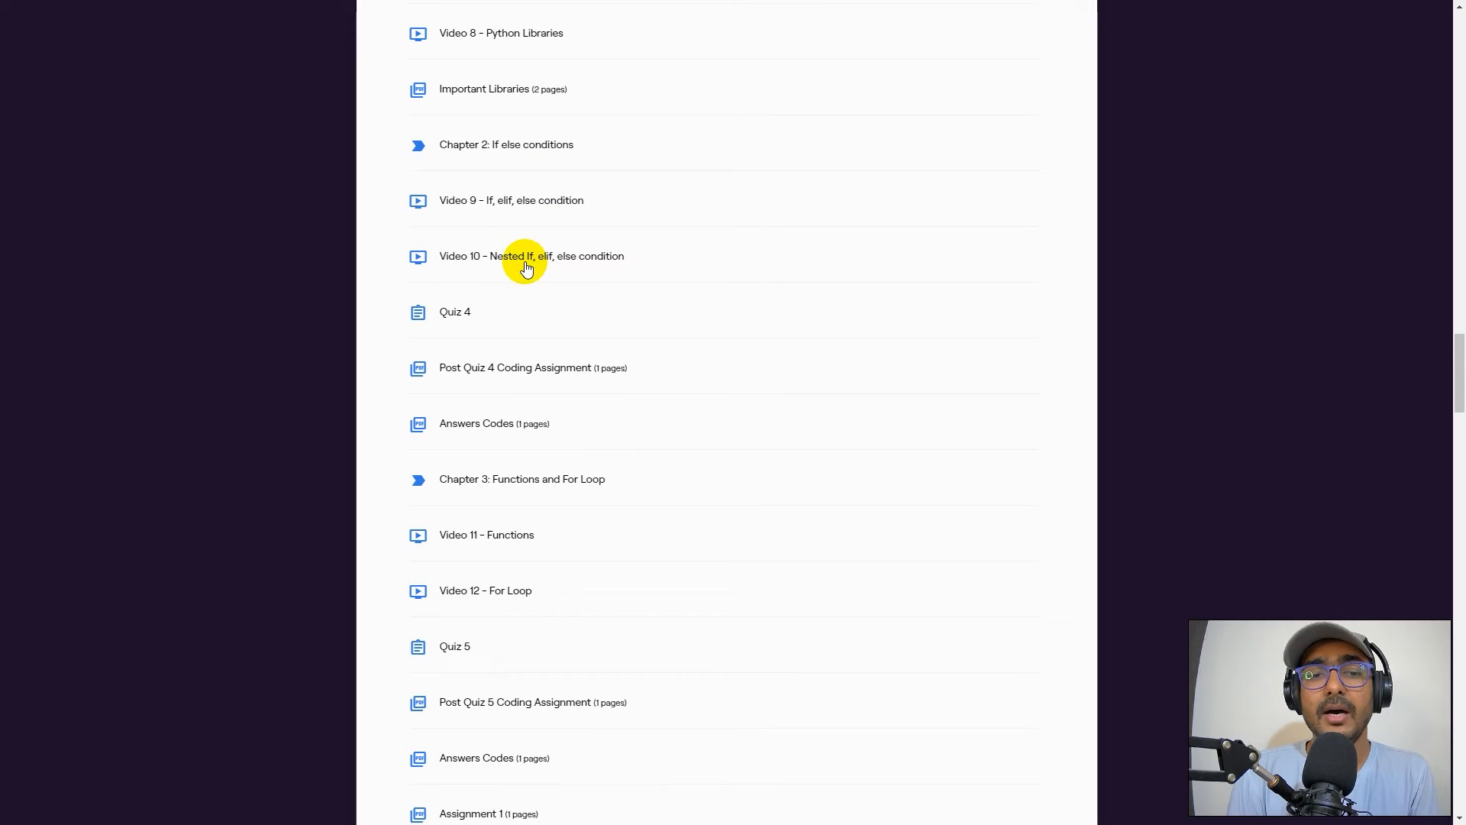
mouse_move(509, 266)
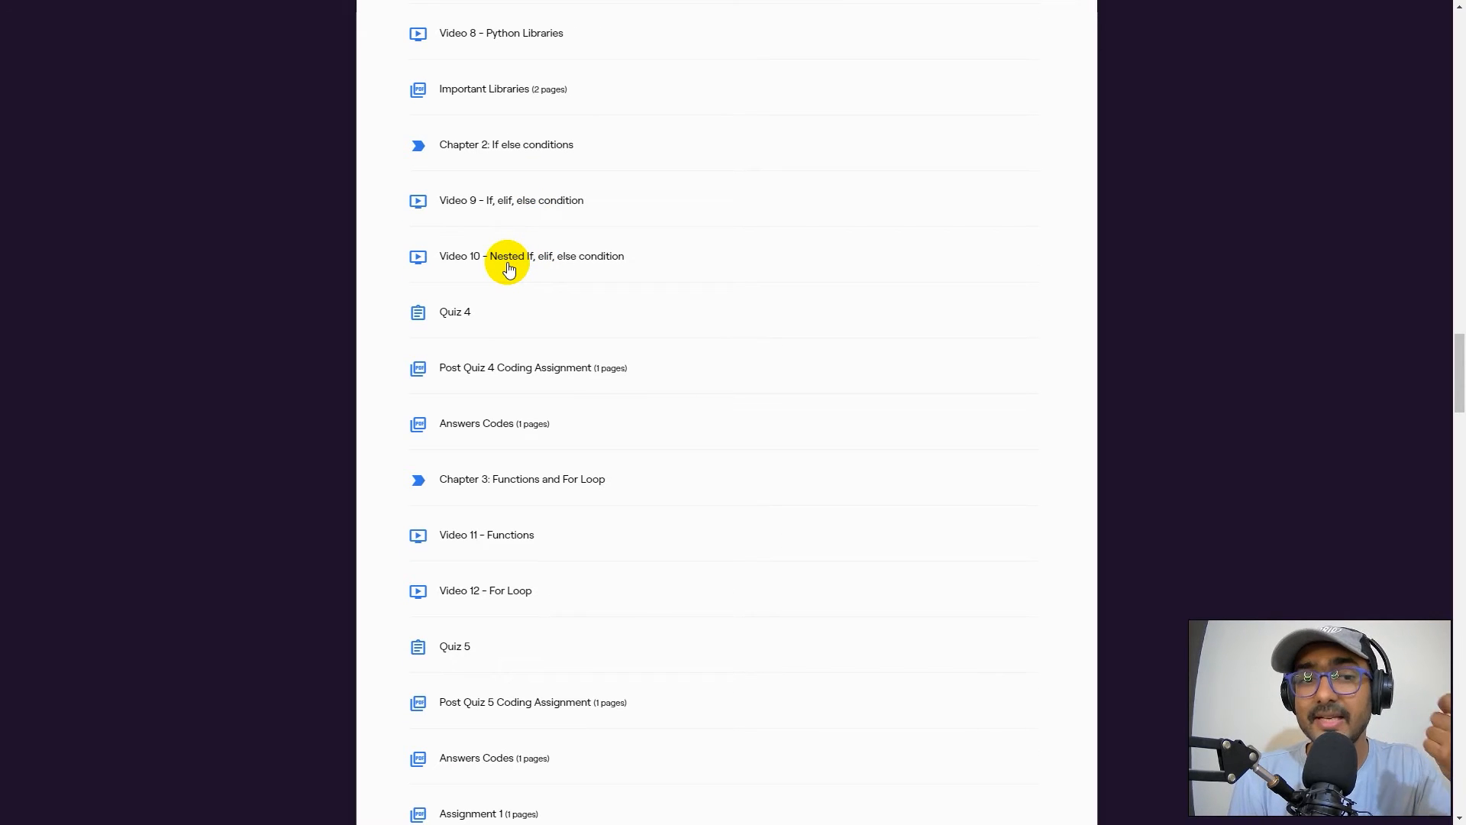
scroll(down, 3)
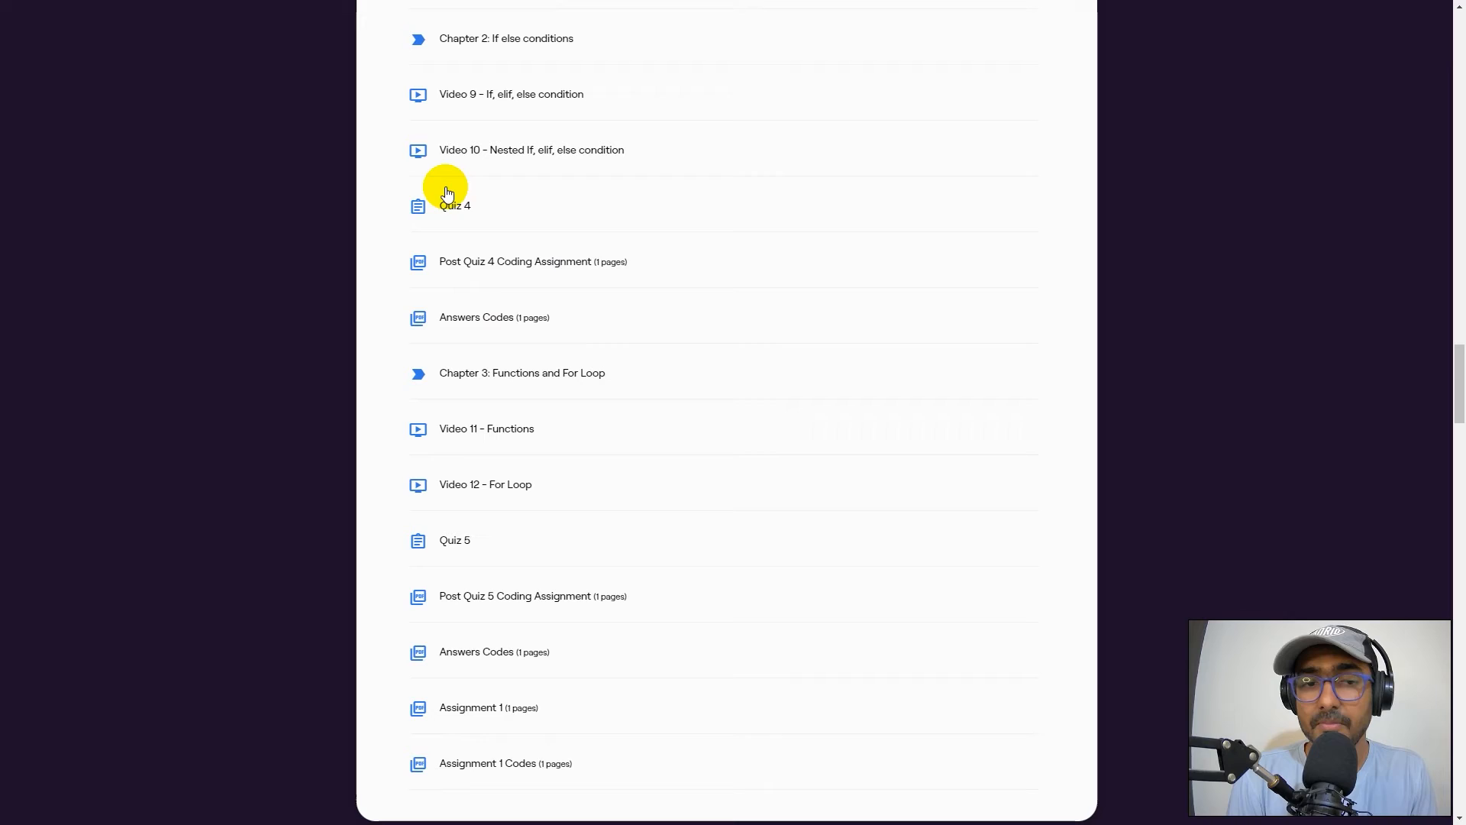
scroll(down, 3)
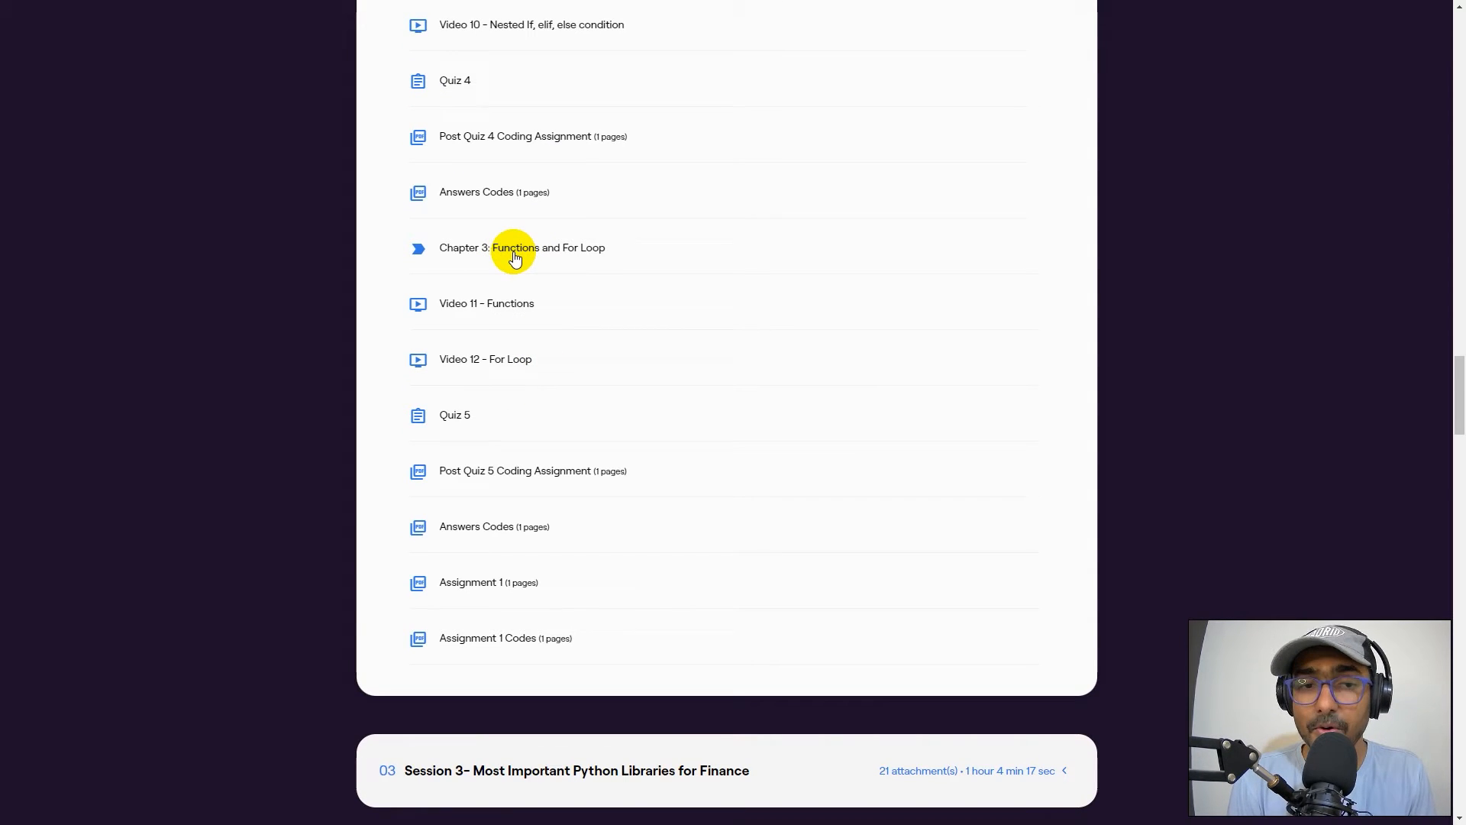
scroll(down, 3)
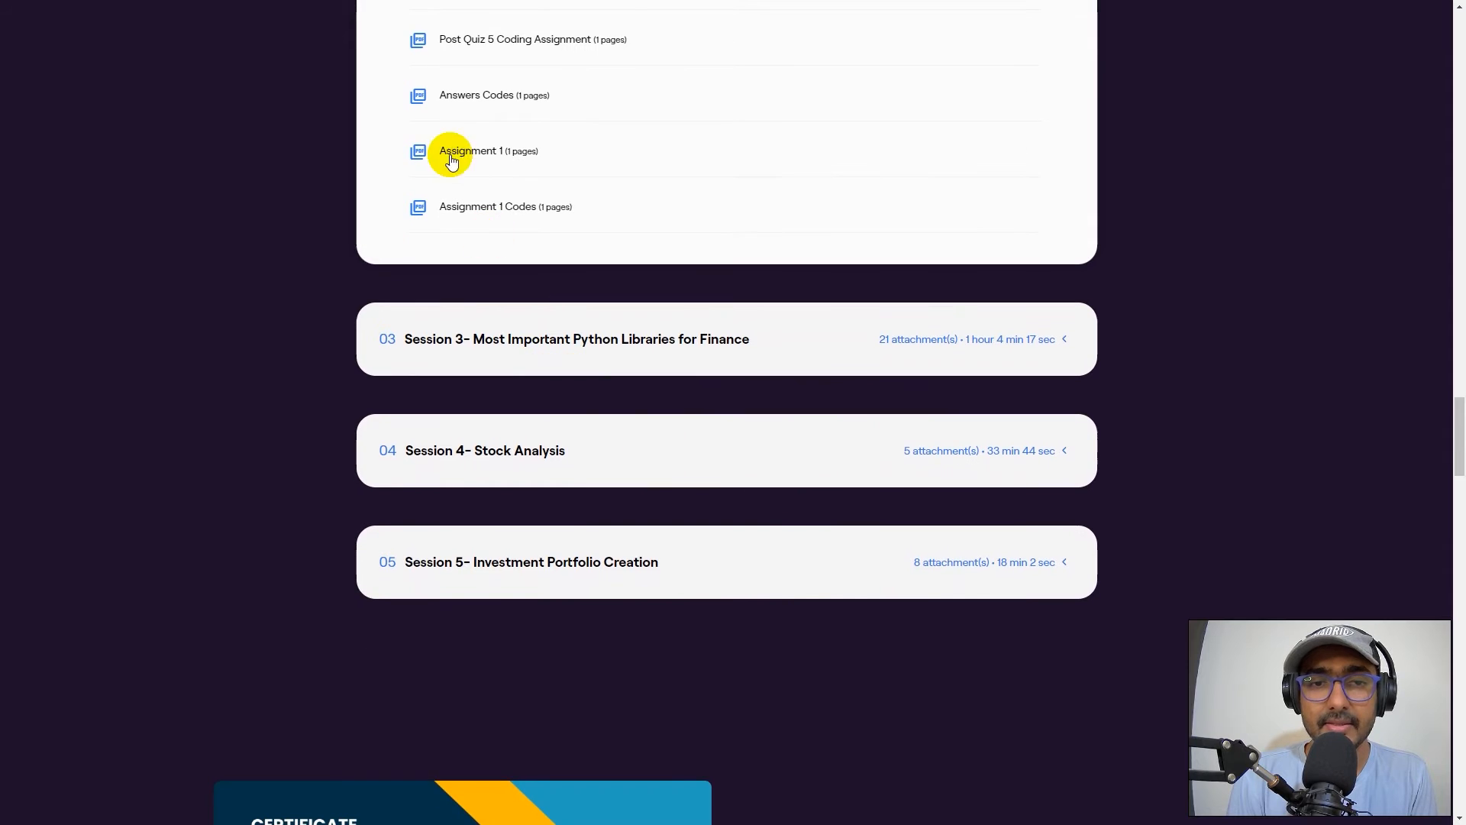
click(576, 338)
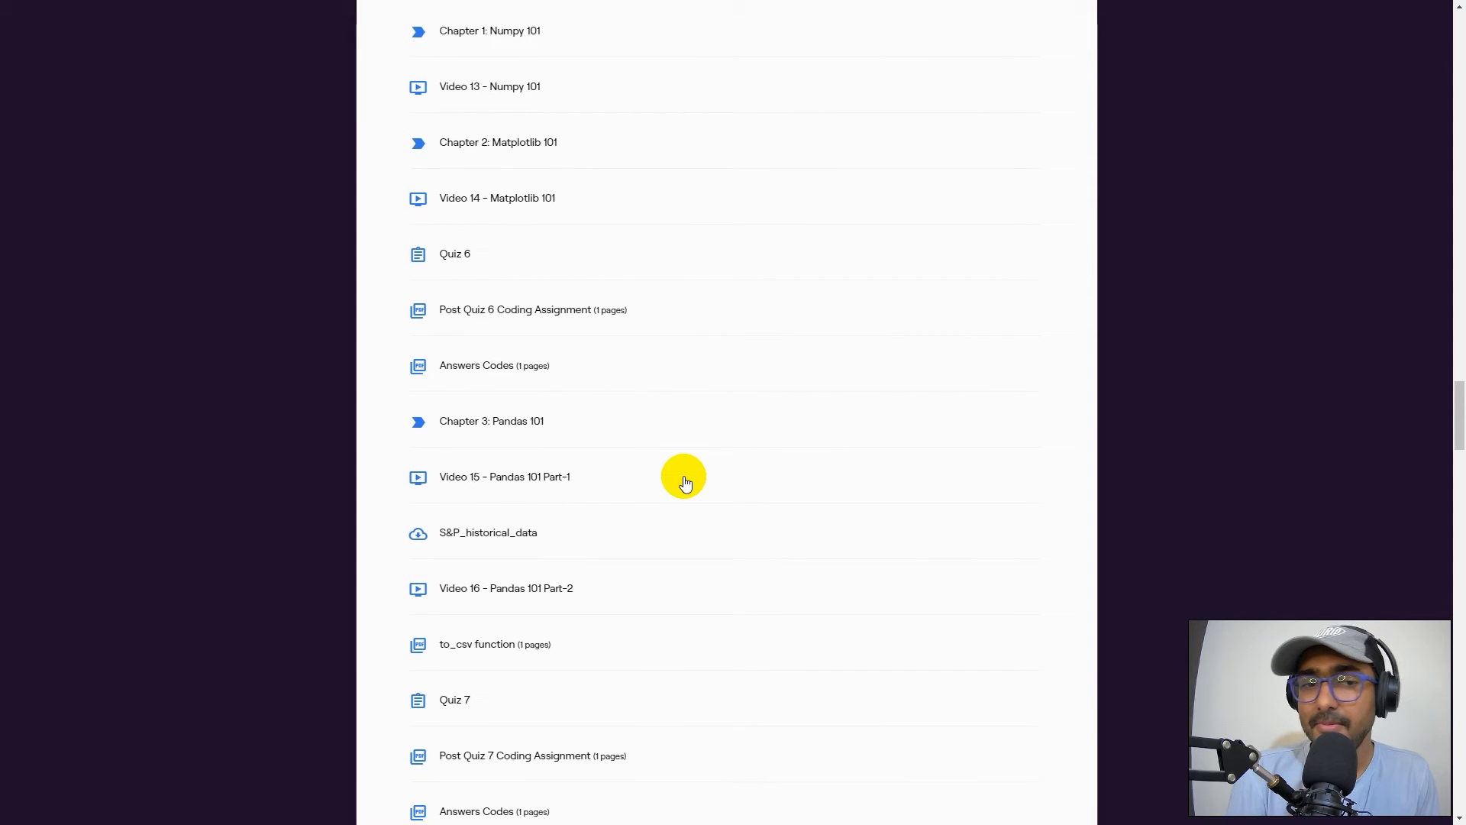
Scroll through Session 3's Numpy, Matplotlib, Pandas and Datetime items to Session 4- Stock Analysis
scroll(down, 3)
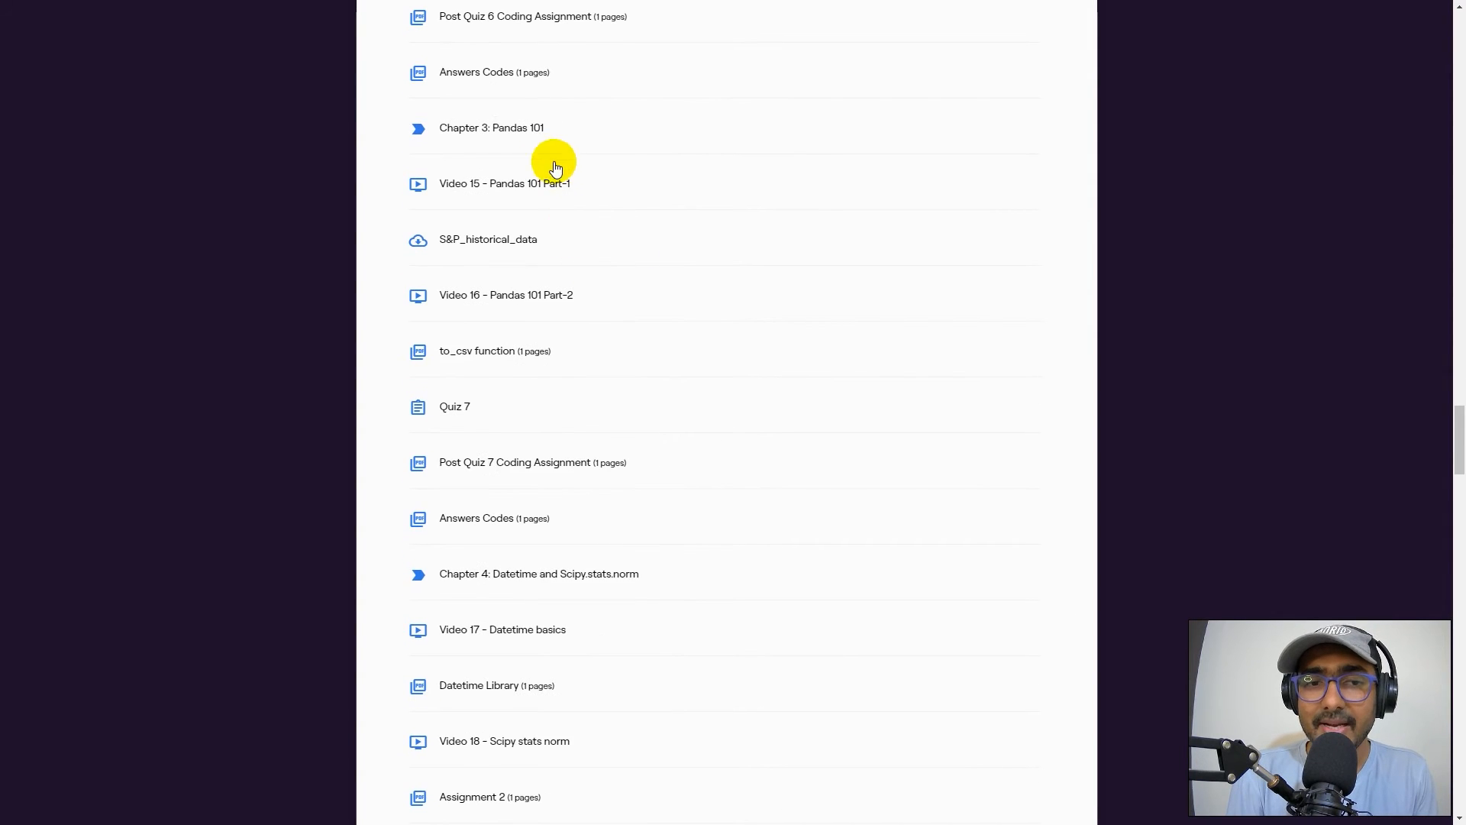
scroll(down, 3)
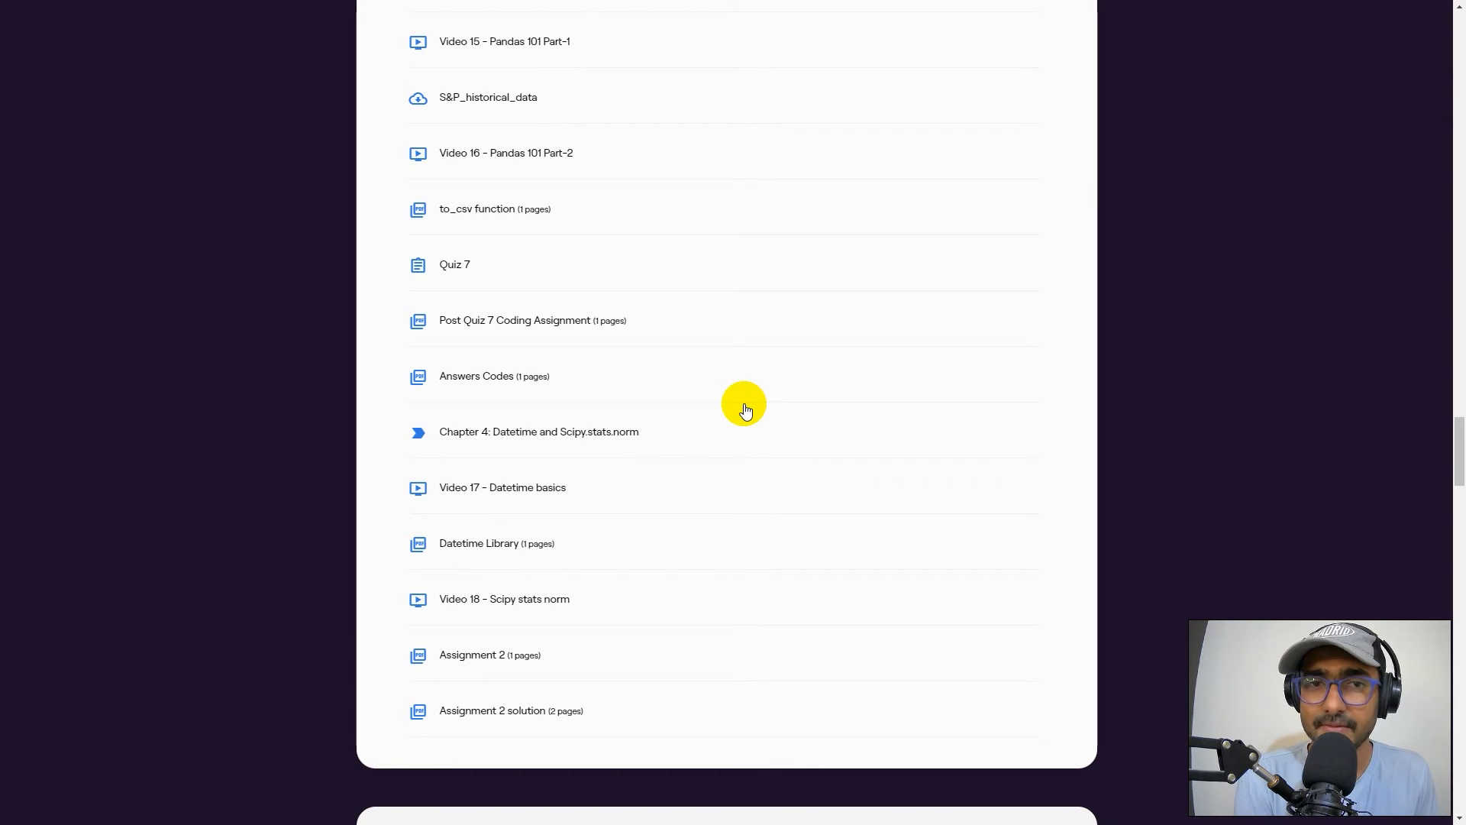
scroll(down, 3)
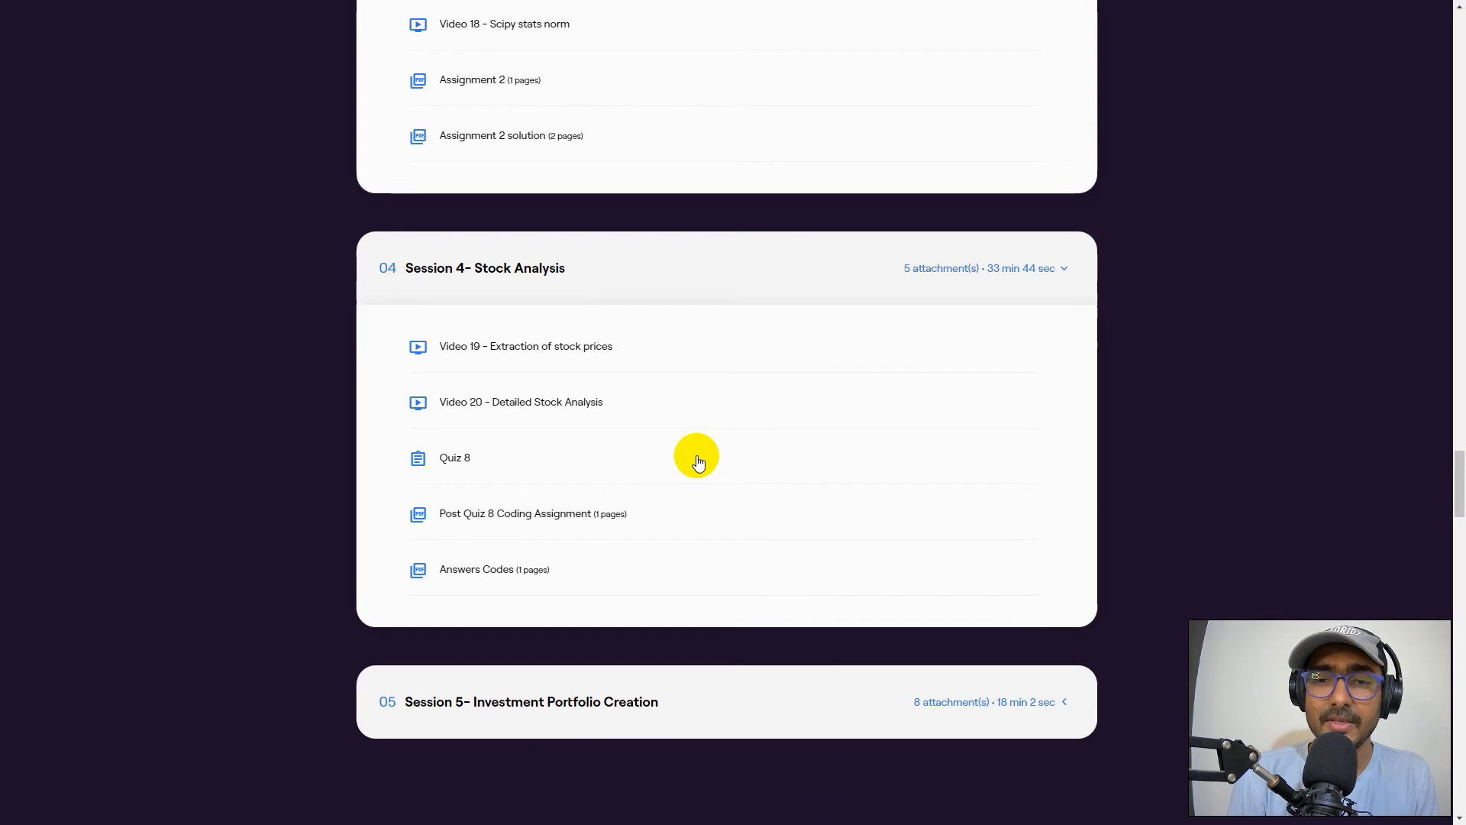
scroll(down, 3)
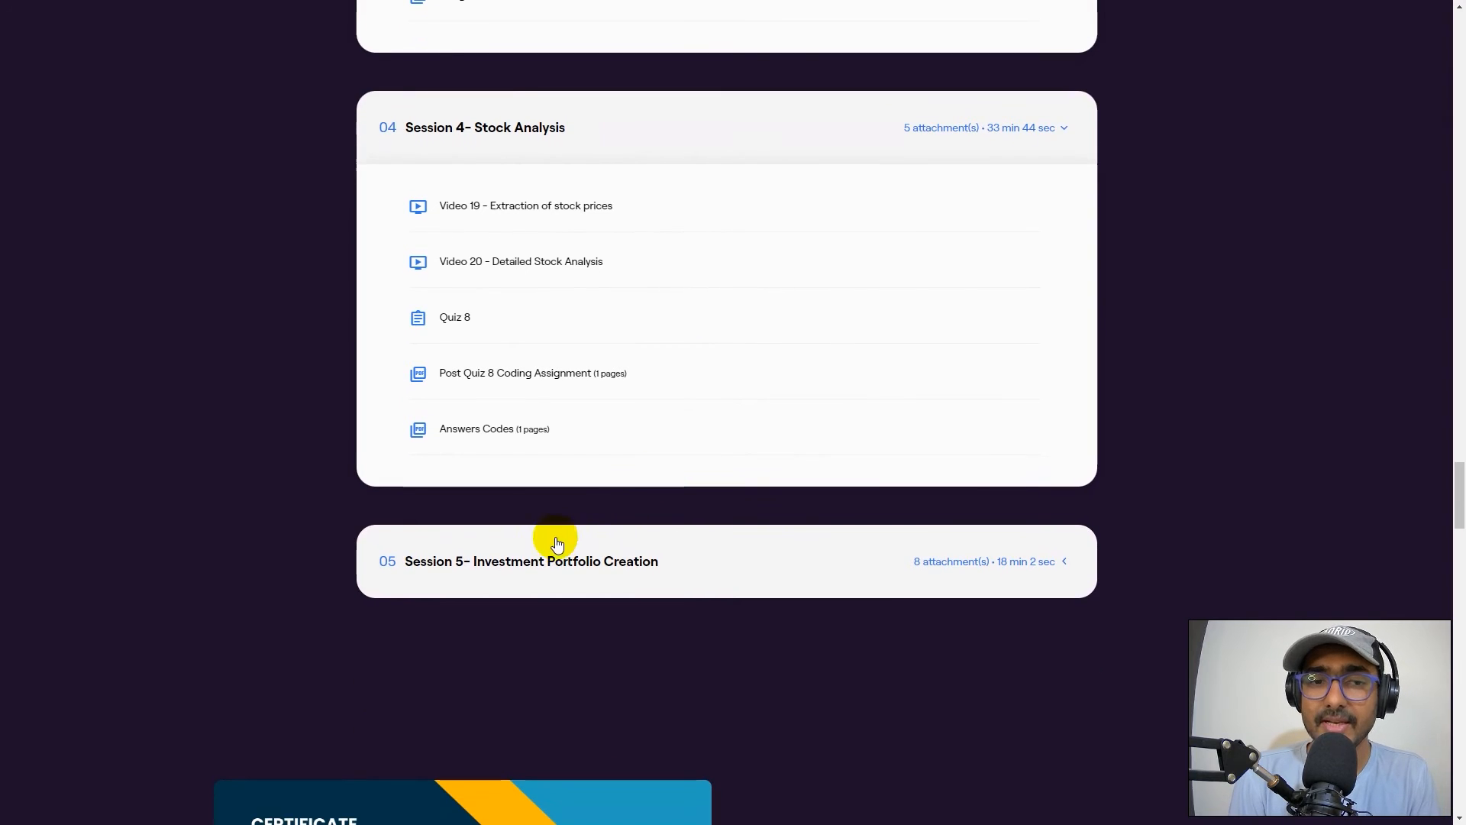
click(531, 561)
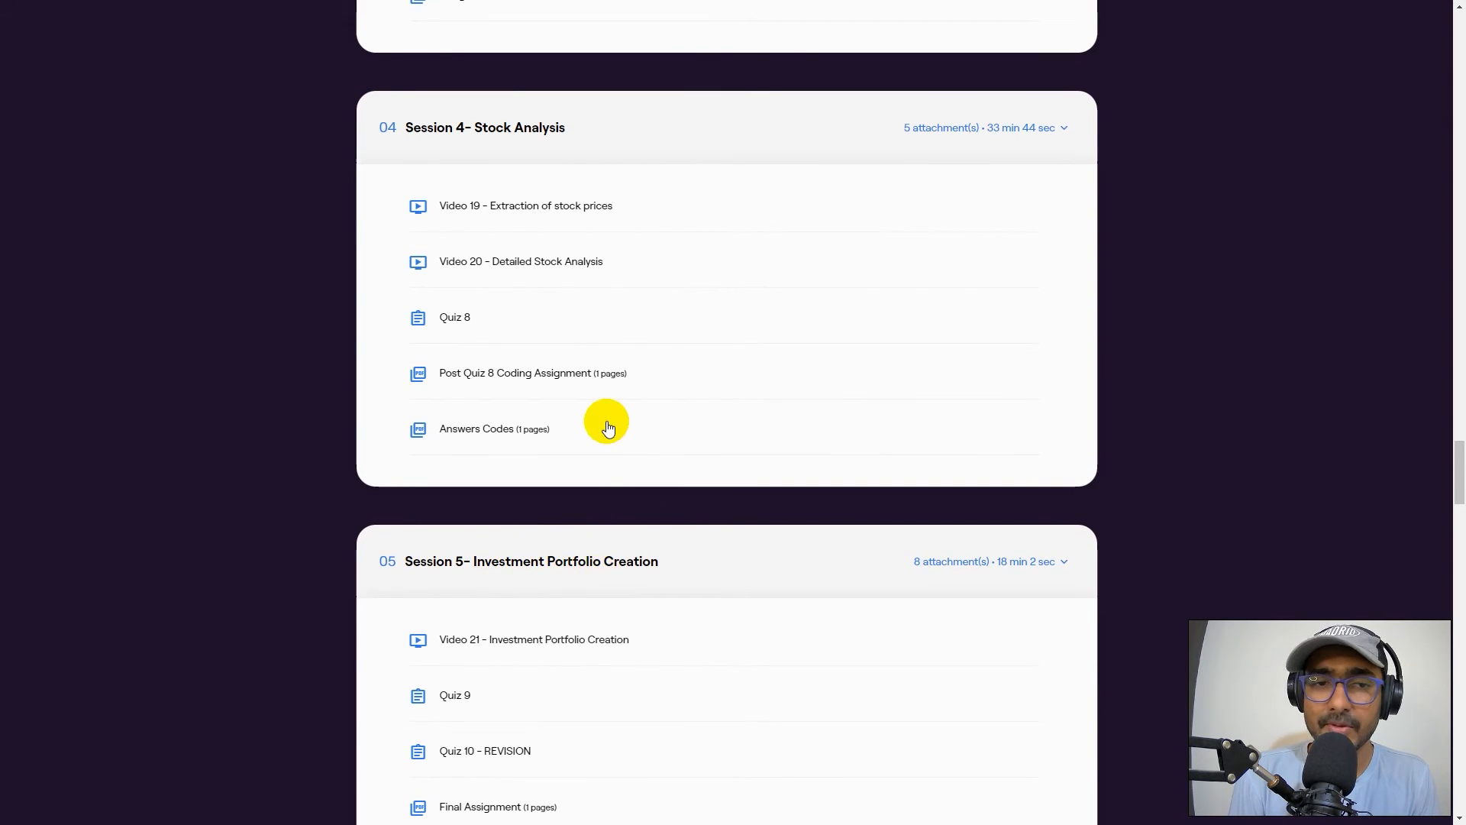
scroll(up, 3)
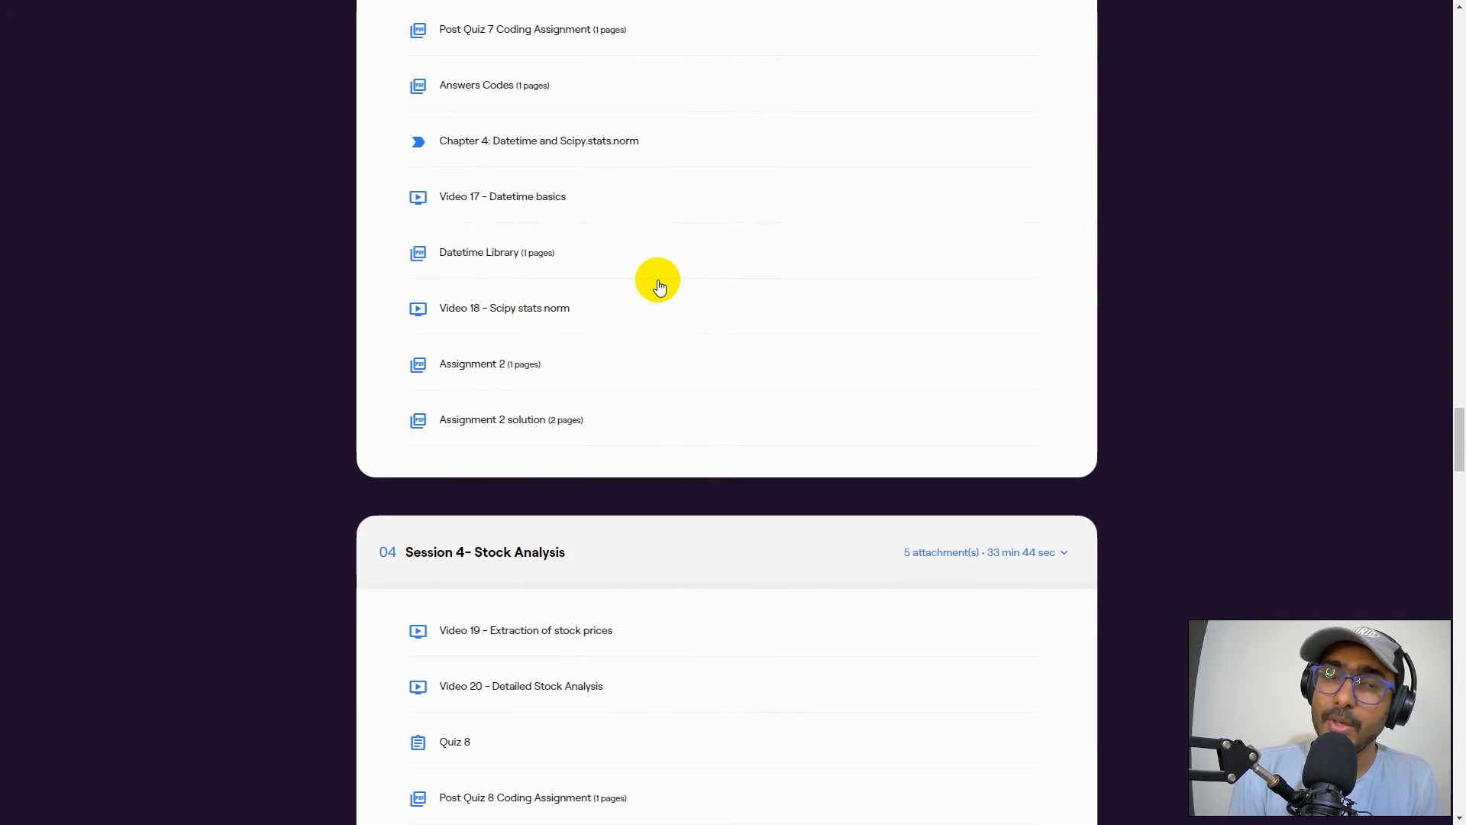
scroll(up, 3)
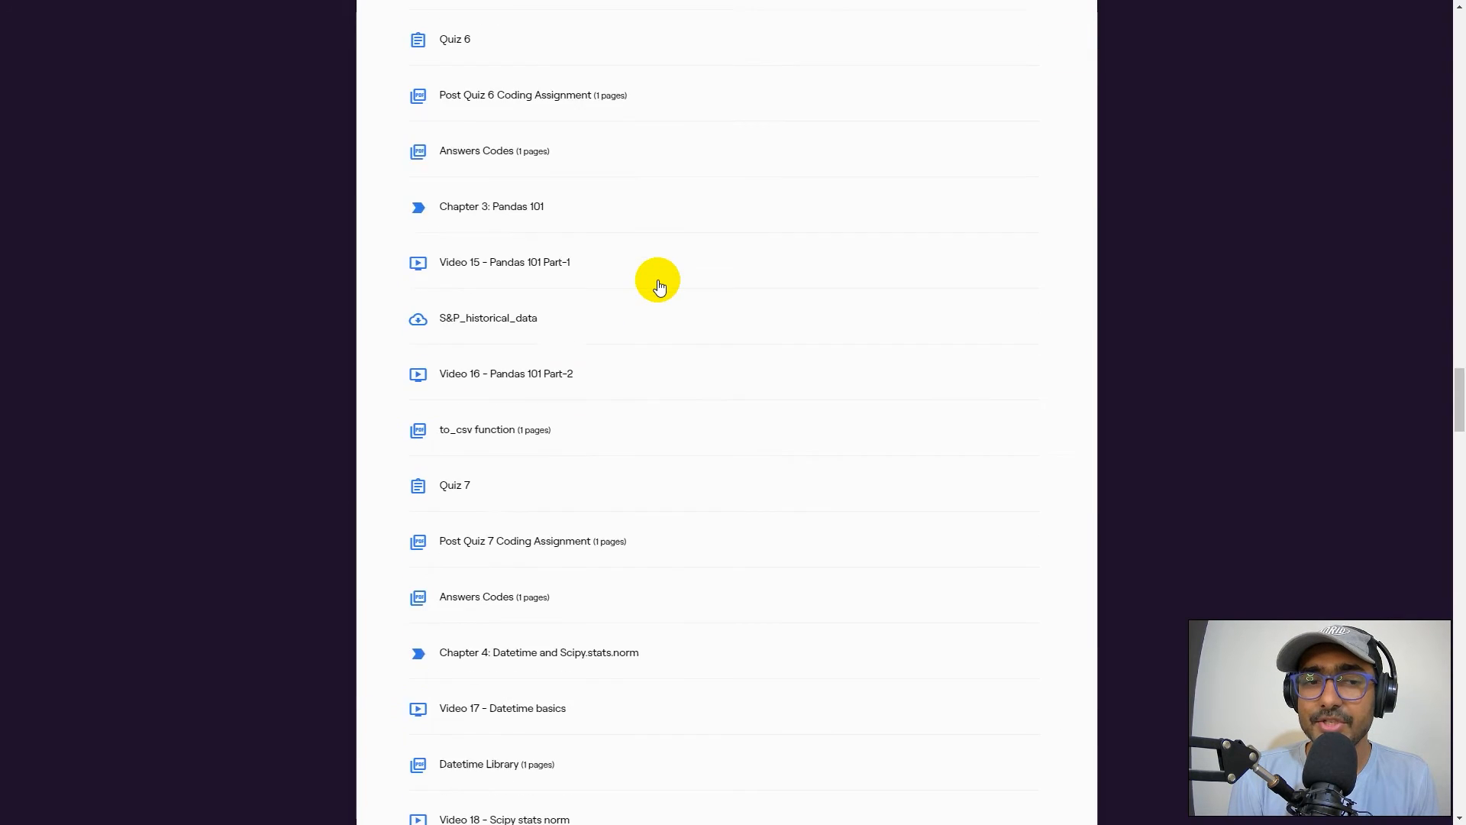
scroll(down, 3)
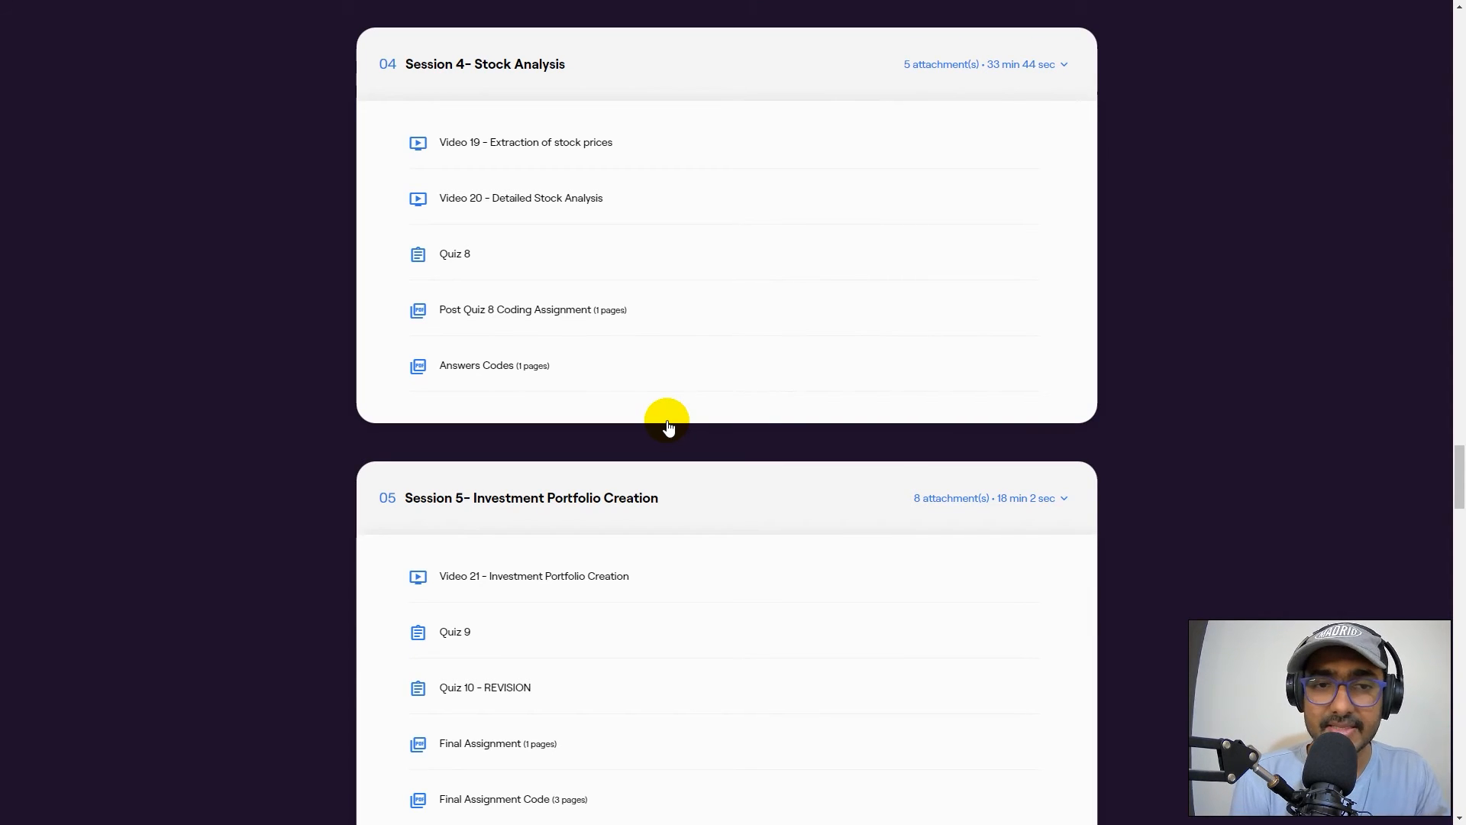
scroll(down, 3)
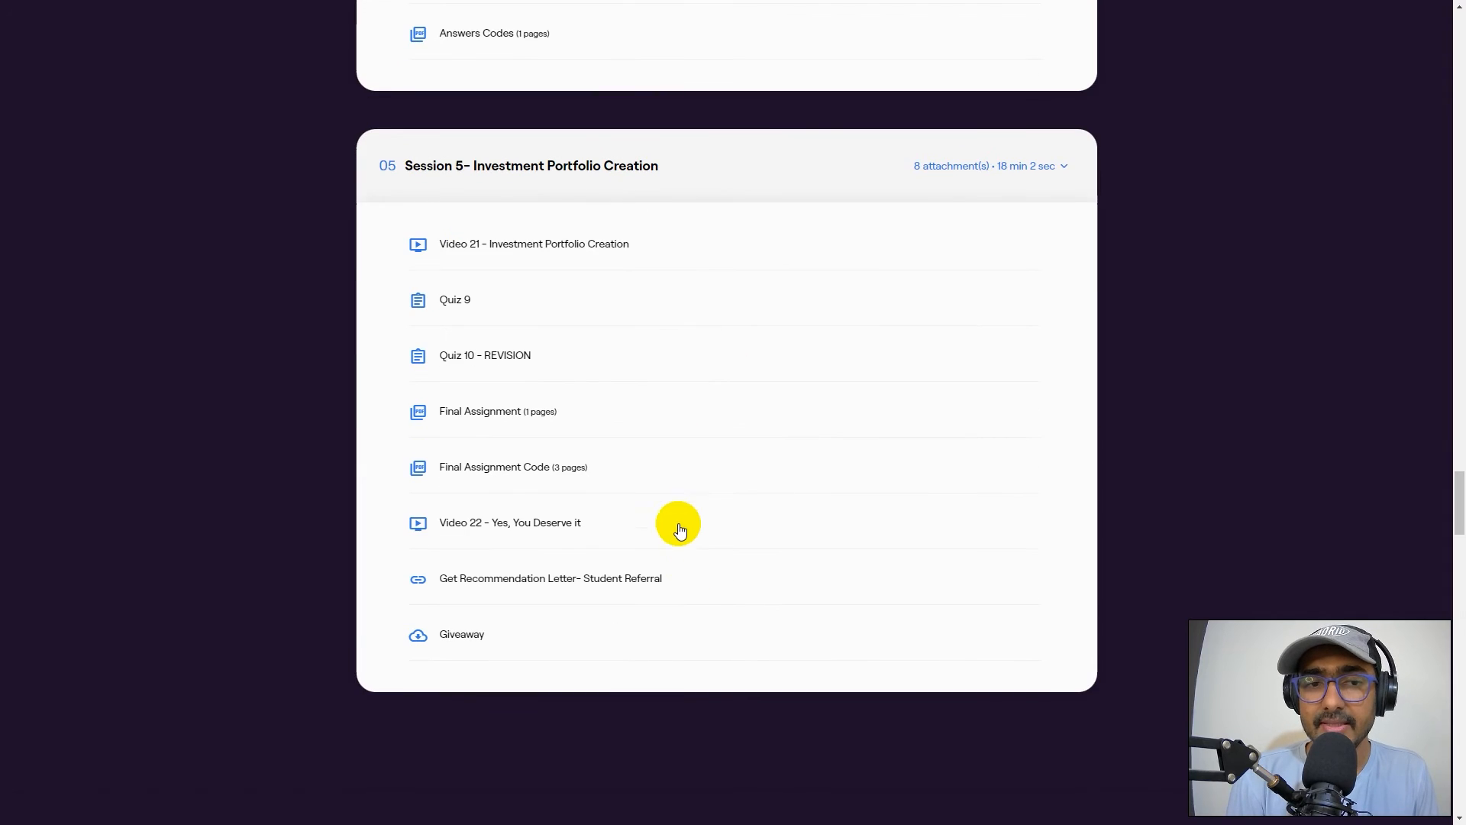
mouse_move(675, 517)
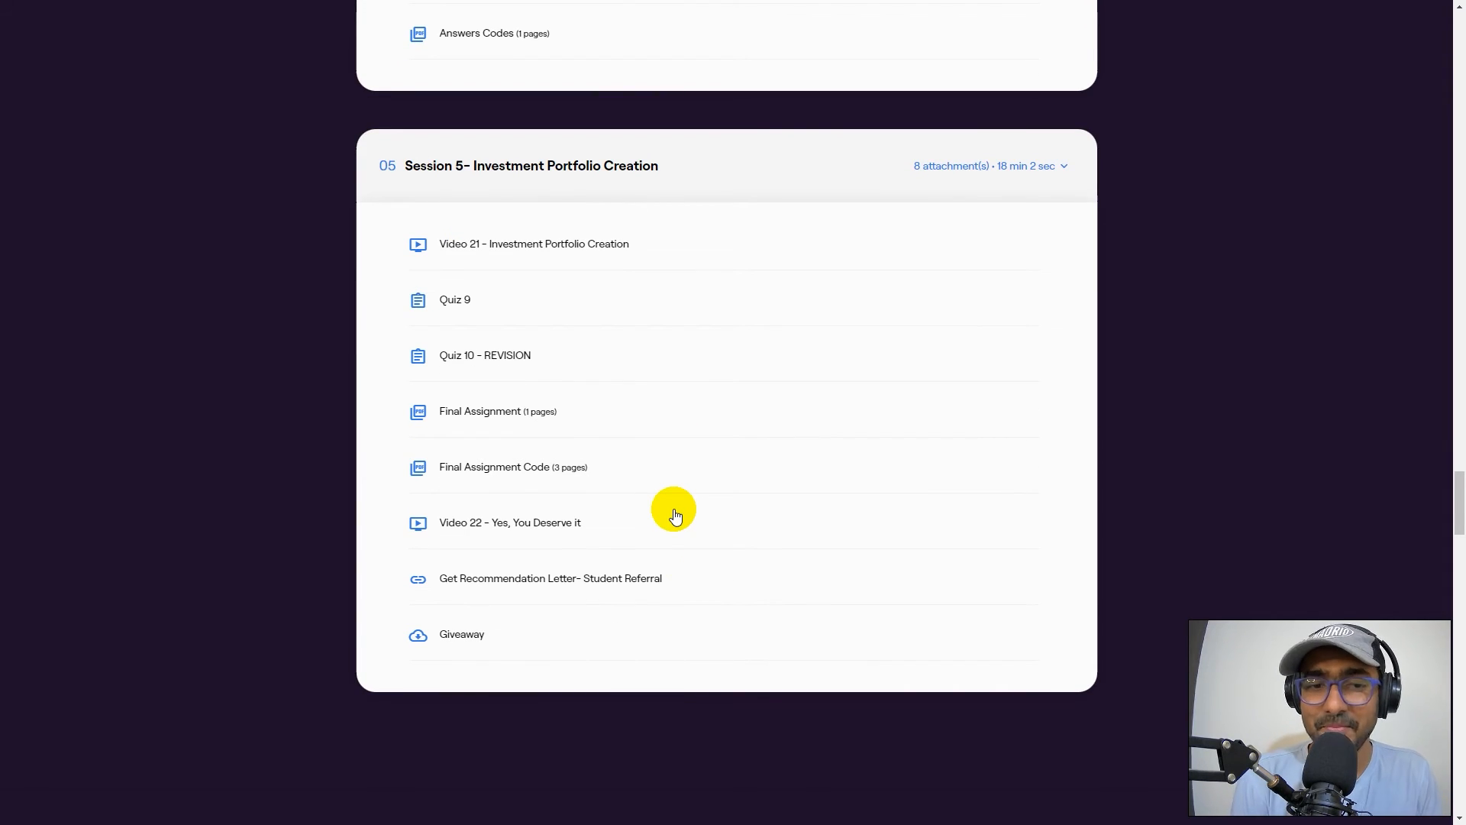
mouse_move(529, 392)
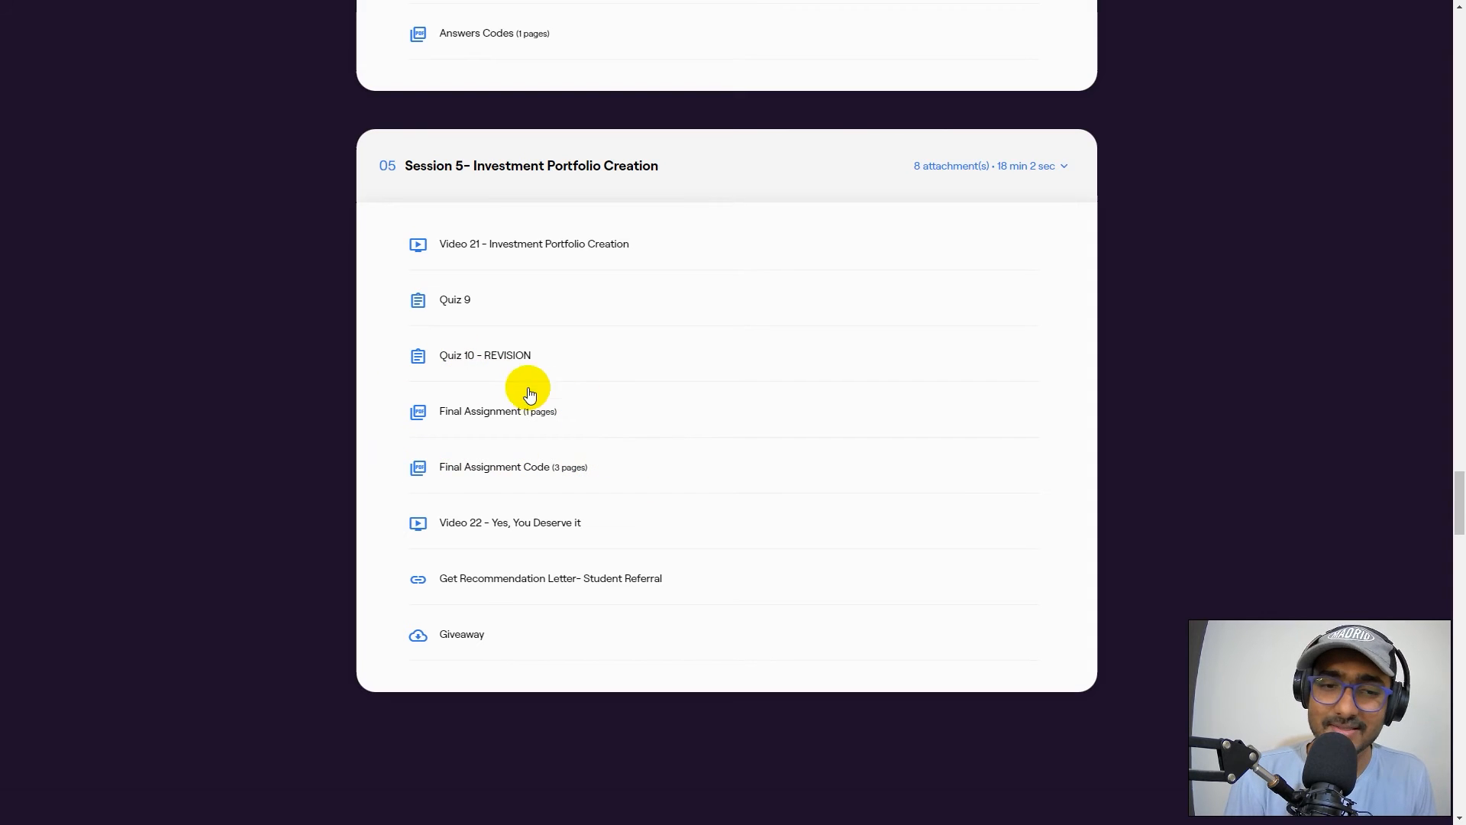
mouse_move(549, 462)
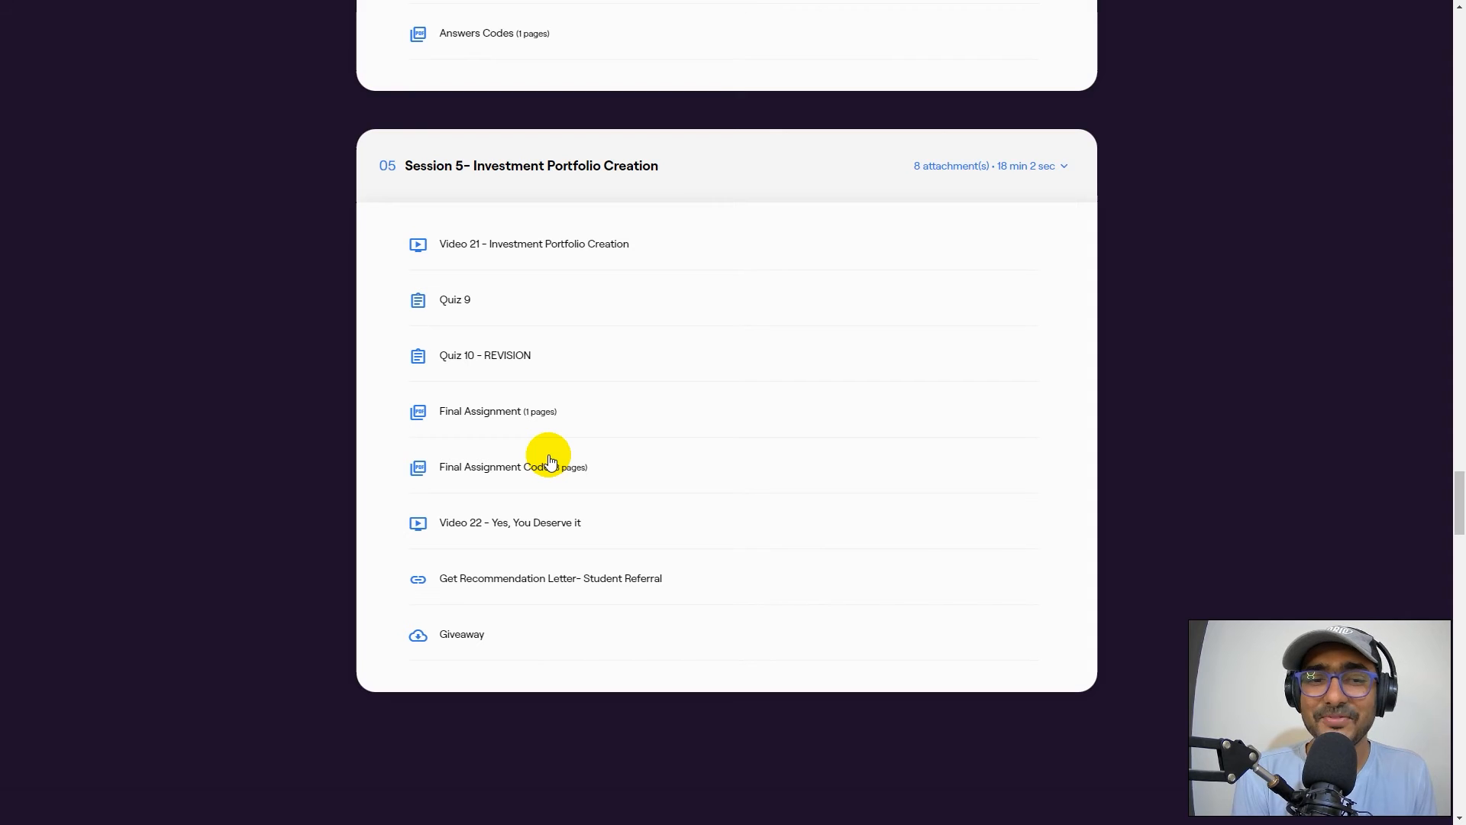
scroll(up, 3)
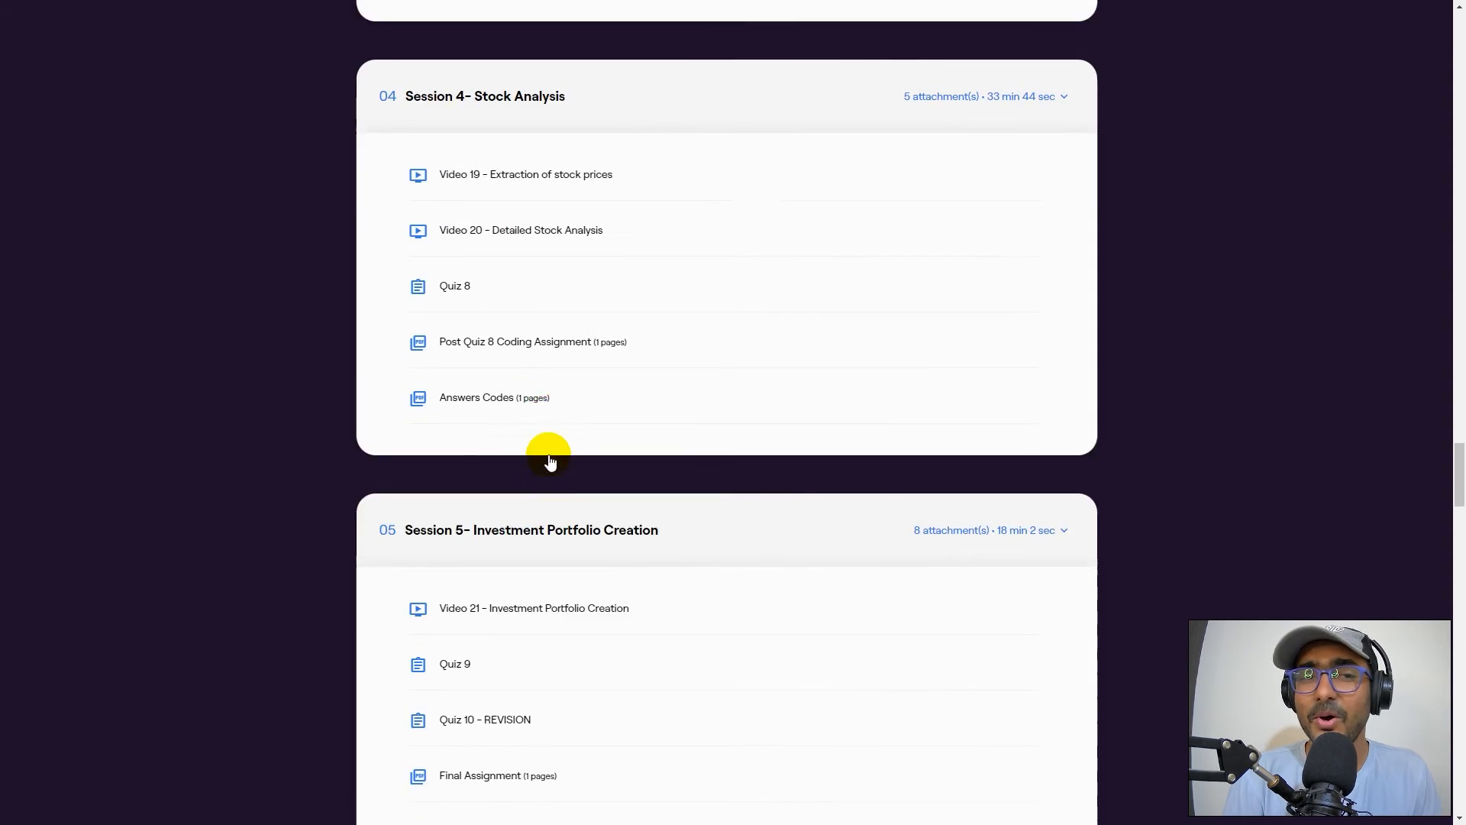
Collapse the Session 1 item list and scroll back up the syllabus
scroll(up, 3)
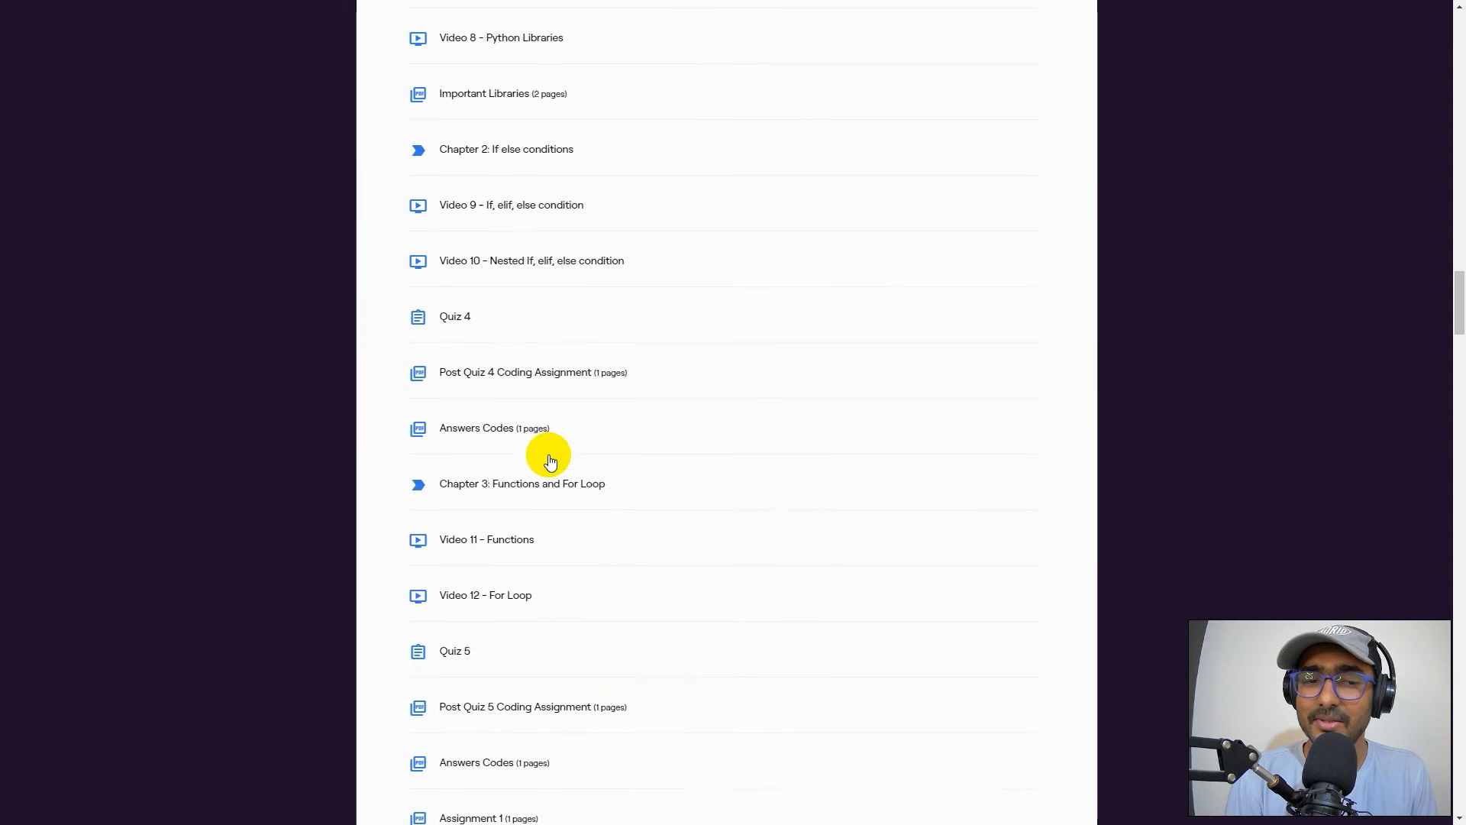
scroll(down, 3)
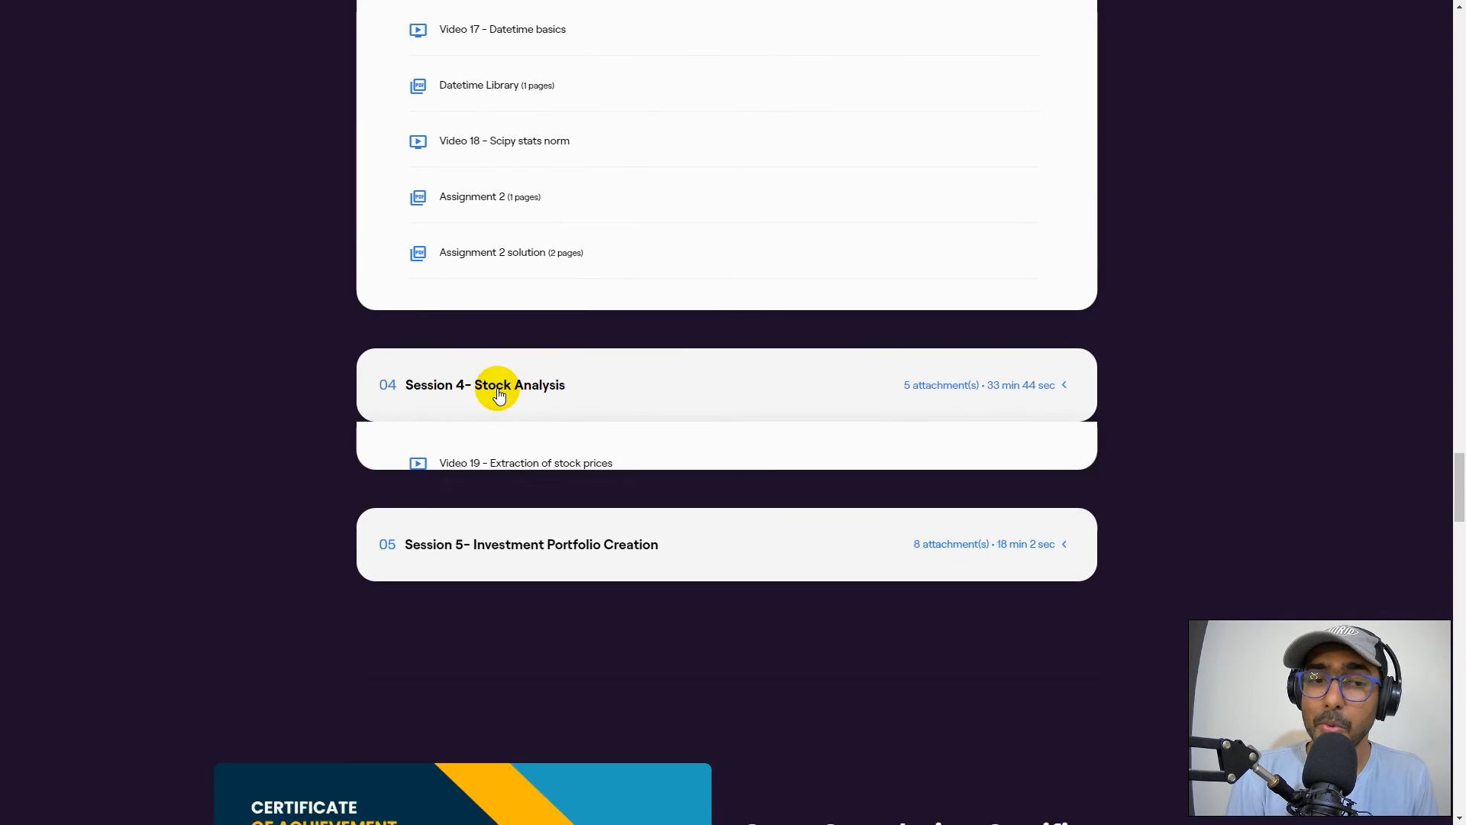
scroll(up, 3)
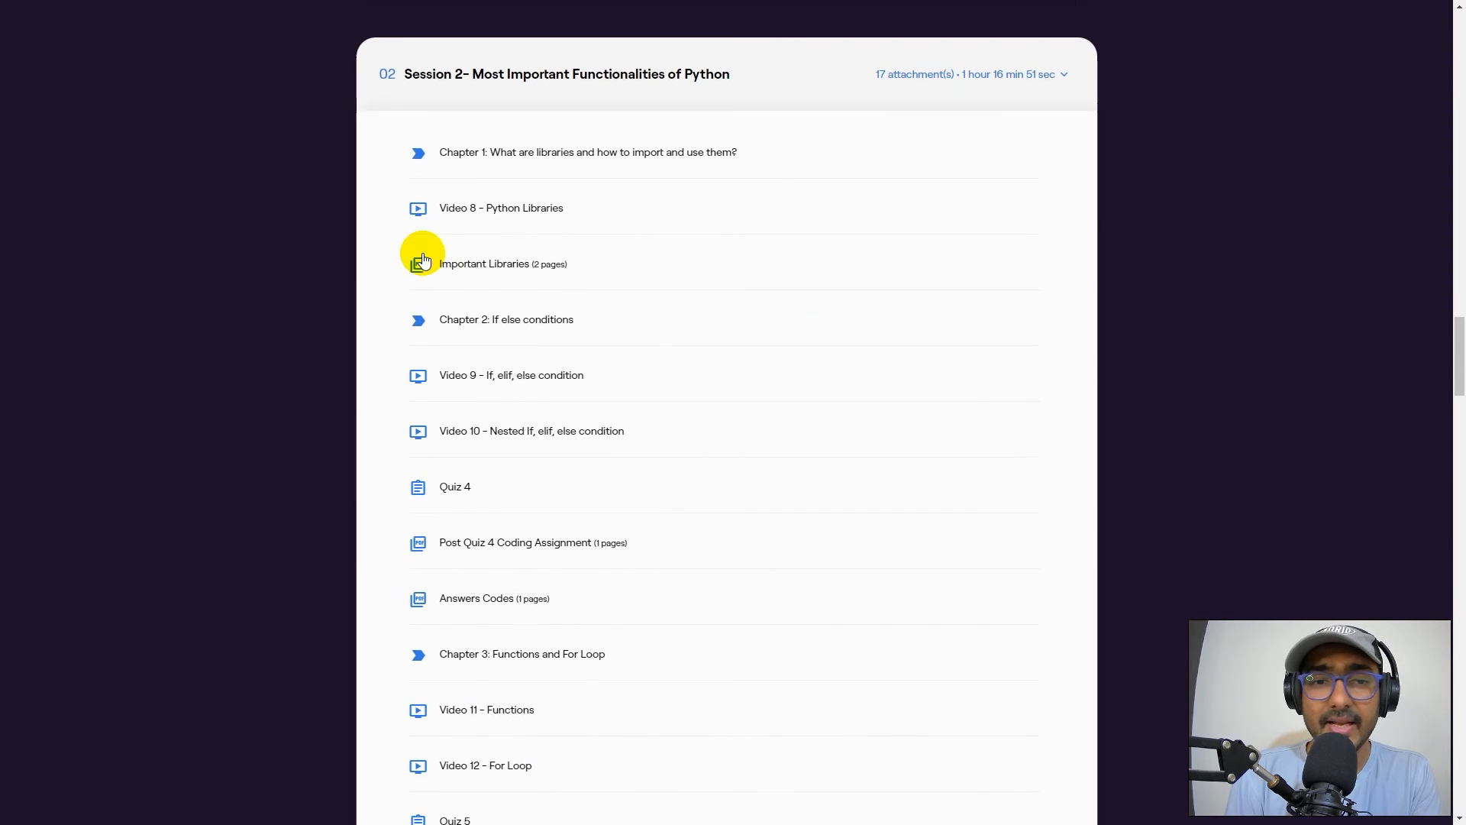
scroll(up, 3)
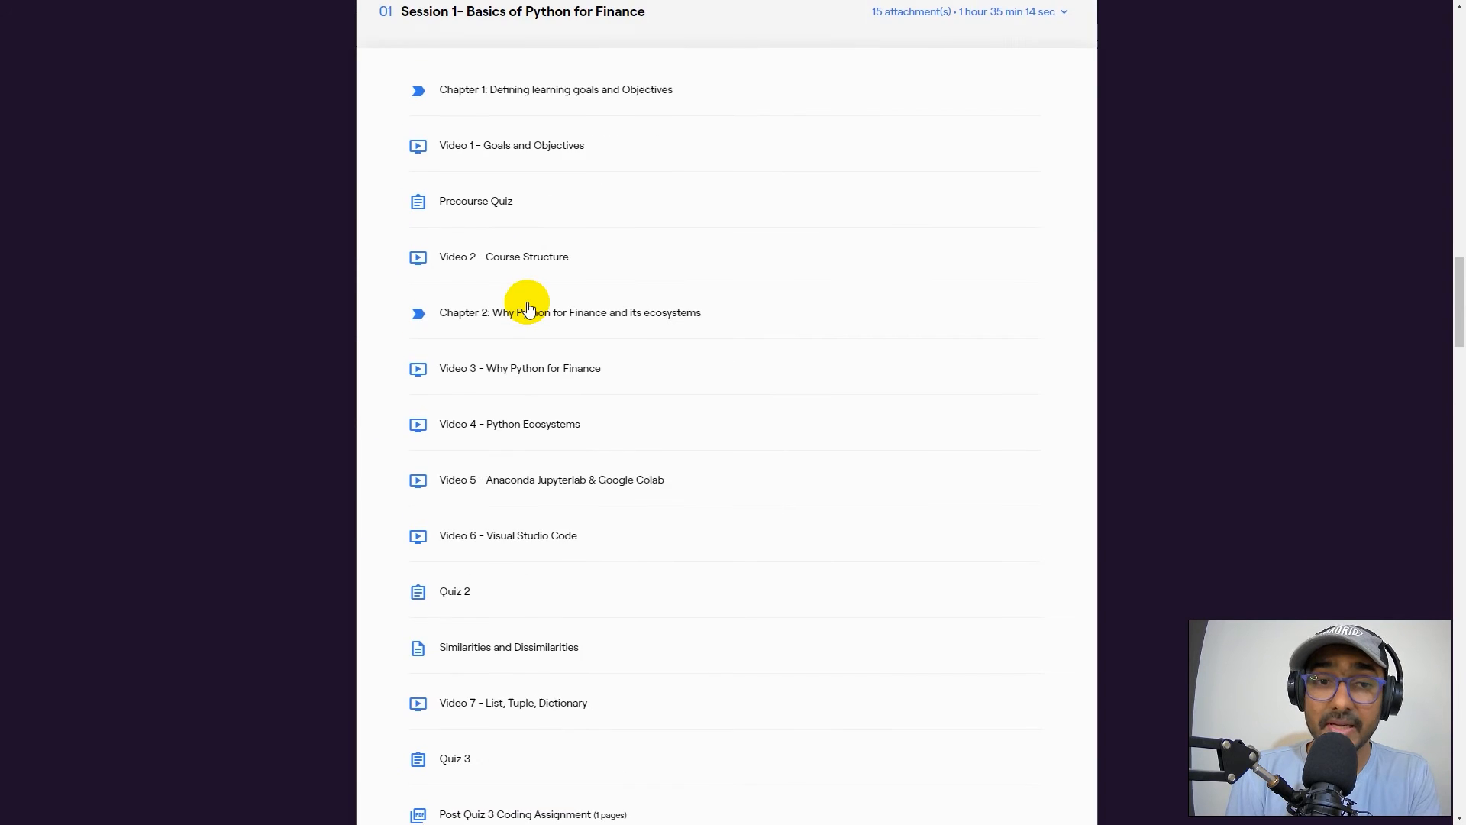
click(1063, 12)
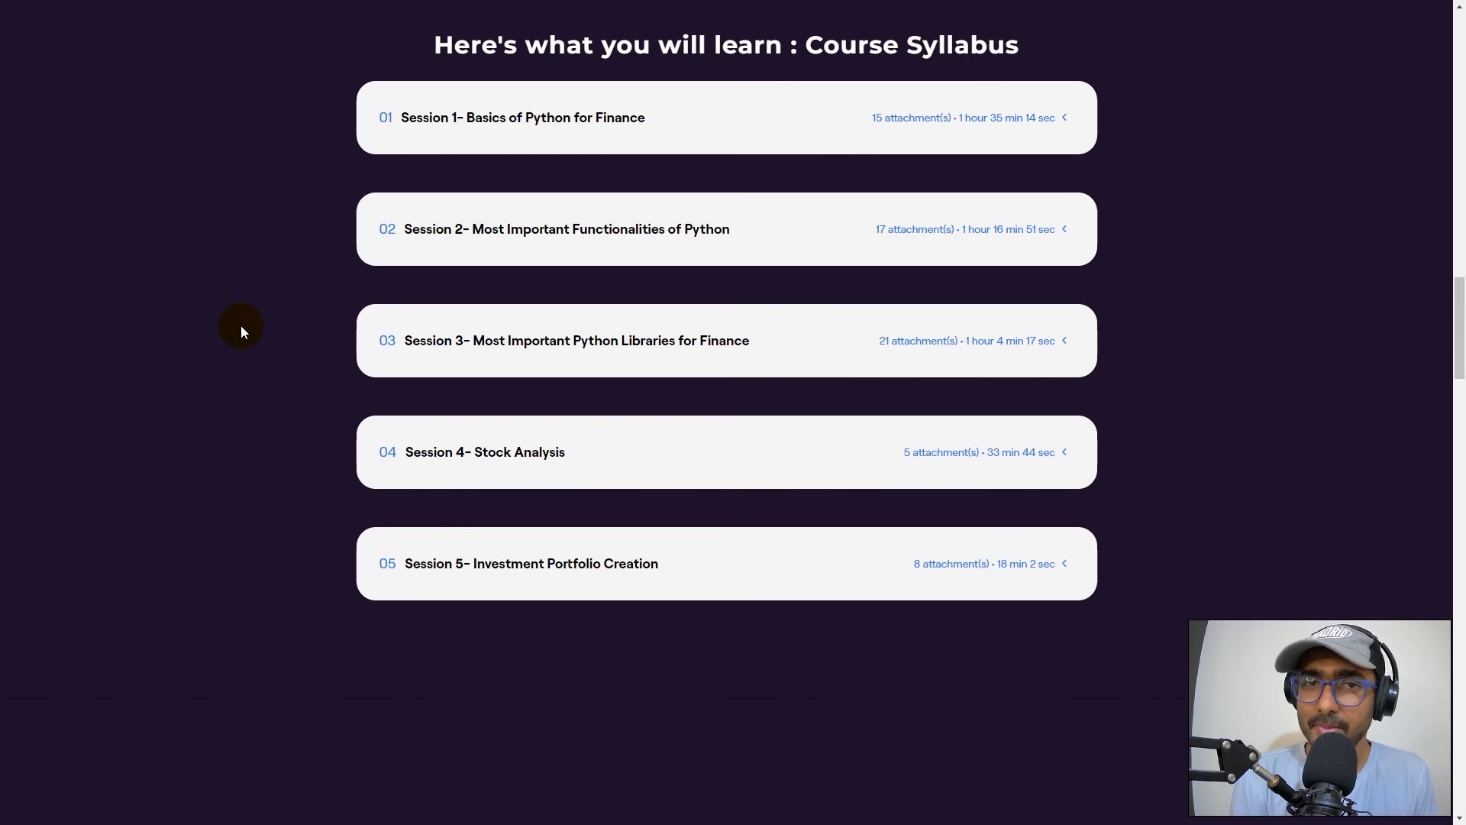
scroll(up, 3)
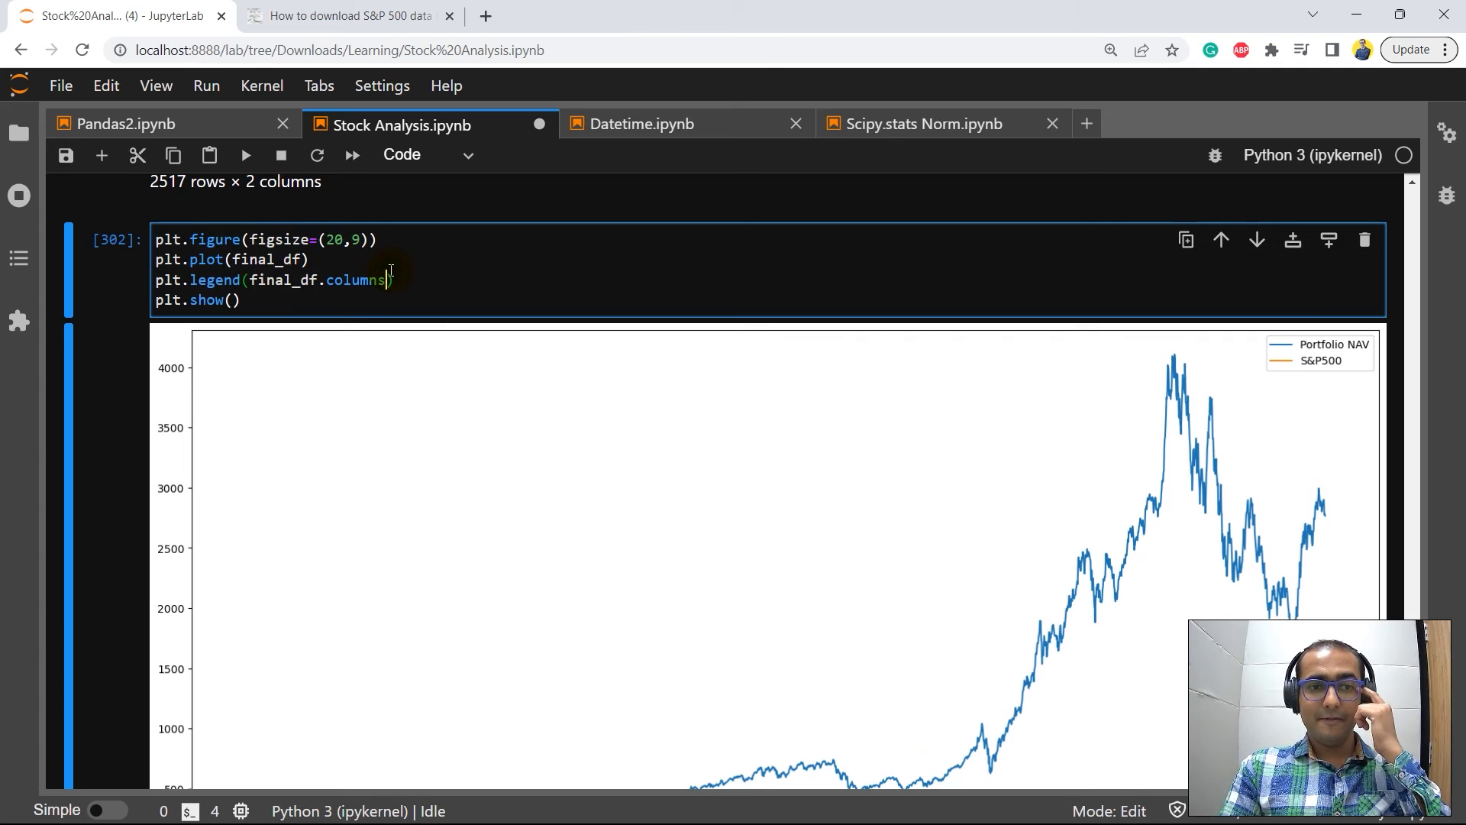
Watch the Stock Analysis.ipynb clip plotting Portfolio NAV against the S&P500
scroll(down, 3)
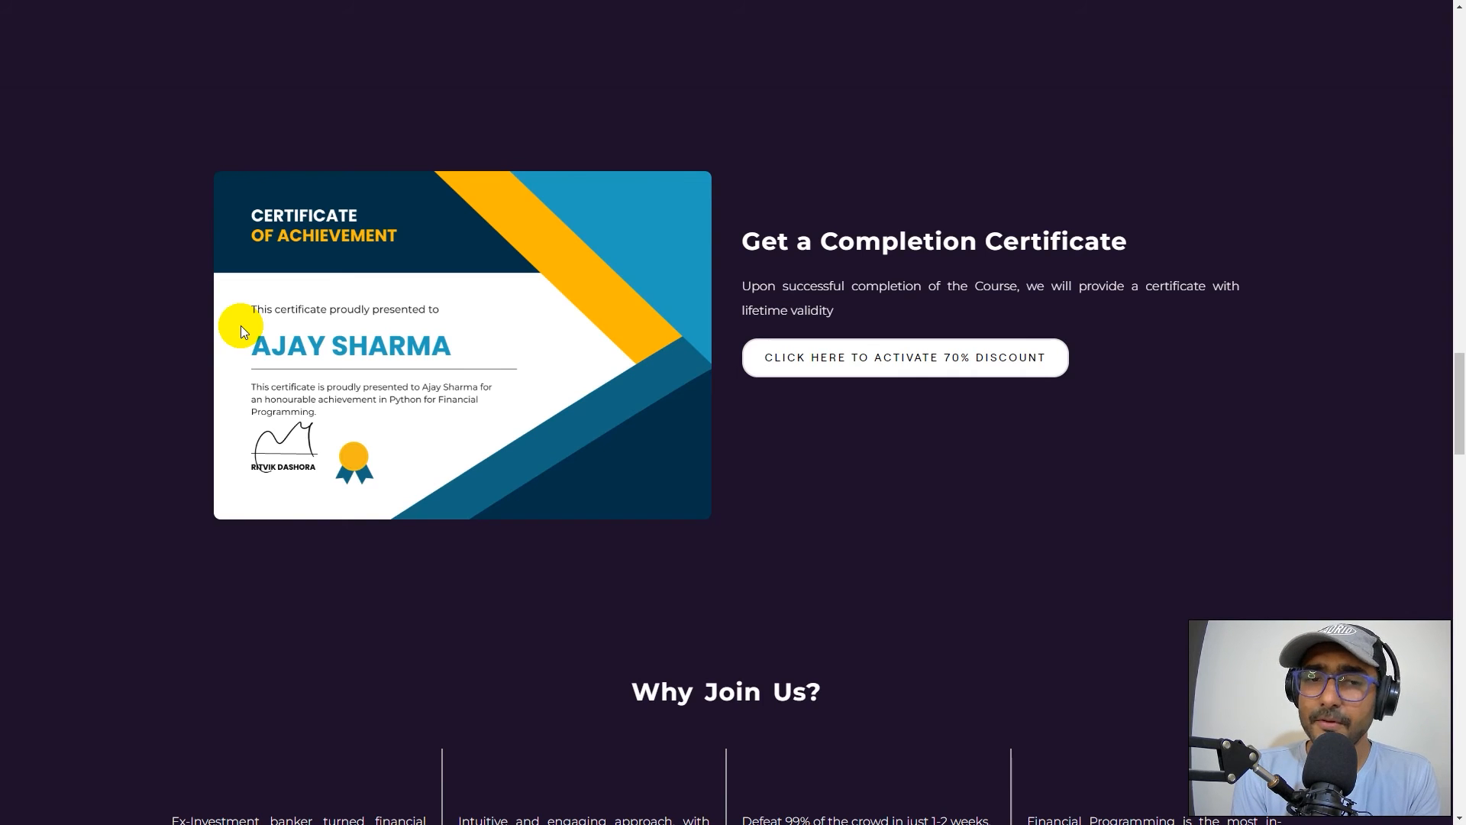
Scroll past the certificate, Why Join Us, mentor and FAQ sections, then back to the HOLI70 banner
scroll(down, 3)
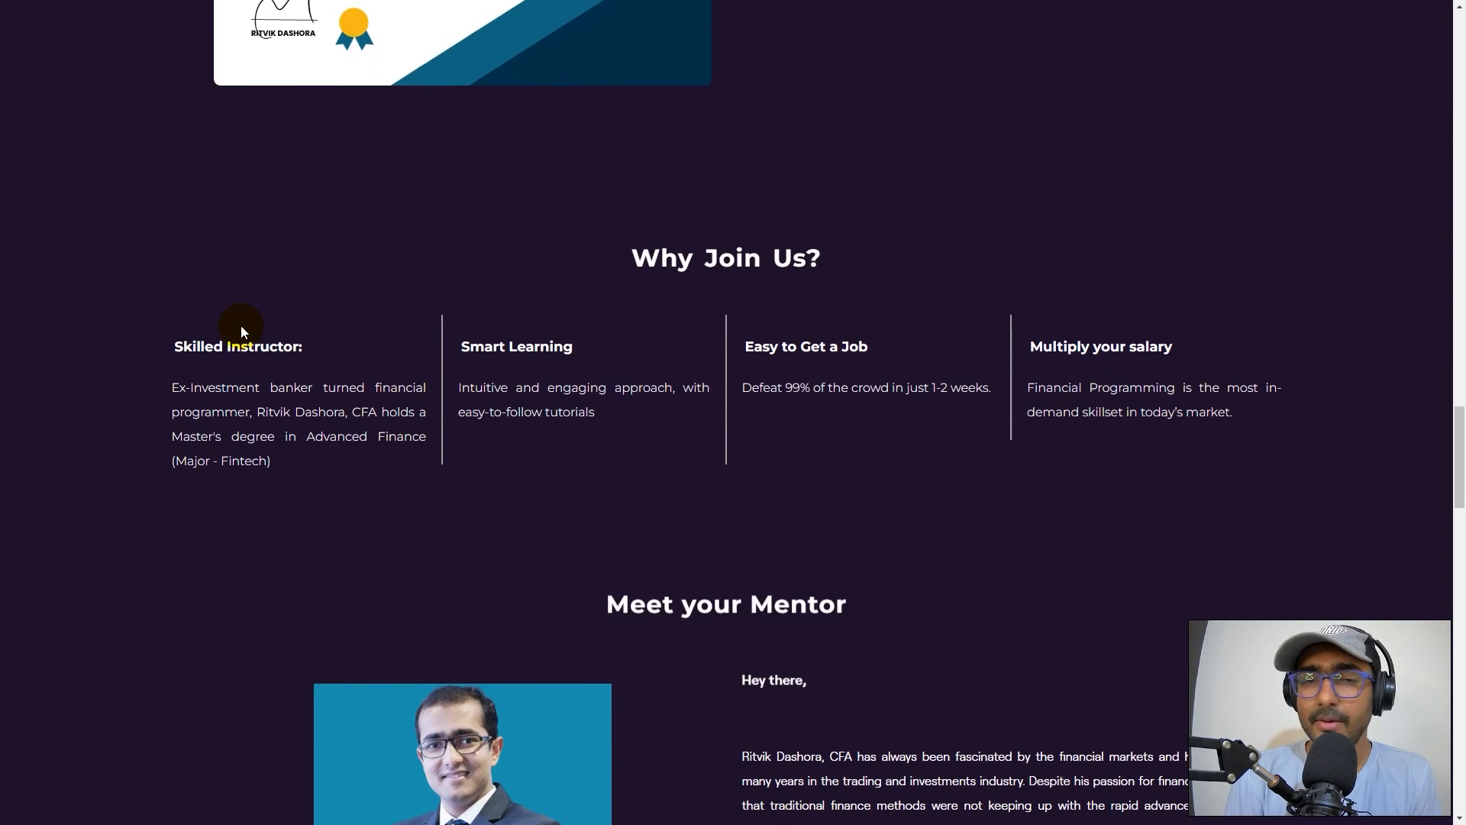
scroll(down, 3)
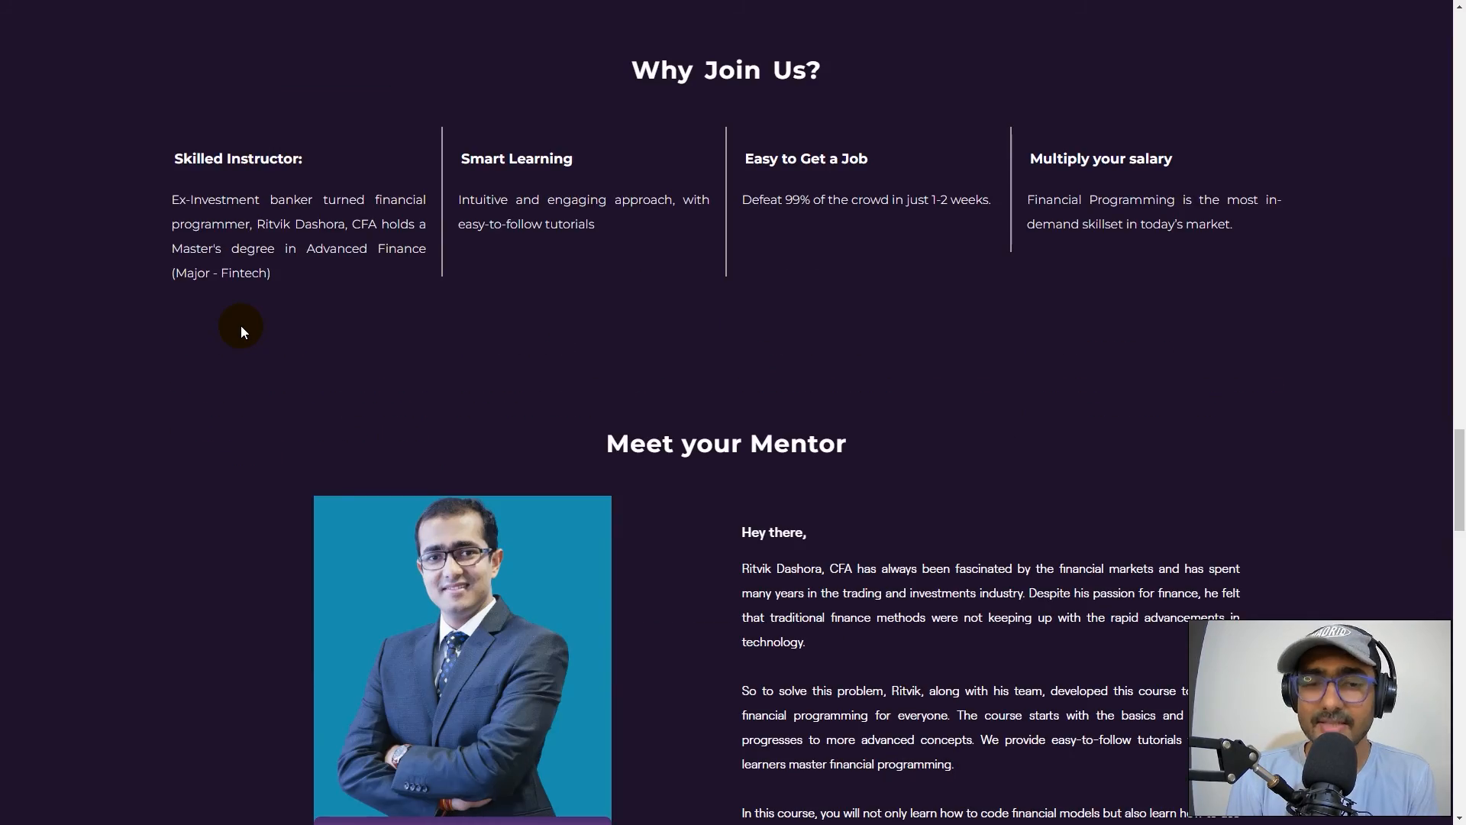
scroll(down, 3)
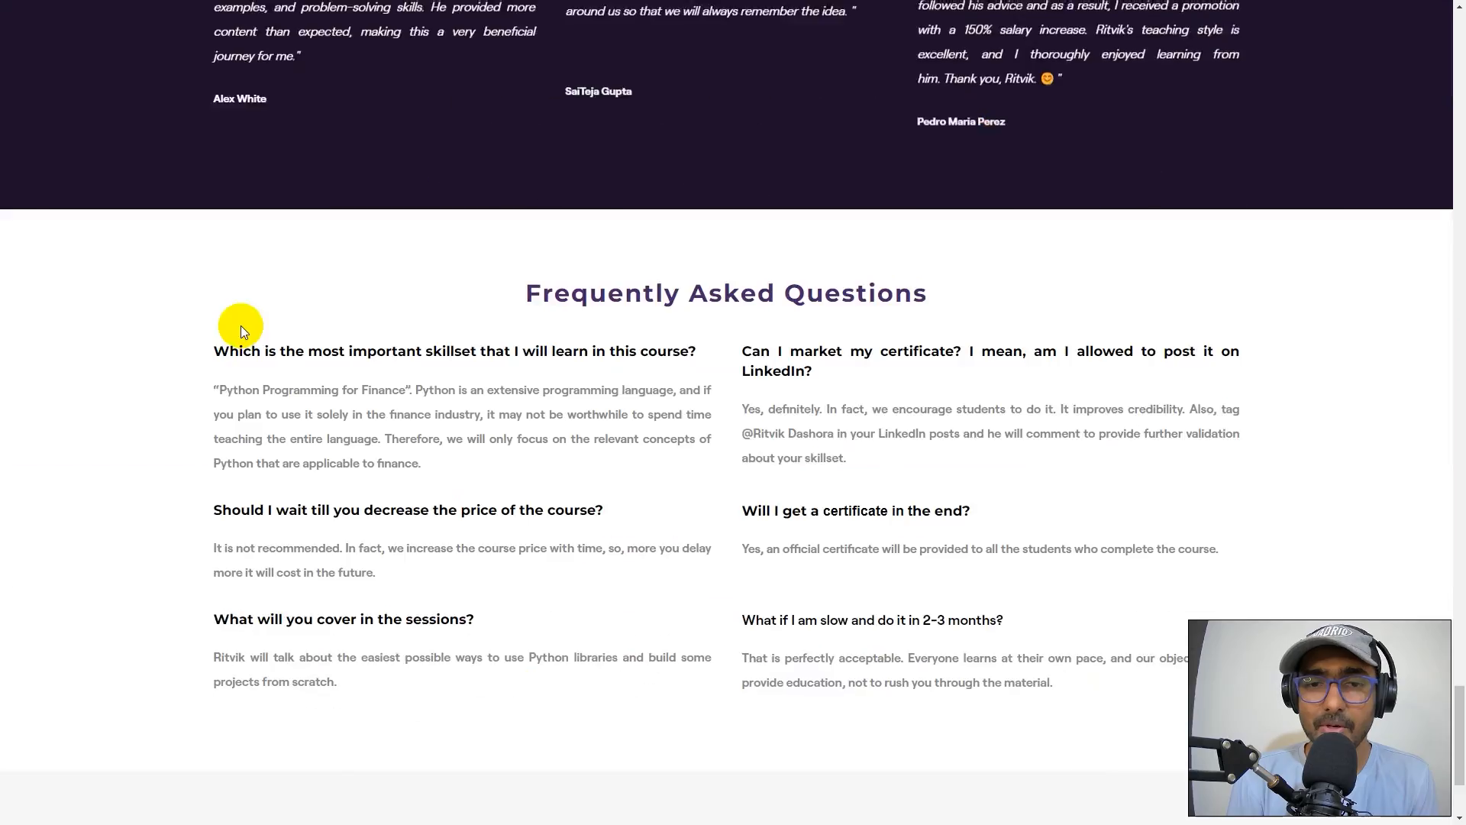
scroll(up, 3)
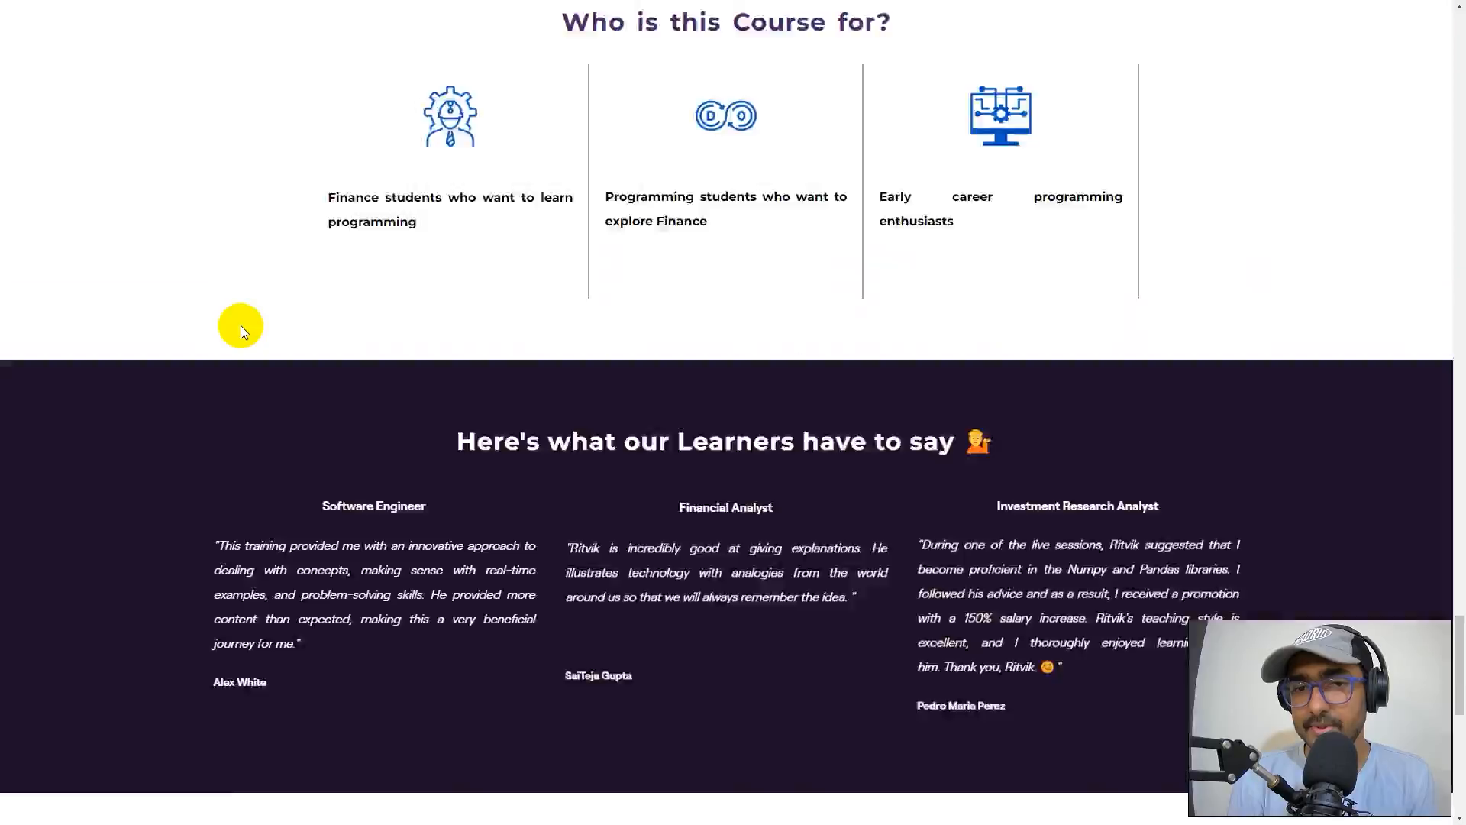
scroll(up, 3)
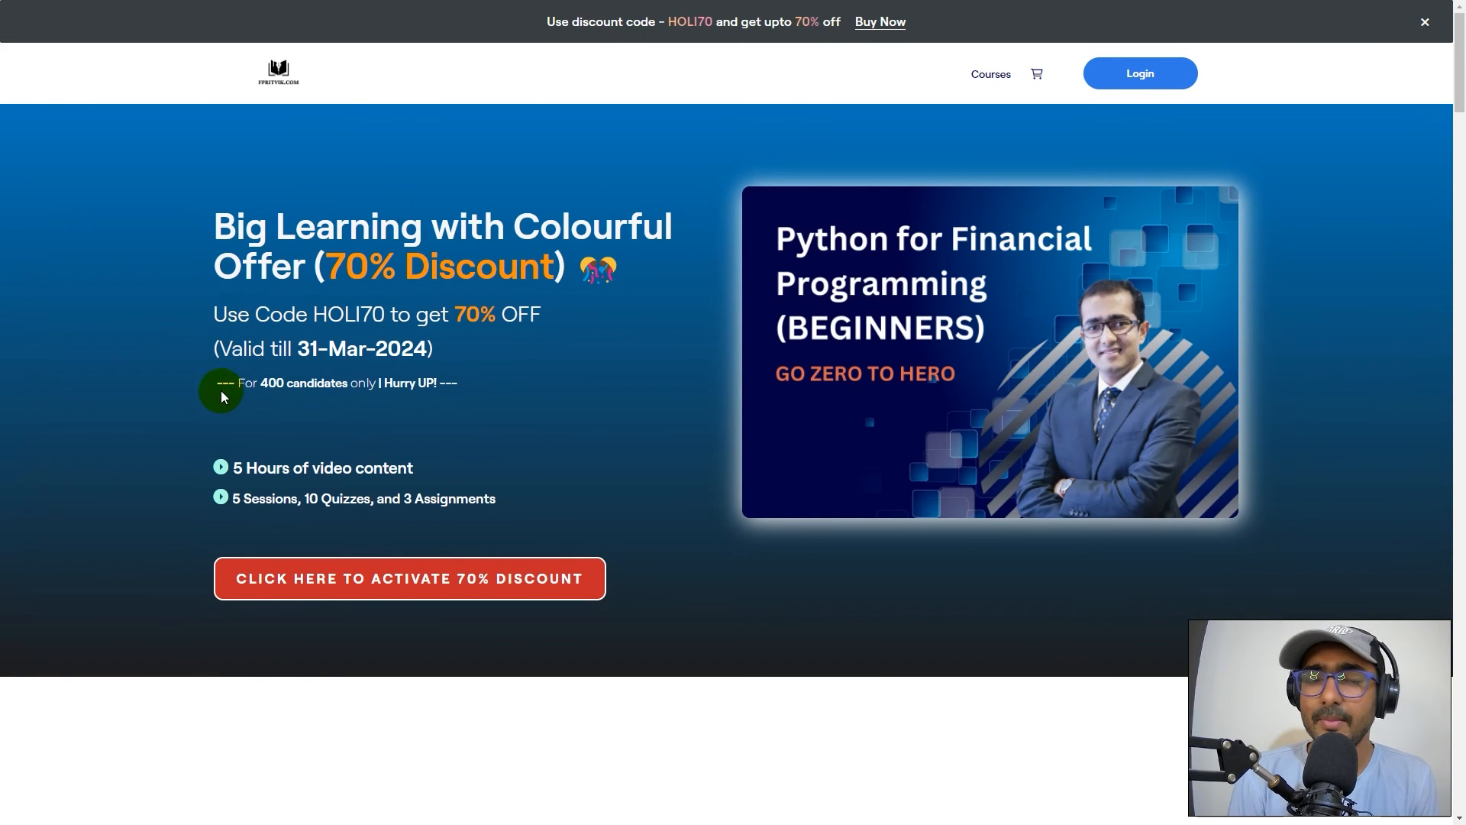
mouse_move(4, 350)
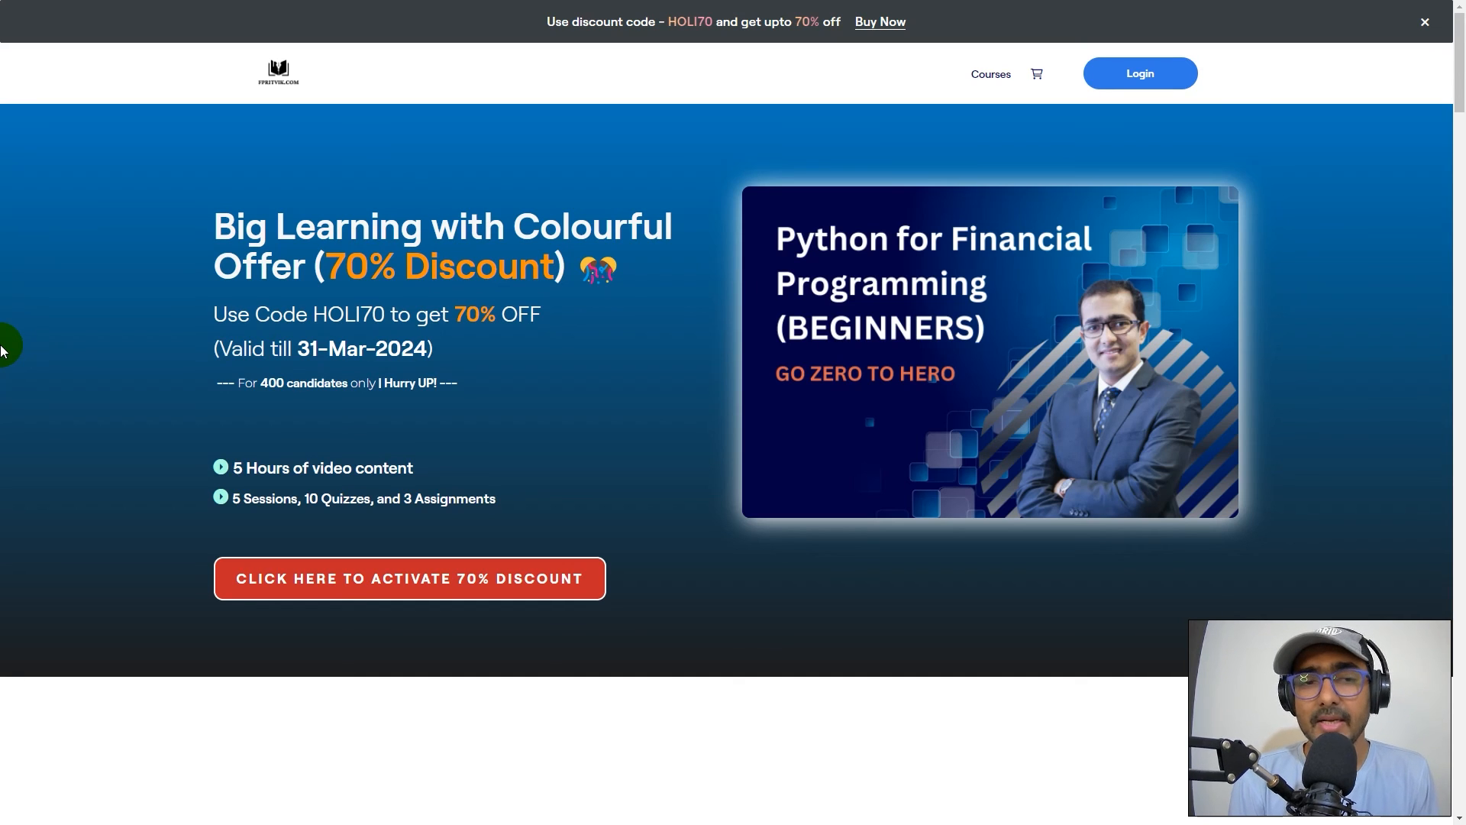
mouse_move(37, 194)
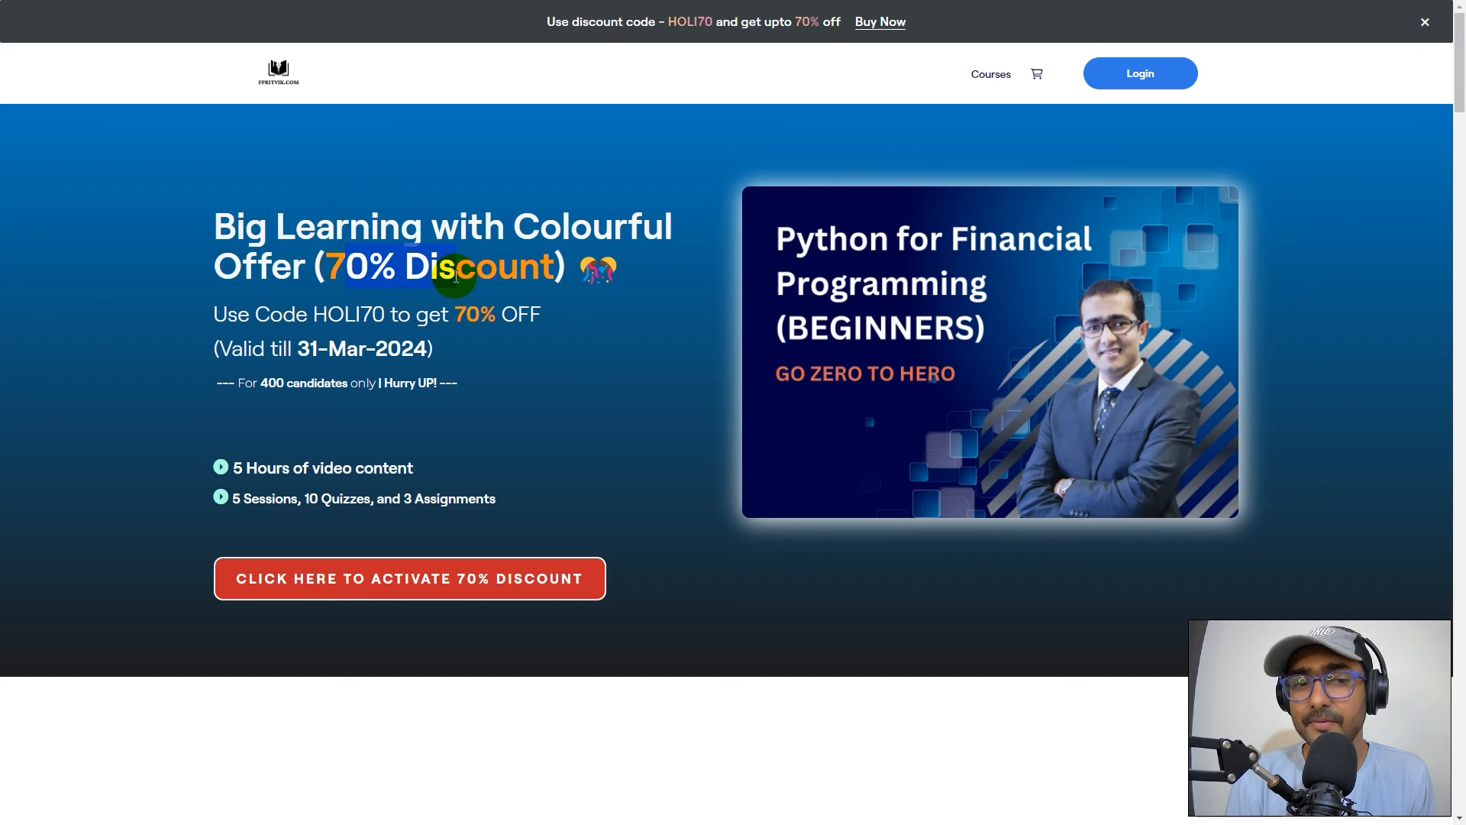
mouse_move(470, 400)
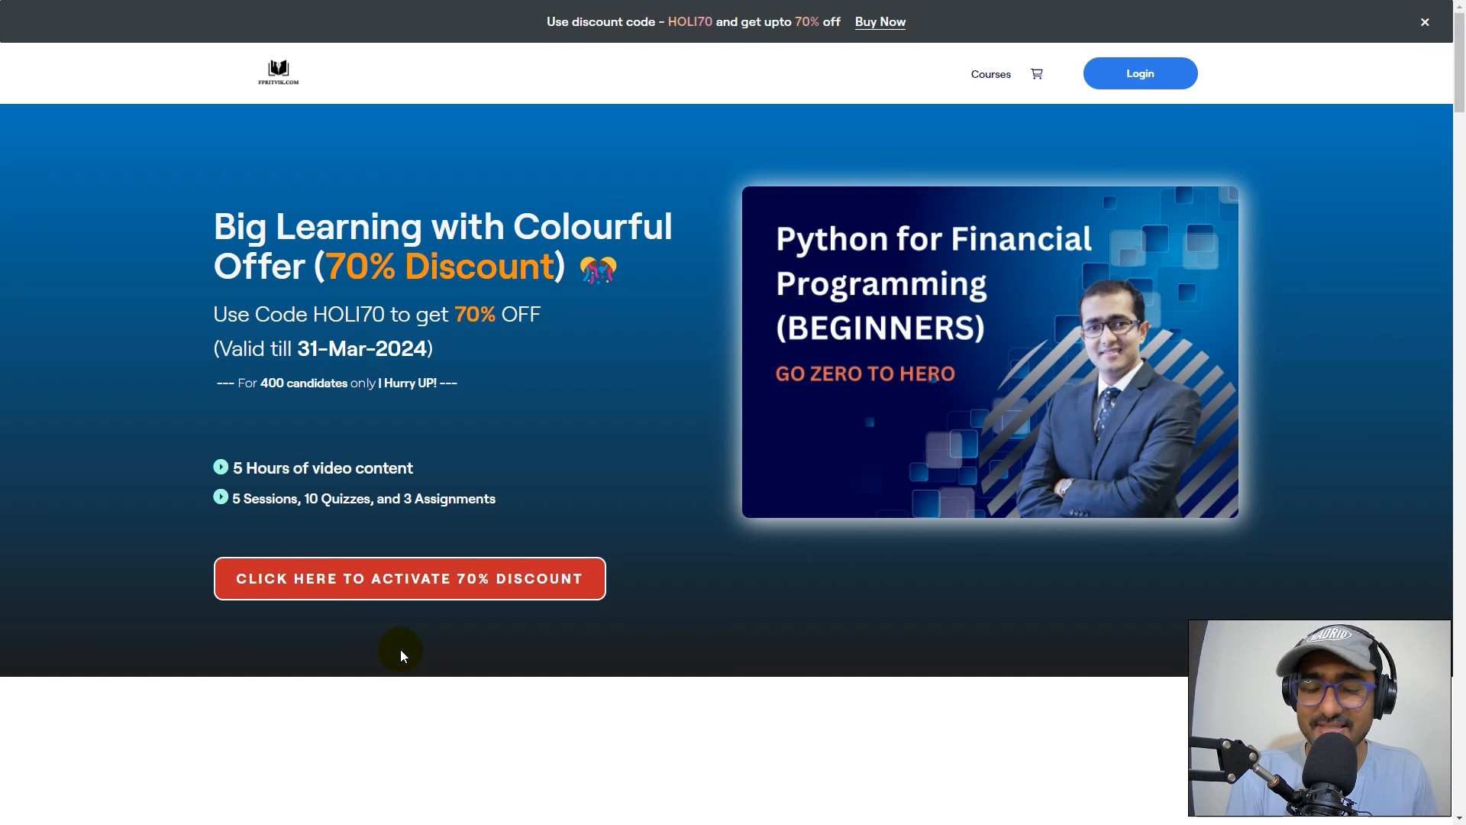
mouse_move(346, 616)
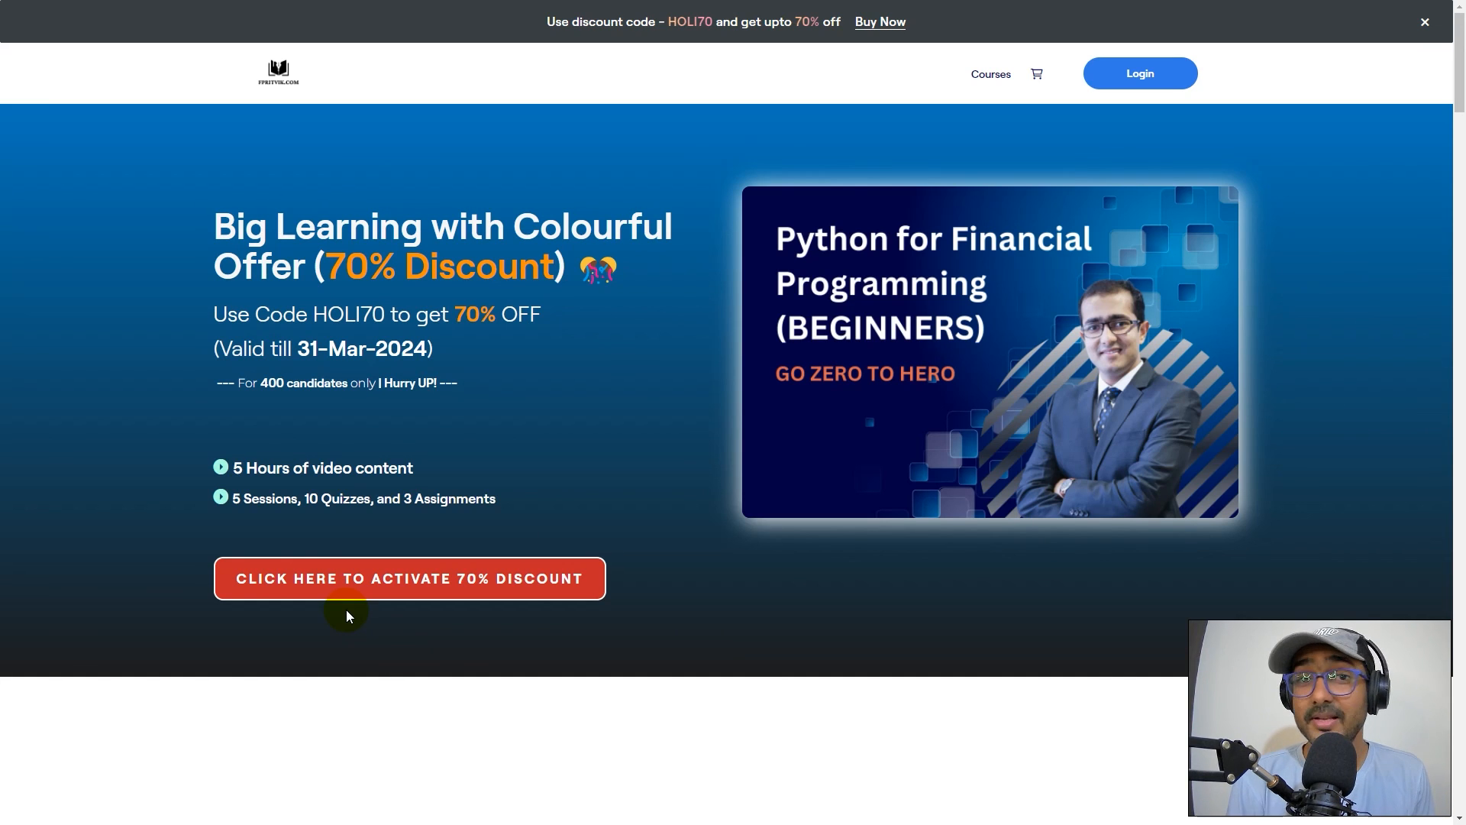